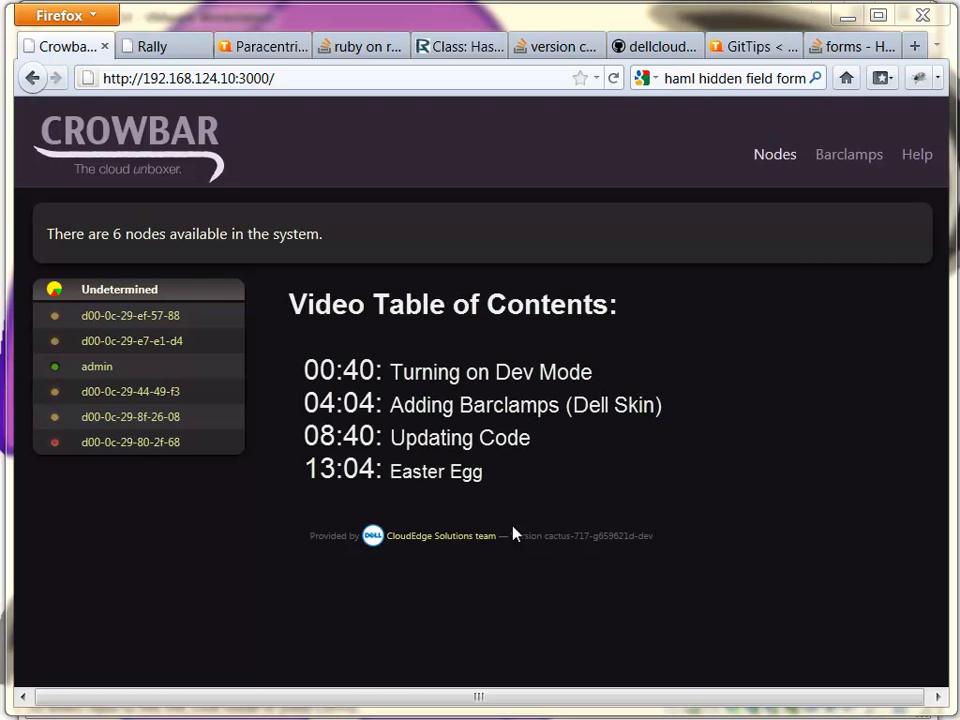
pyautogui.moveTo(496, 424)
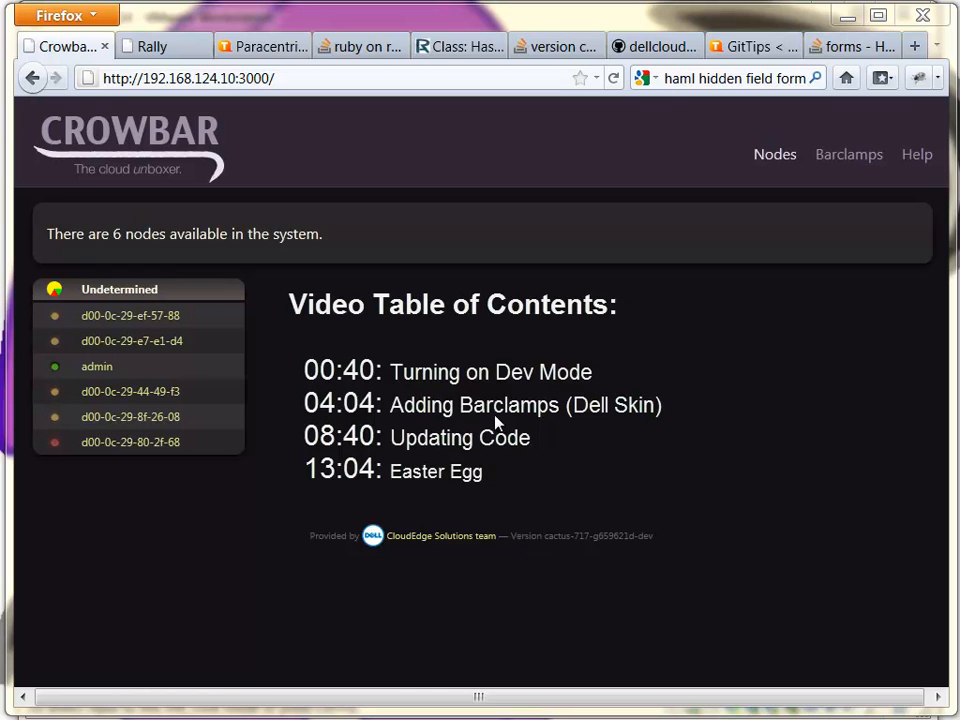
pyautogui.moveTo(532, 292)
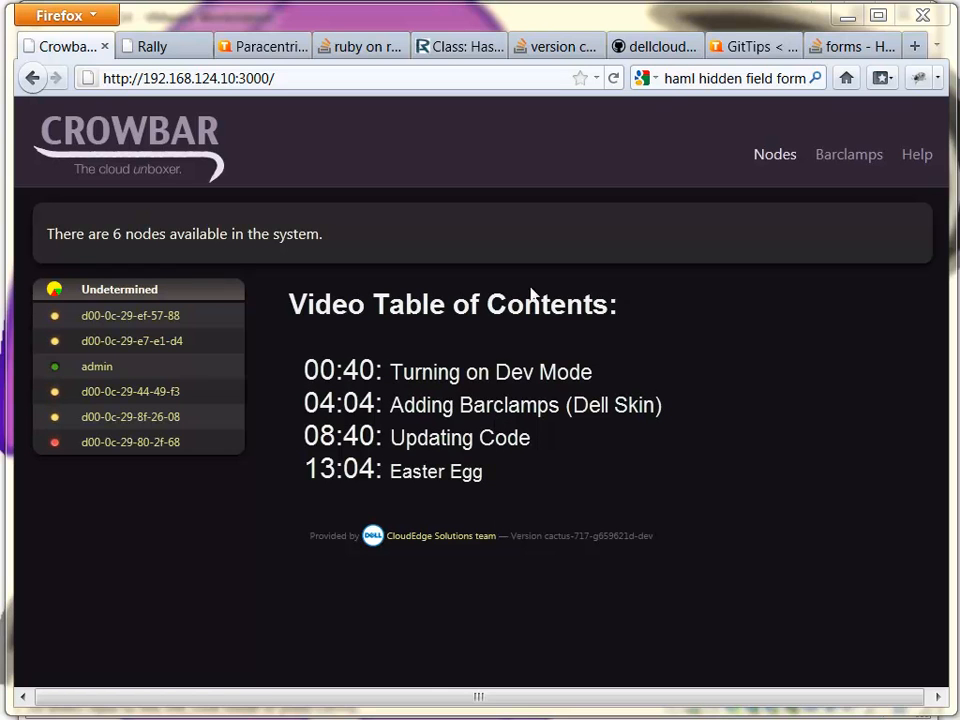
pyautogui.moveTo(736, 306)
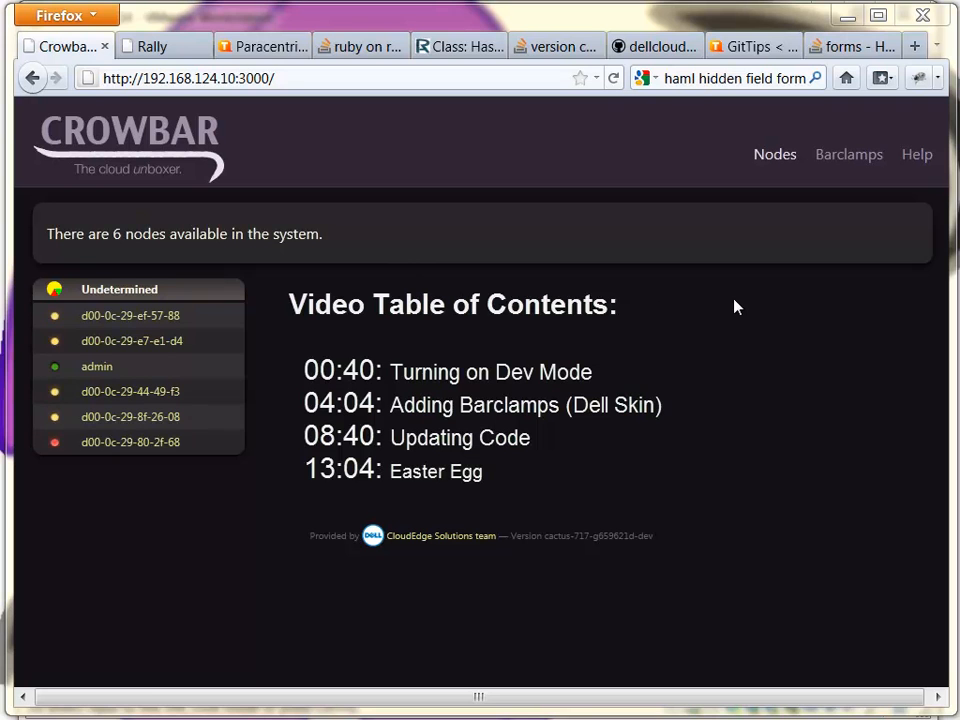
pyautogui.moveTo(790, 268)
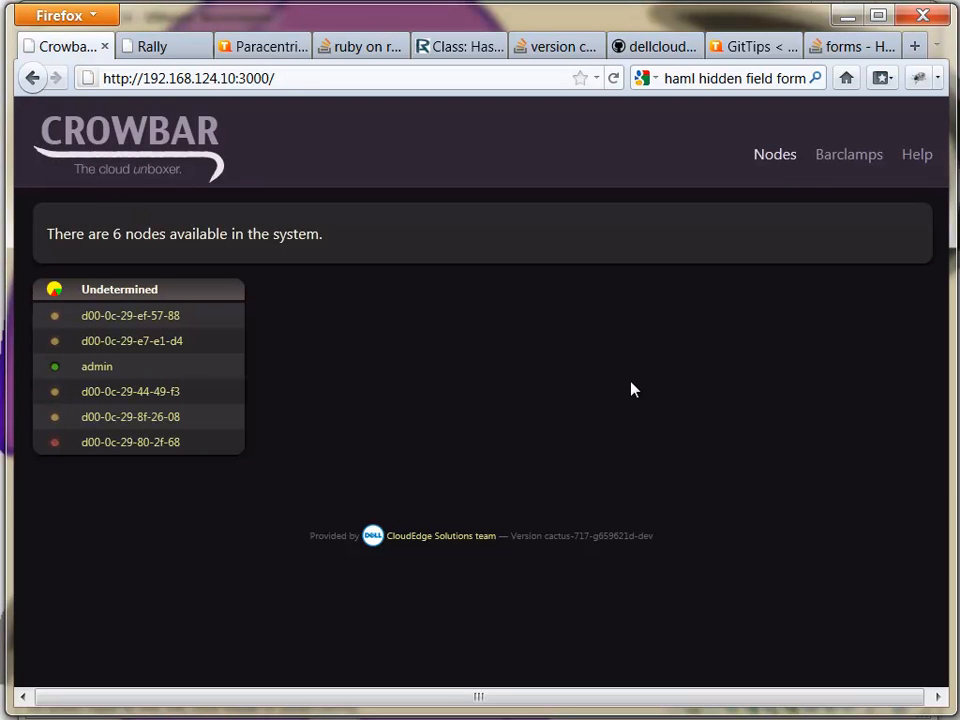
pyautogui.moveTo(624, 312)
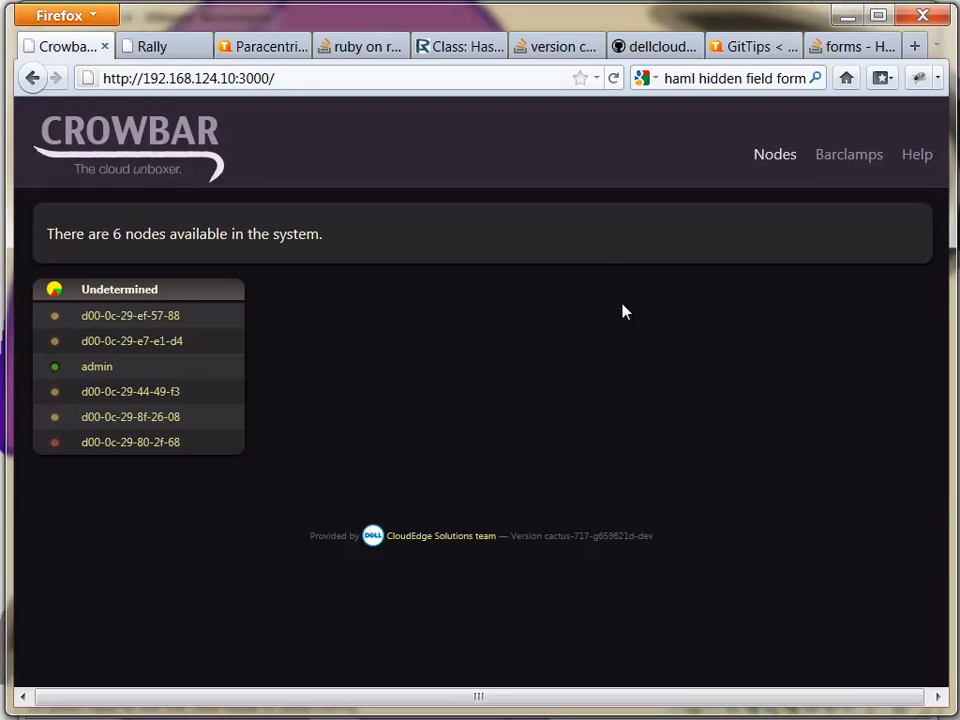
pyautogui.moveTo(588, 370)
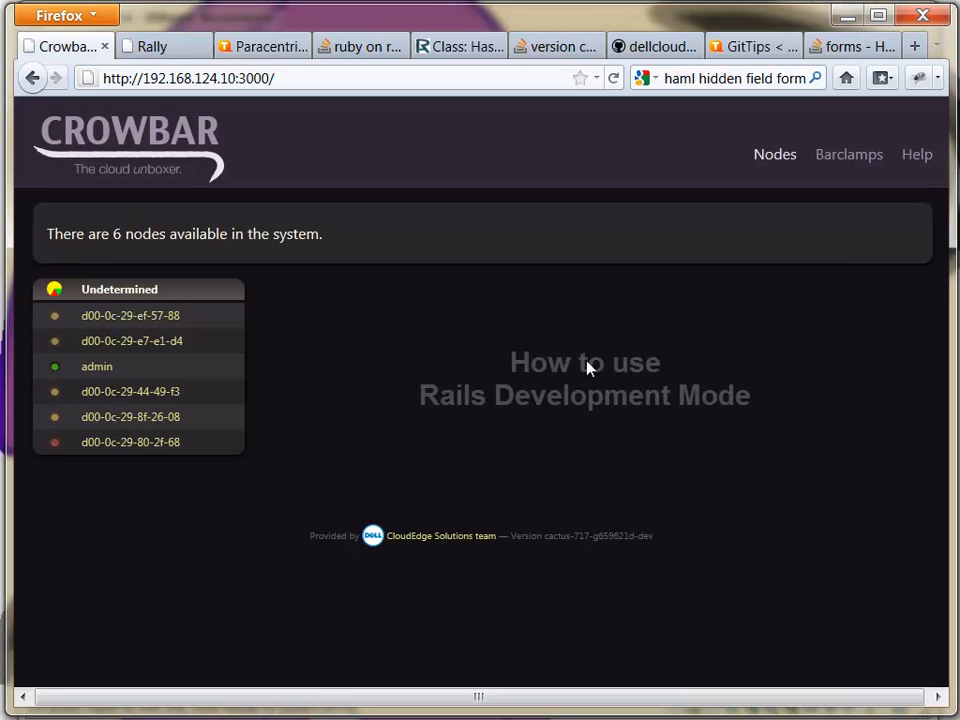
pyautogui.moveTo(776, 154)
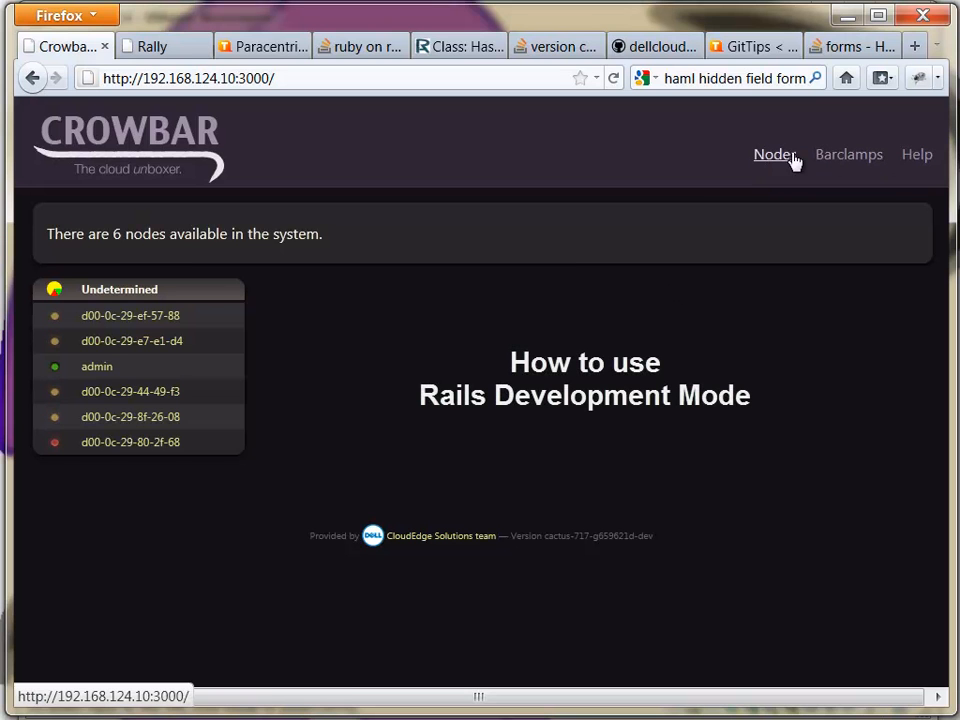
# Step: View the rainbows server config in vi from /opt/dell/crowbar_framework
pyautogui.click(774, 154)
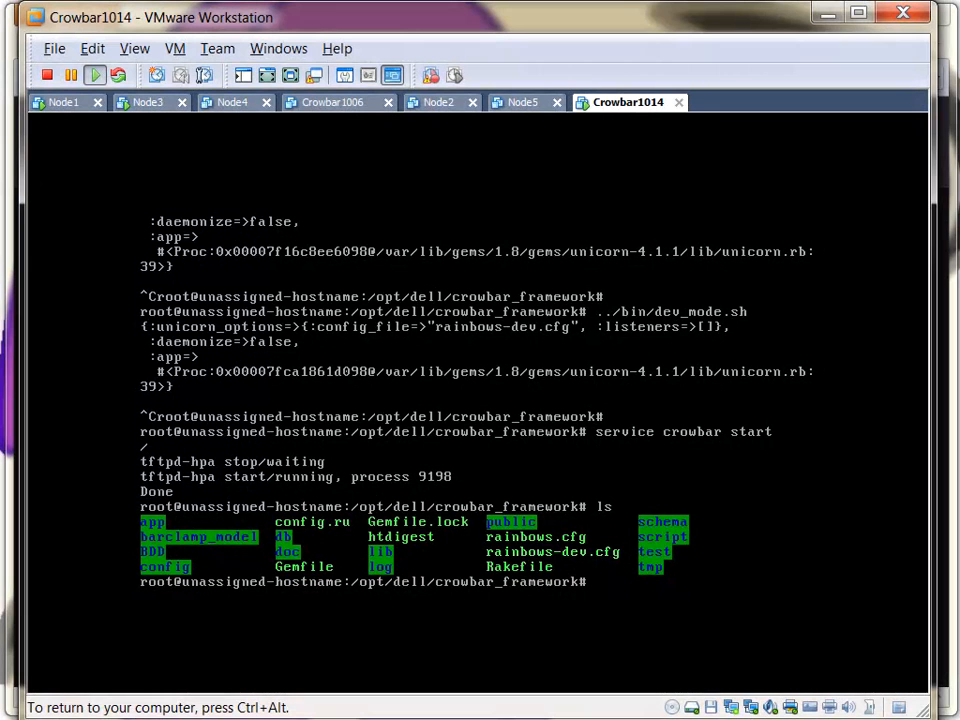
pyautogui.write('vi rainbows')
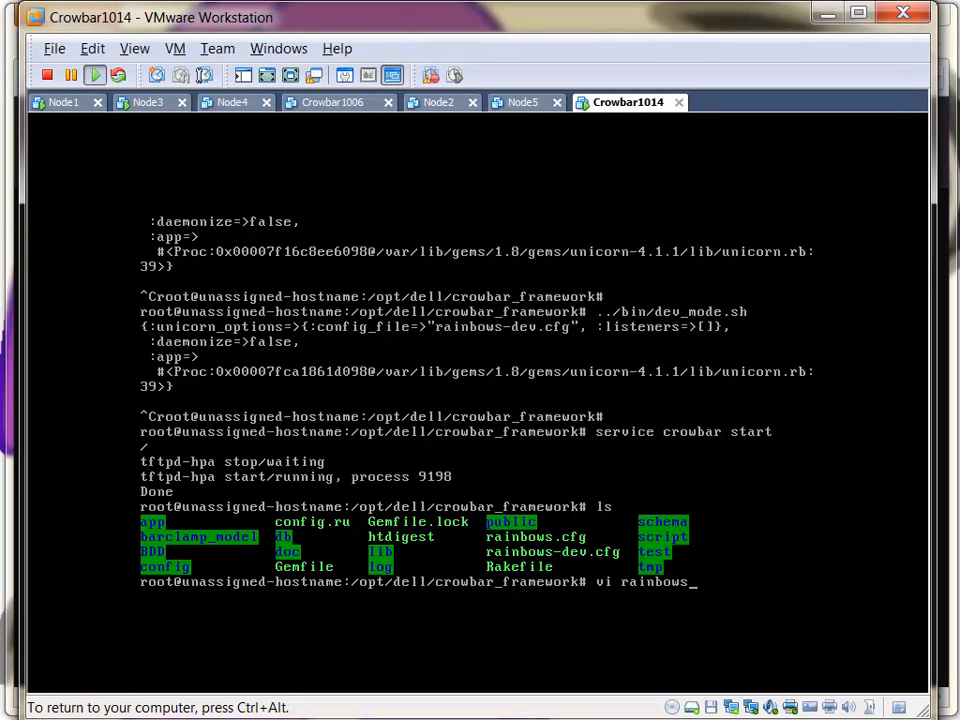
pyautogui.press('Return')
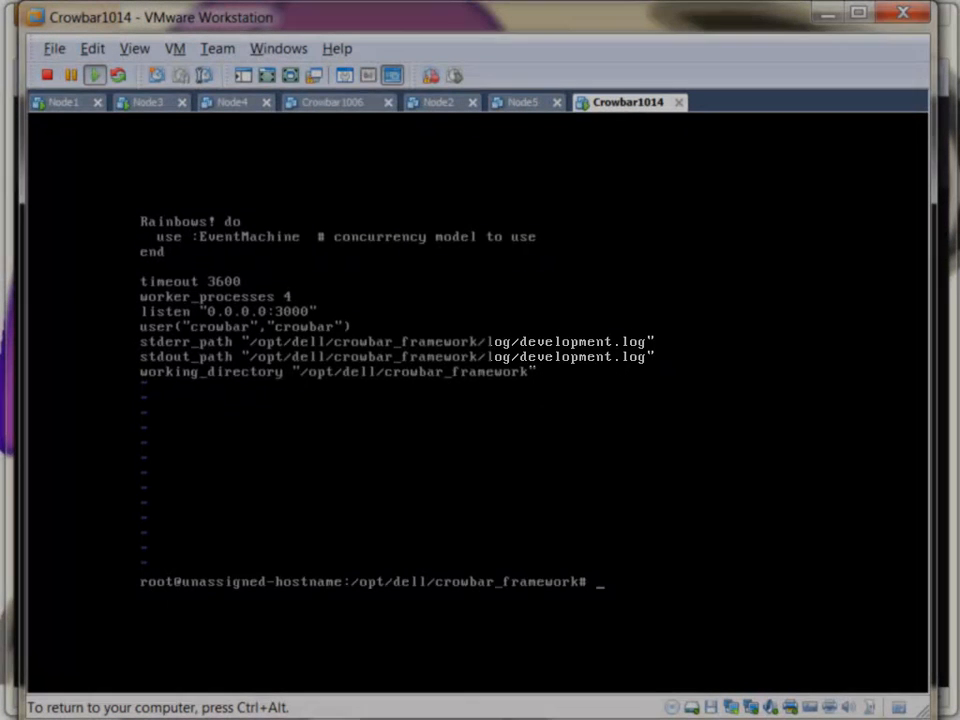
# Step: List the framework folder and run ../bin/dev_mode.sh to restart Crowbar in development mode
pyautogui.write('ls')
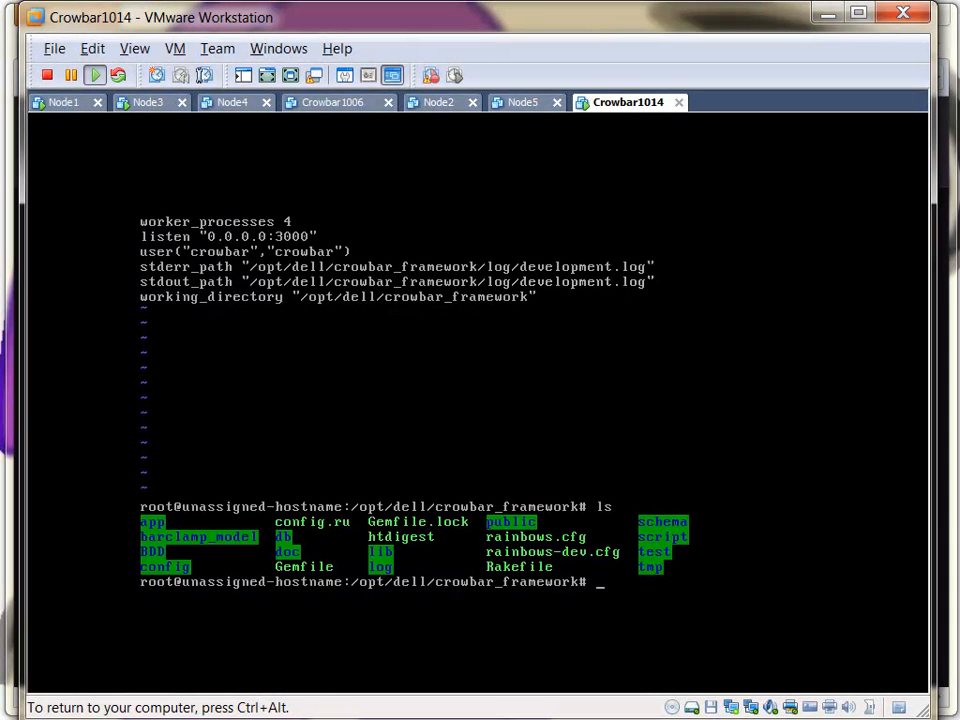
pyautogui.write('../bin')
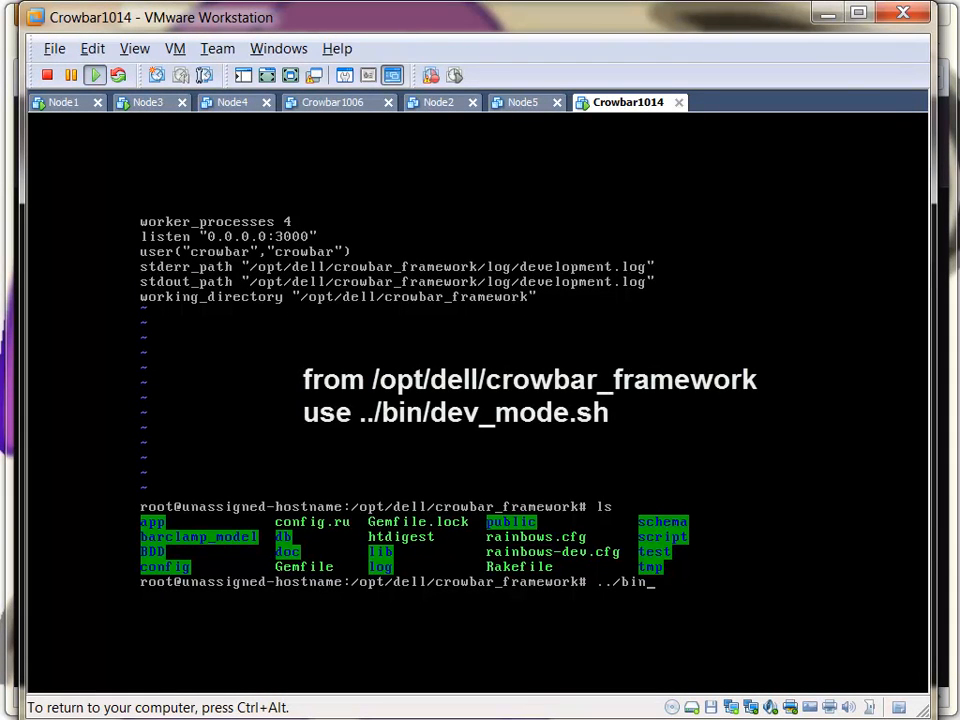
pyautogui.write('ev_mode.sh')
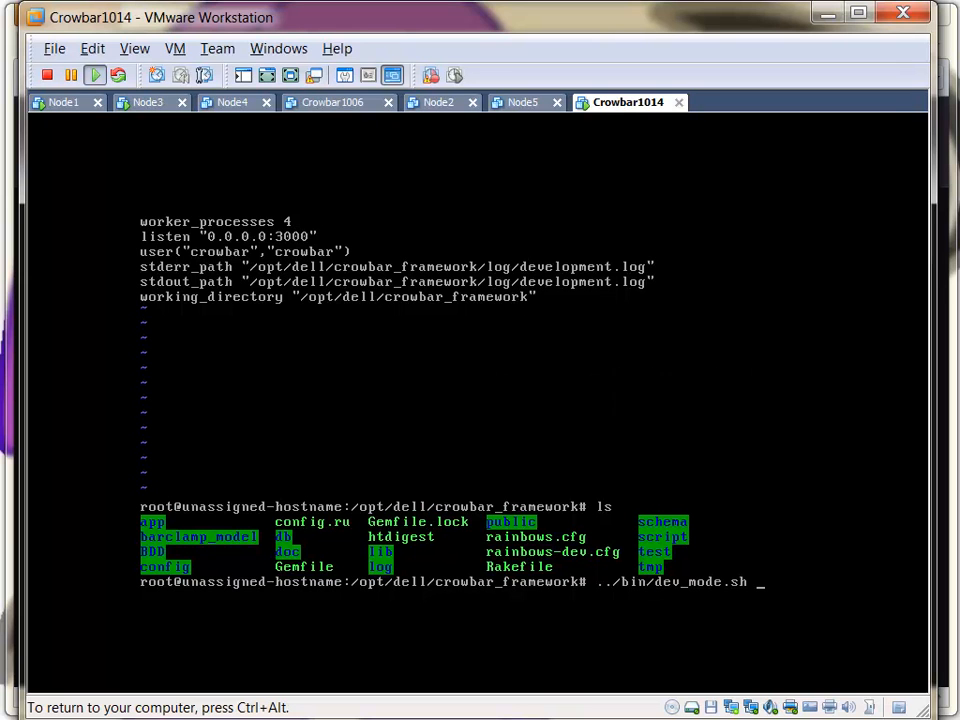
pyautogui.scroll(-3)
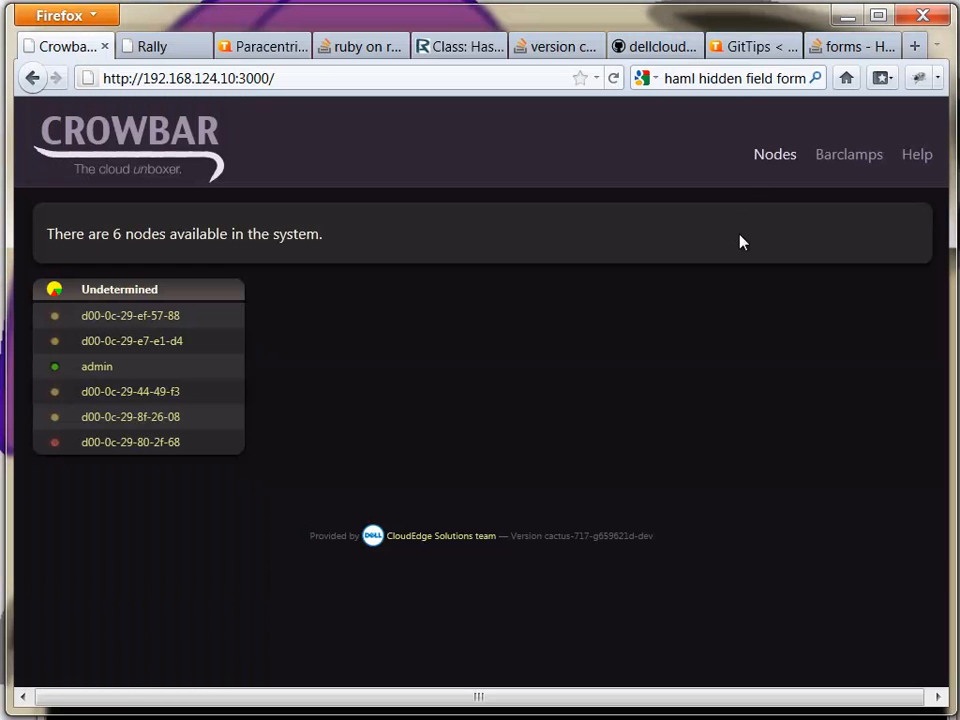
# Step: Reload Crowbar and show the Bulk Edit list for all nodes instead of only unallocated ones
pyautogui.click(612, 78)
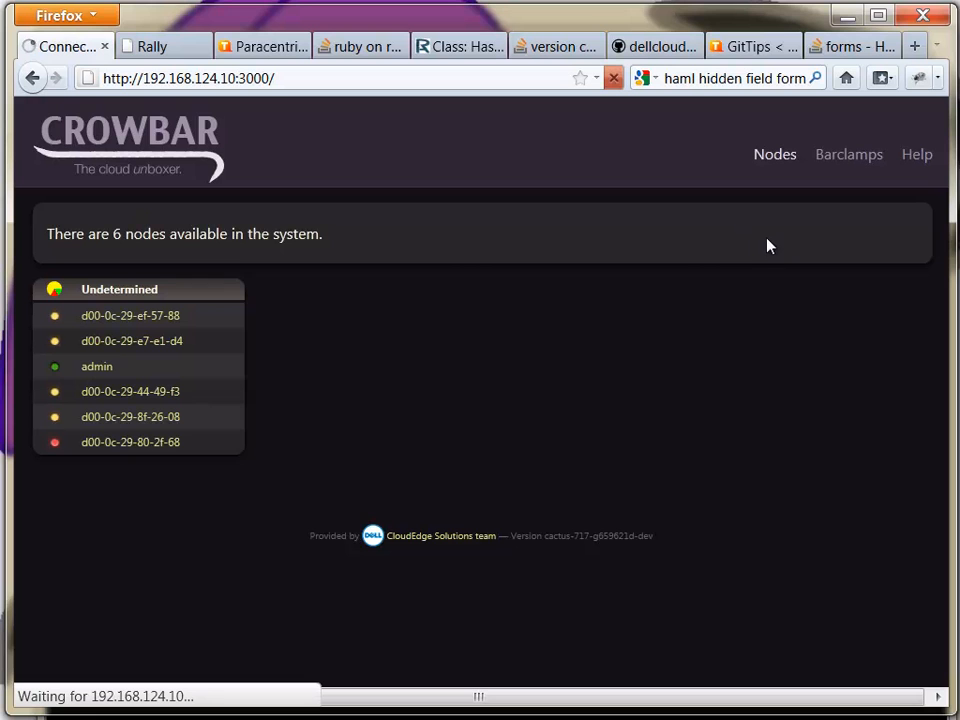
pyautogui.moveTo(796, 276)
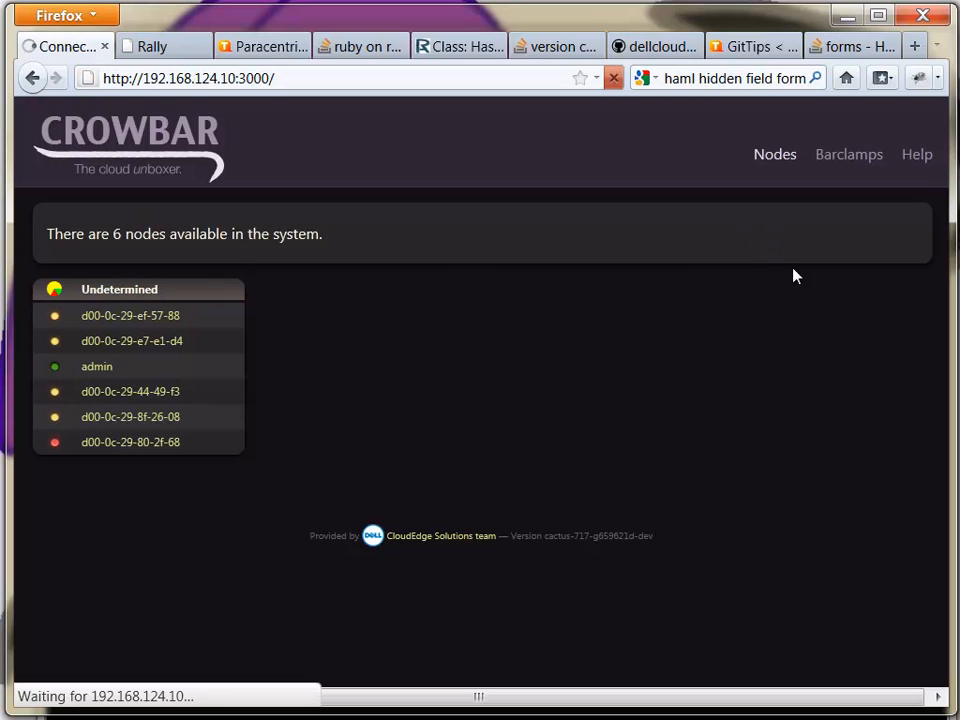
pyautogui.moveTo(736, 224)
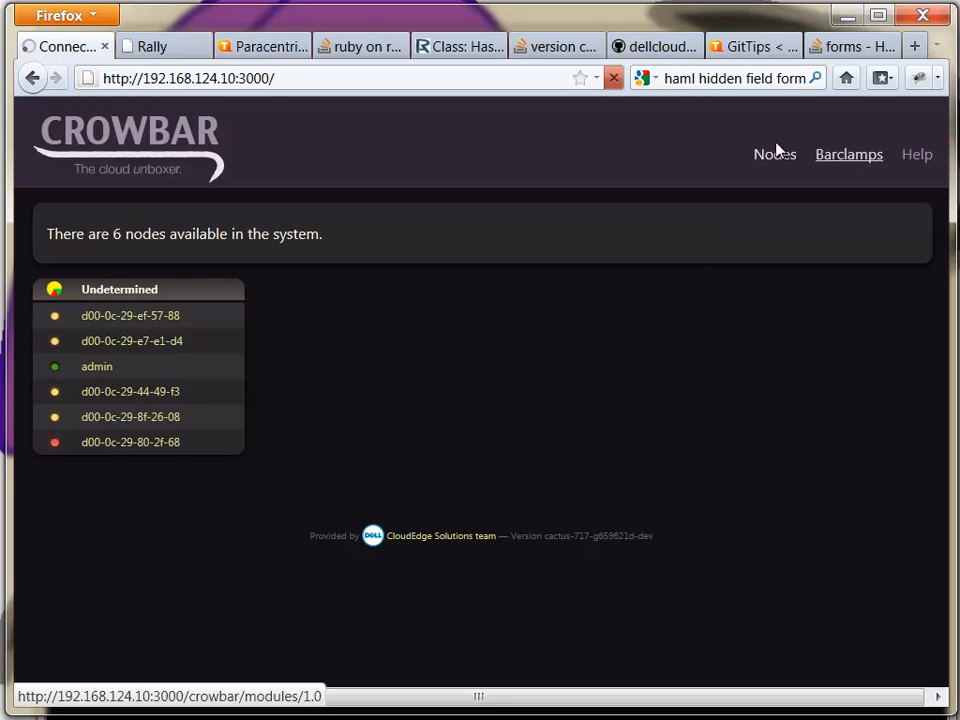
pyautogui.click(774, 154)
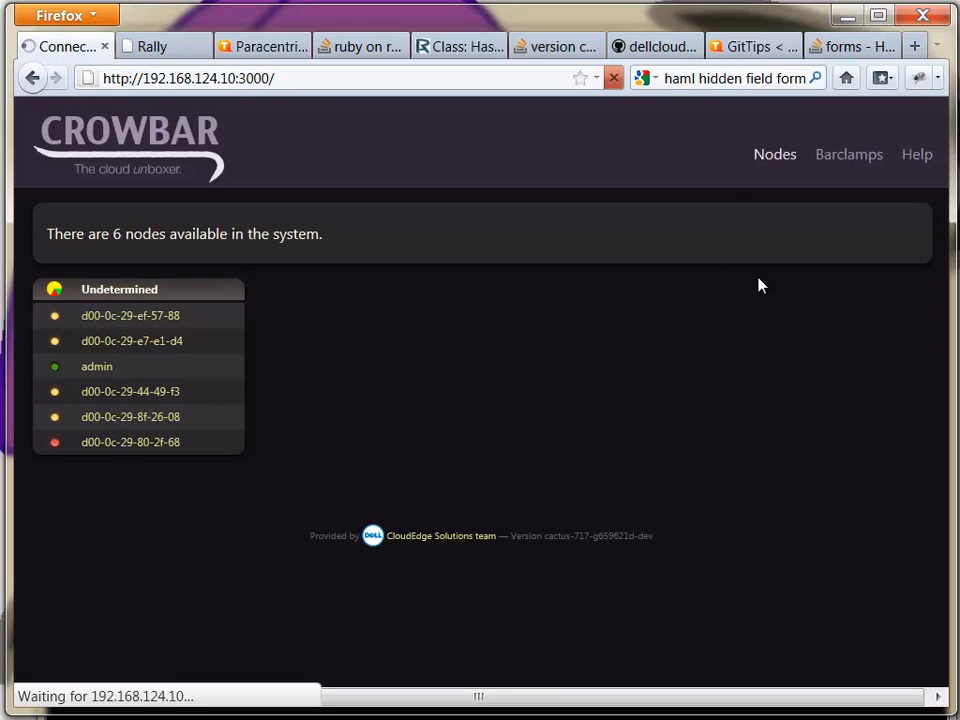
pyautogui.moveTo(658, 302)
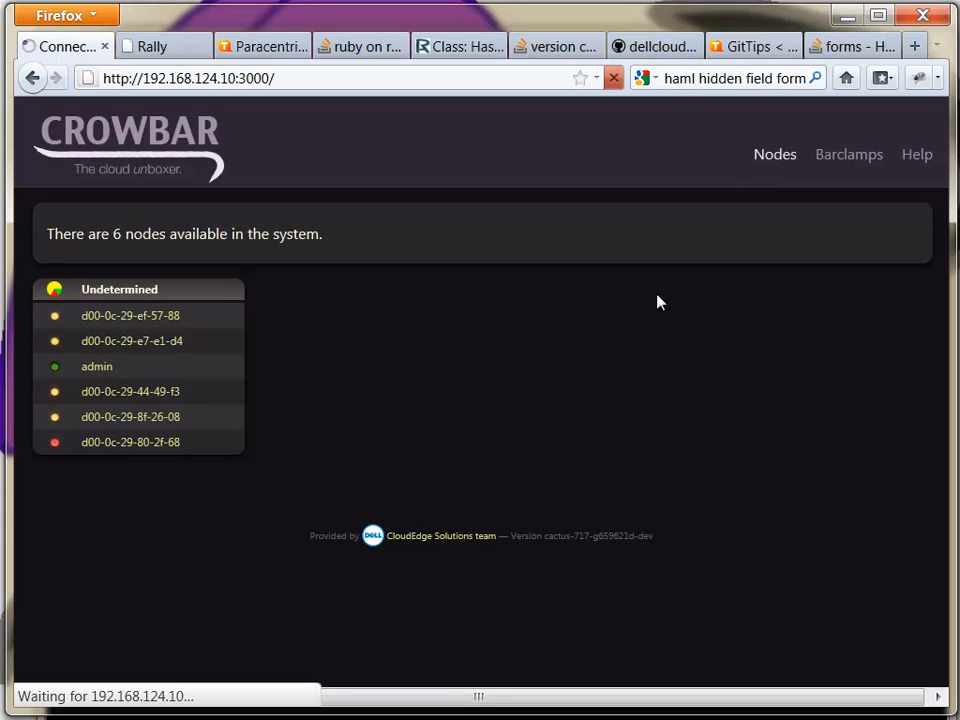
pyautogui.moveTo(632, 344)
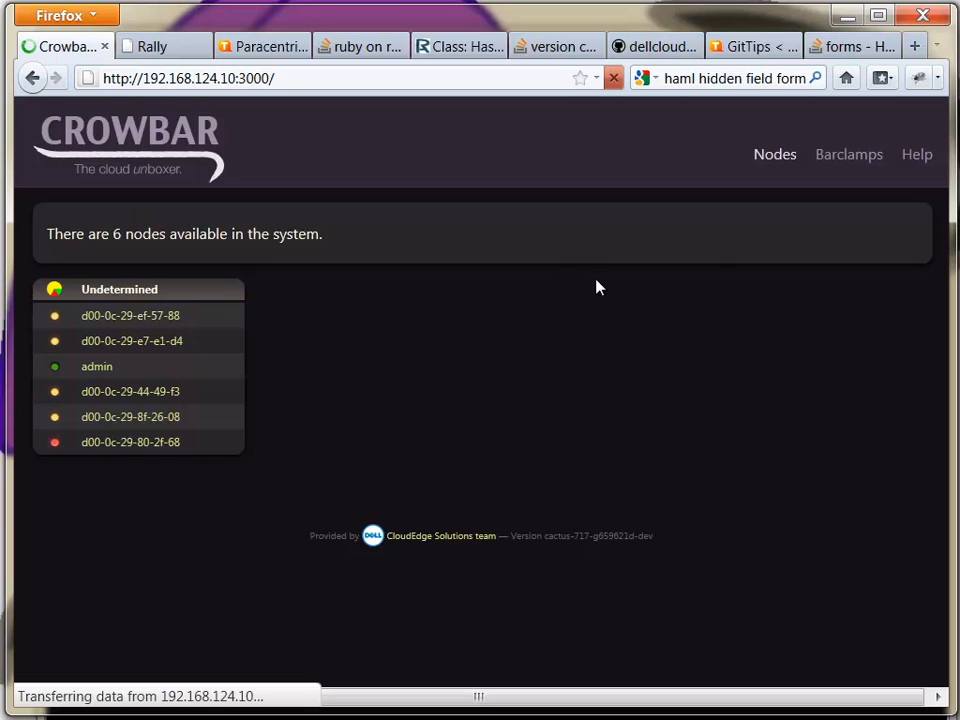
pyautogui.click(774, 154)
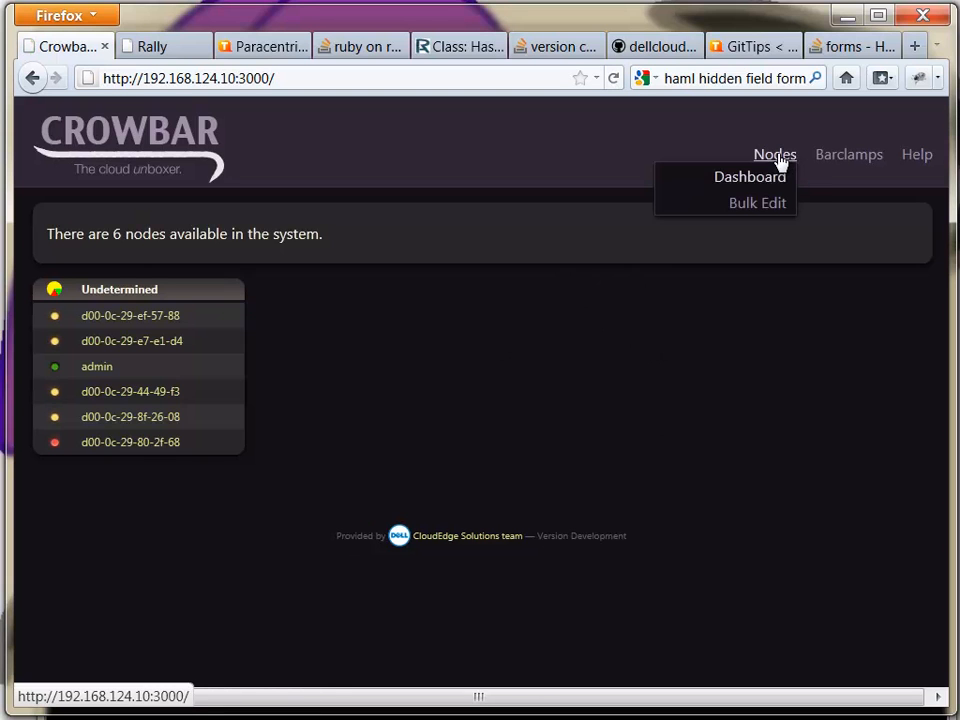
pyautogui.moveTo(756, 202)
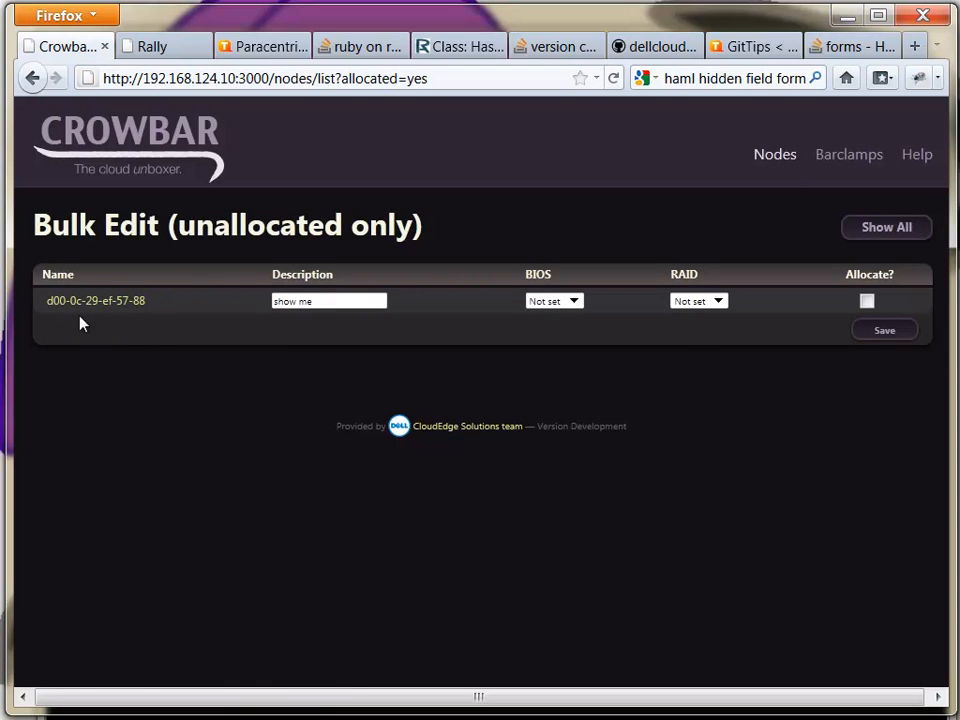
pyautogui.moveTo(896, 332)
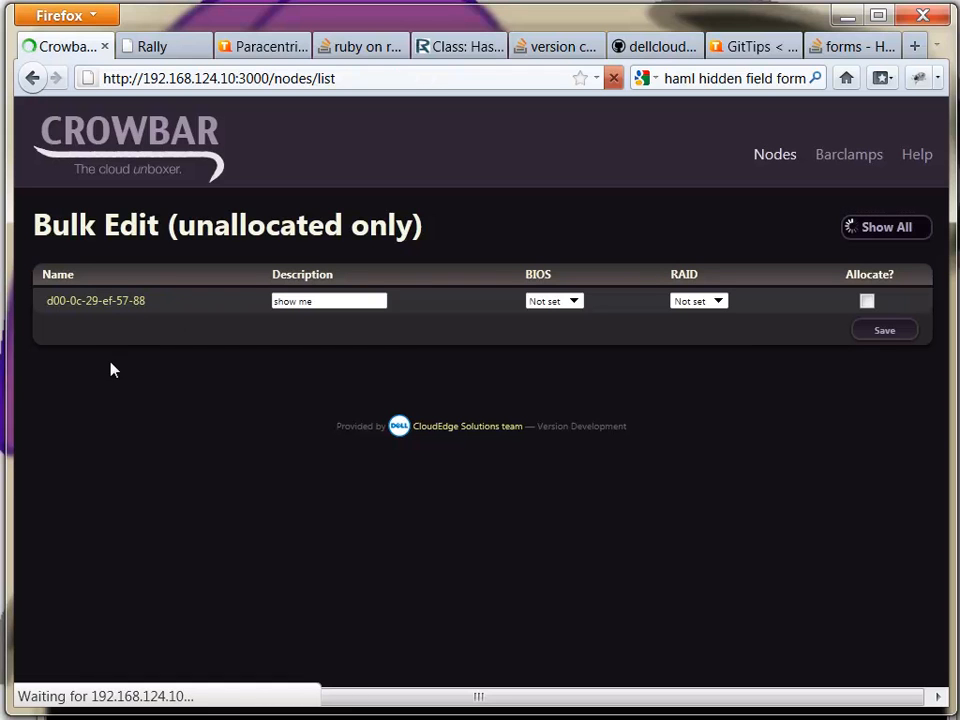
pyautogui.click(884, 228)
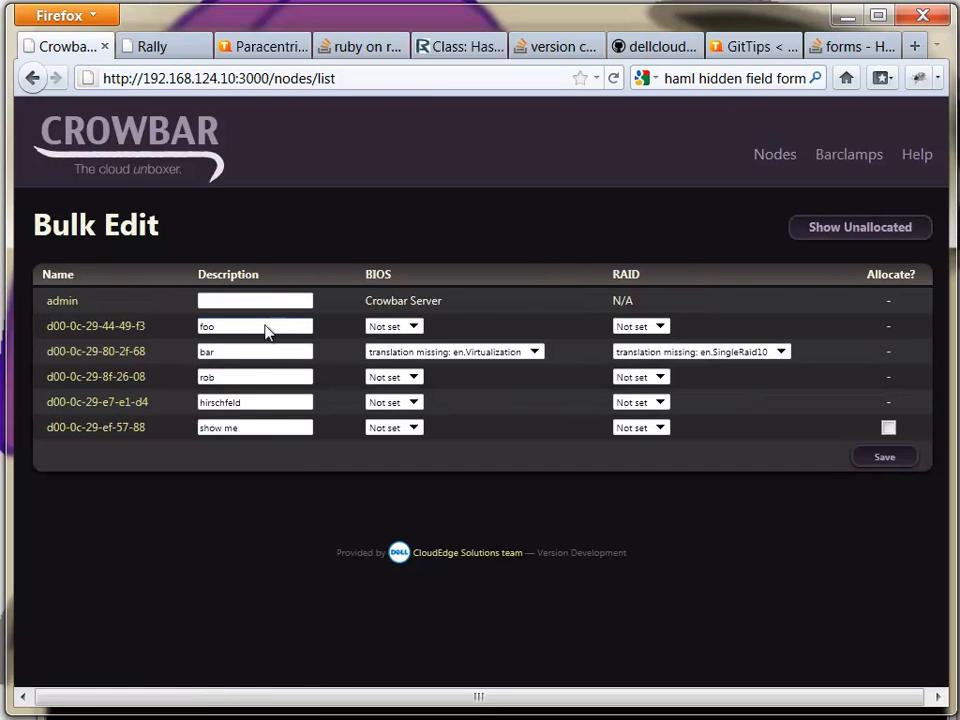
pyautogui.click(536, 352)
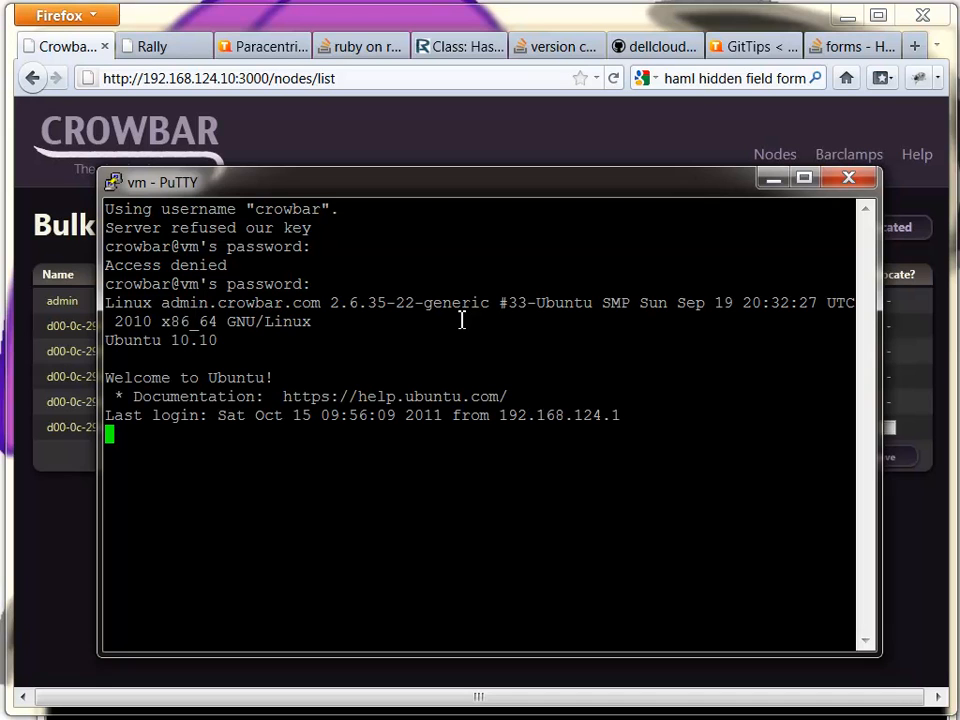
# Step: Become root with sudo -i and move into /opt/dell/crowbar_framework/
pyautogui.press('Return')
pyautogui.write('sudo -')
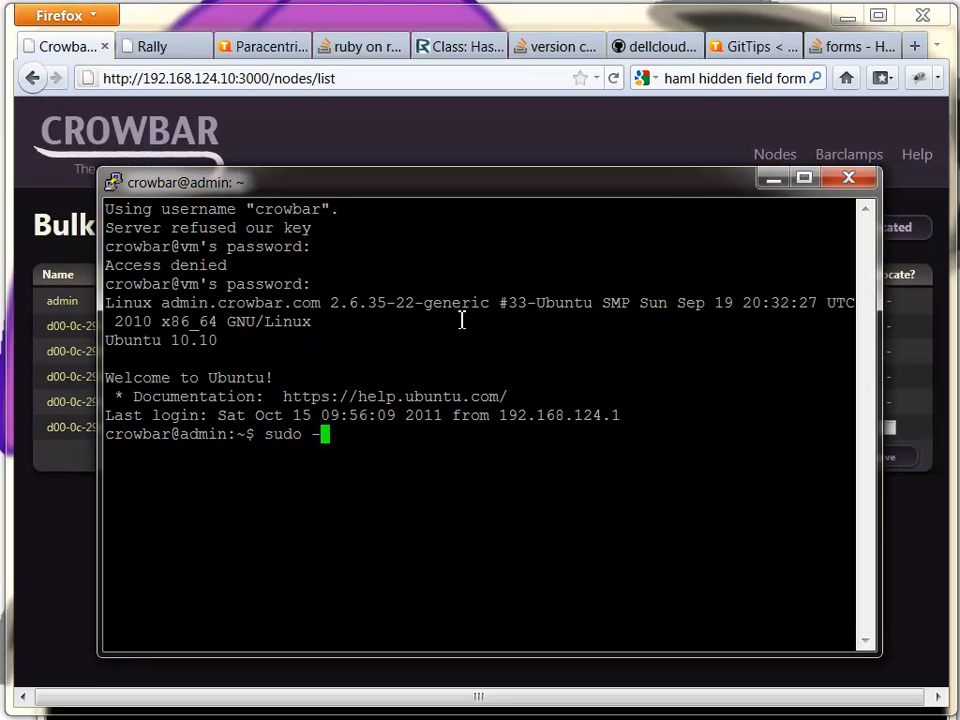
pyautogui.write('i')
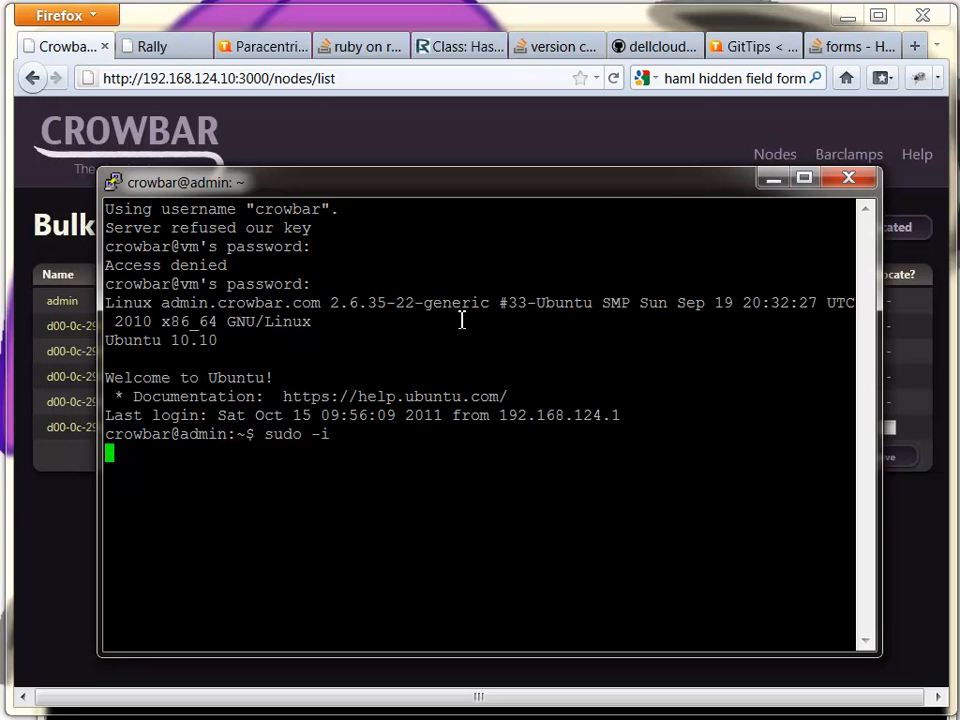
pyautogui.press('Return')
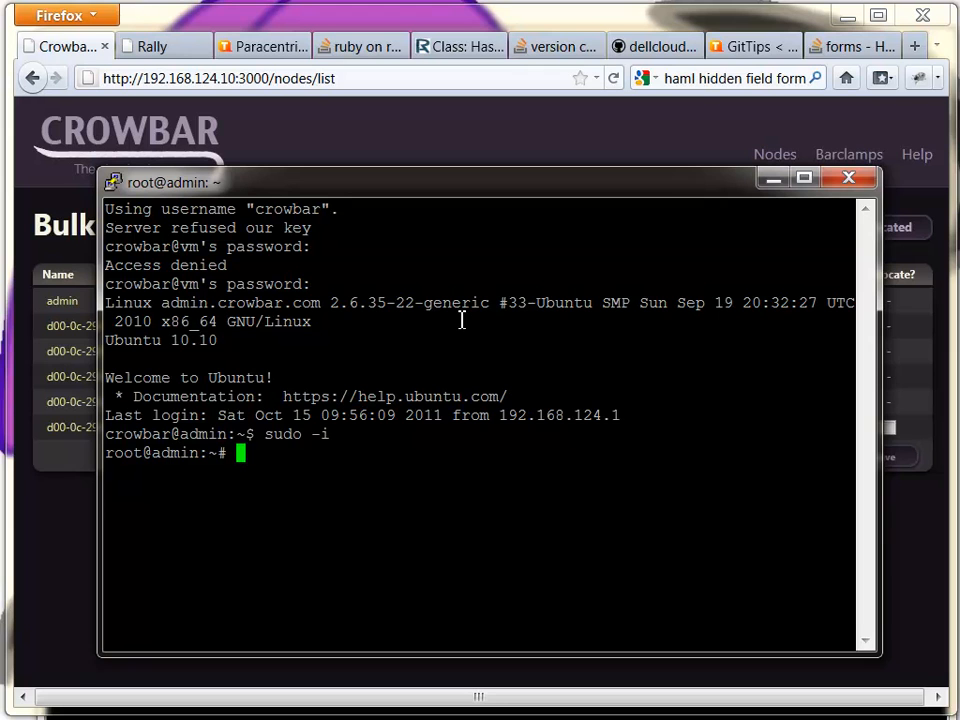
pyautogui.write('cd /opt')
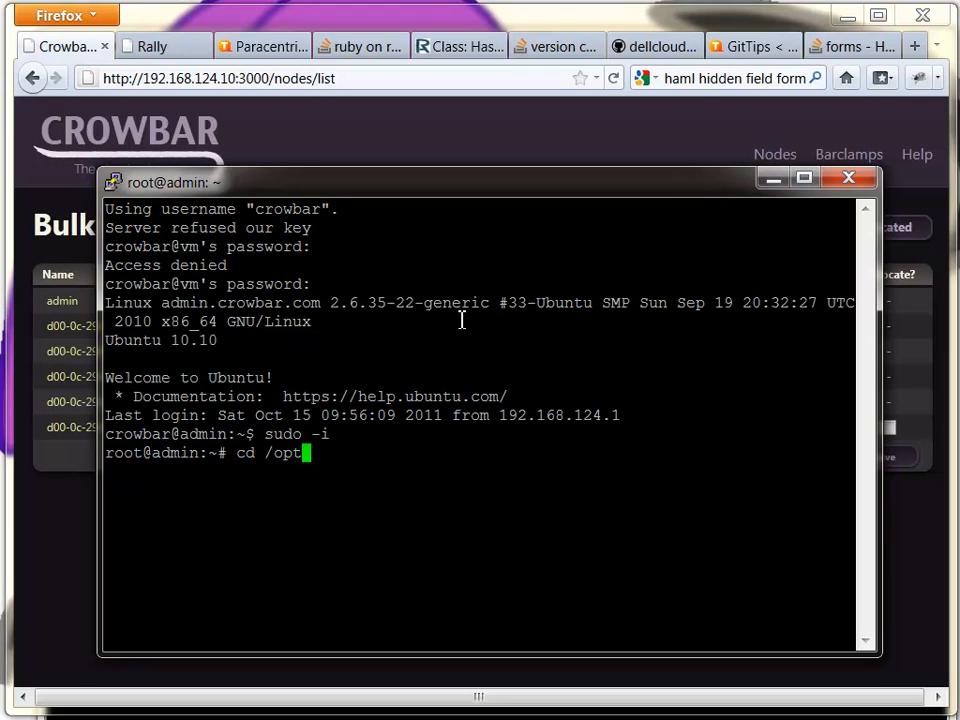
pyautogui.press('Return')
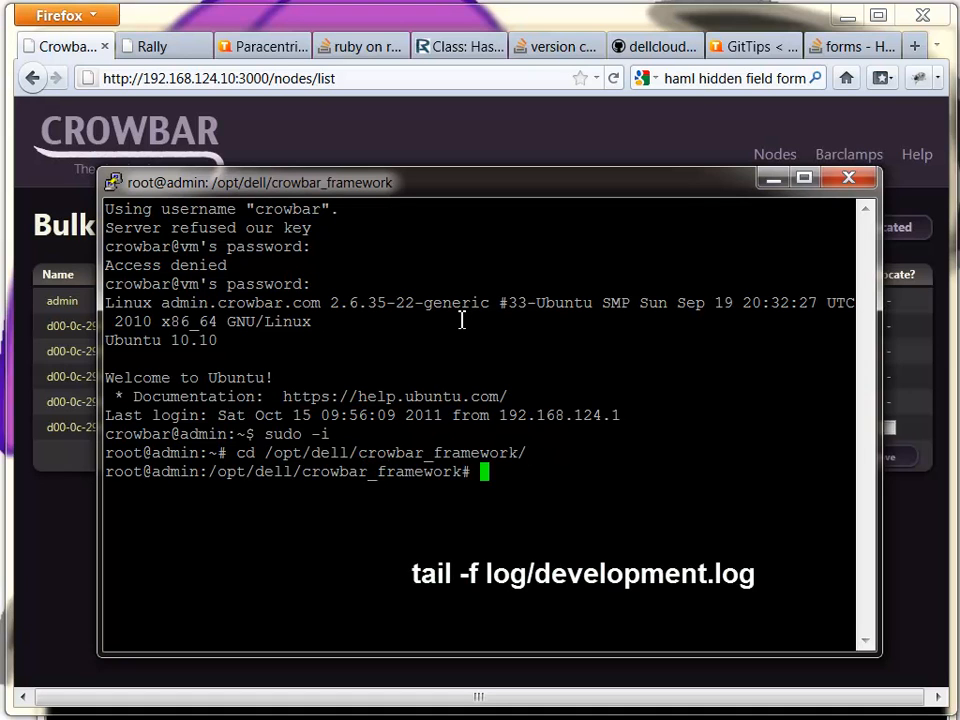
# Step: Follow log/development.log live with tail -f, showing repeated TypeError exceptions
pyautogui.write('tail -f')
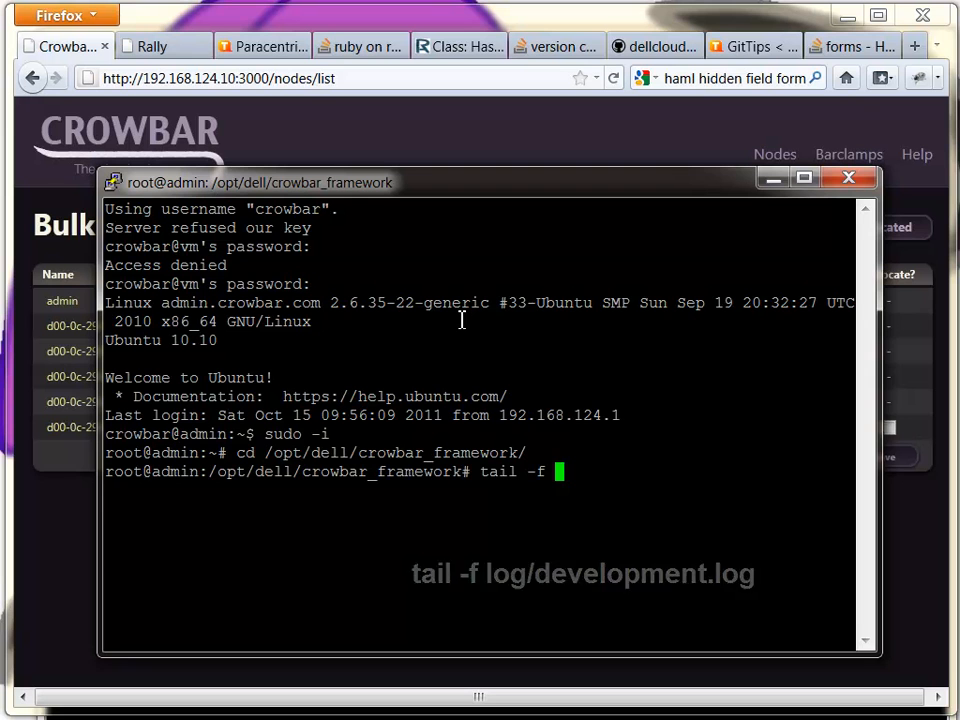
pyautogui.write('log/development.log')
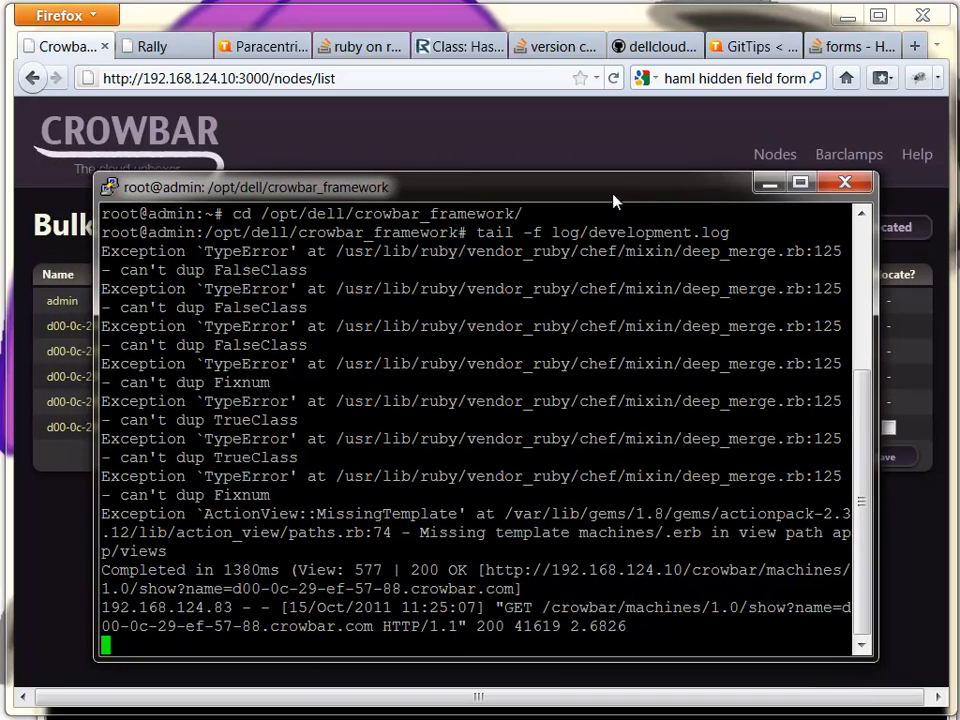
pyautogui.scroll(-3)
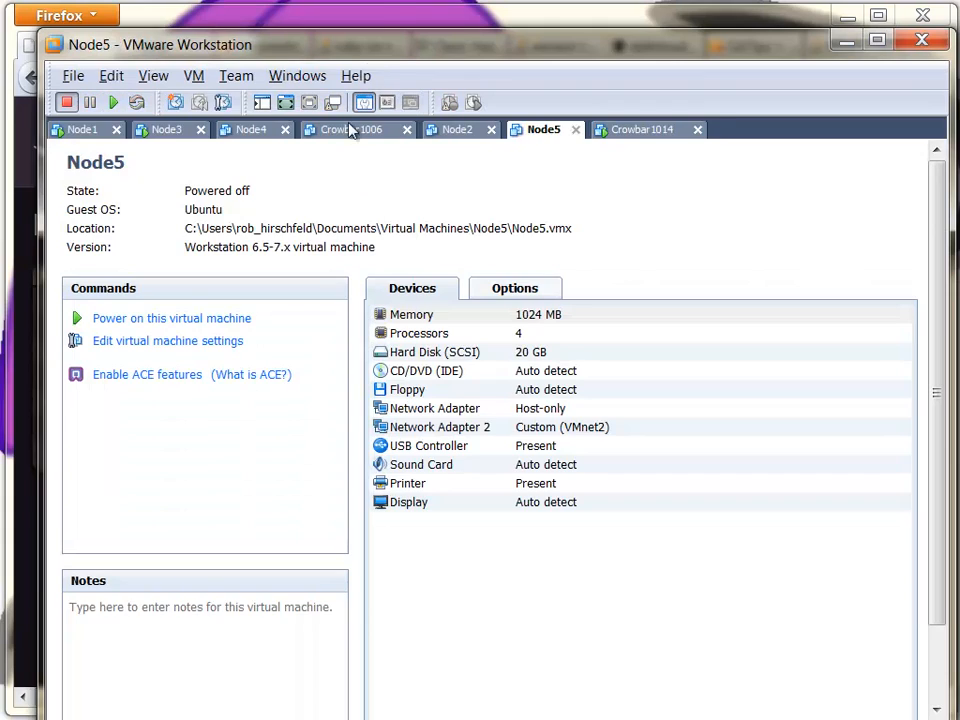
pyautogui.click(82, 128)
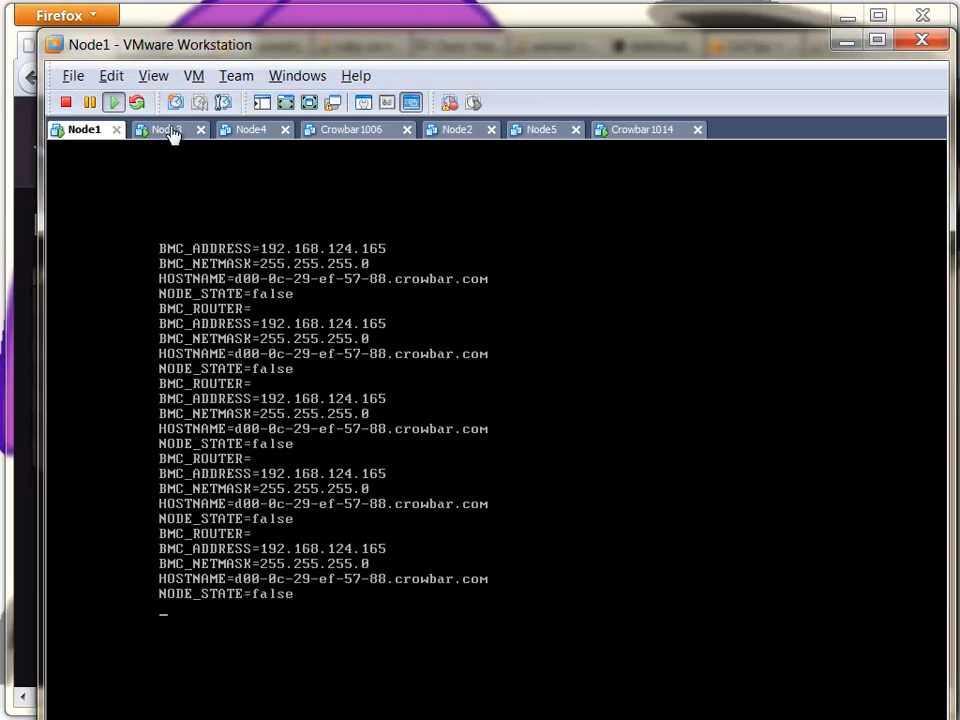
pyautogui.click(168, 128)
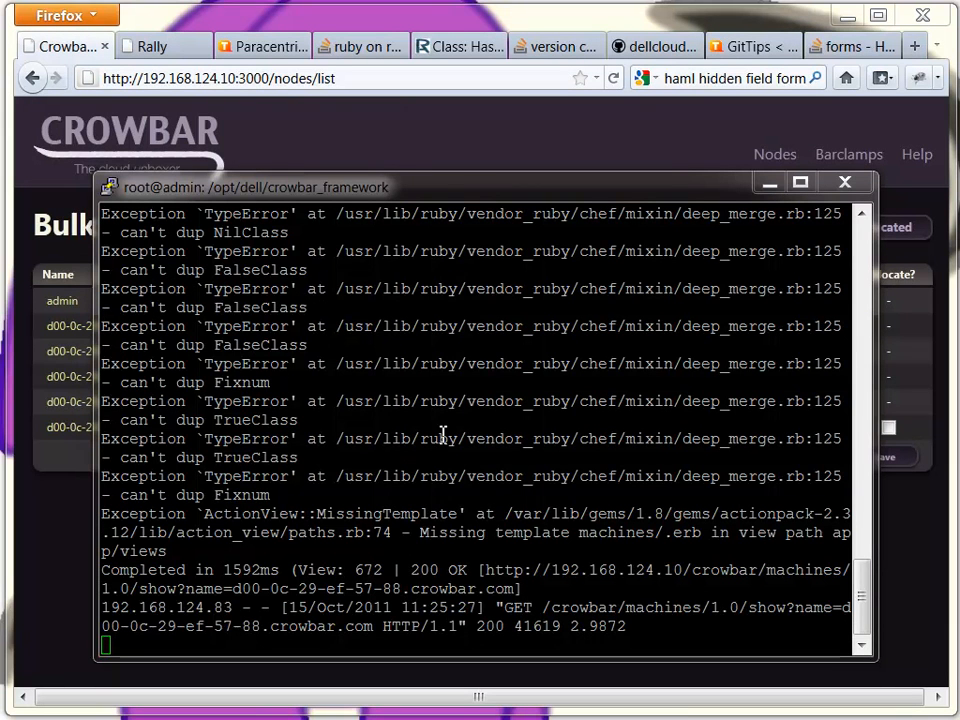
pyautogui.moveTo(700, 198)
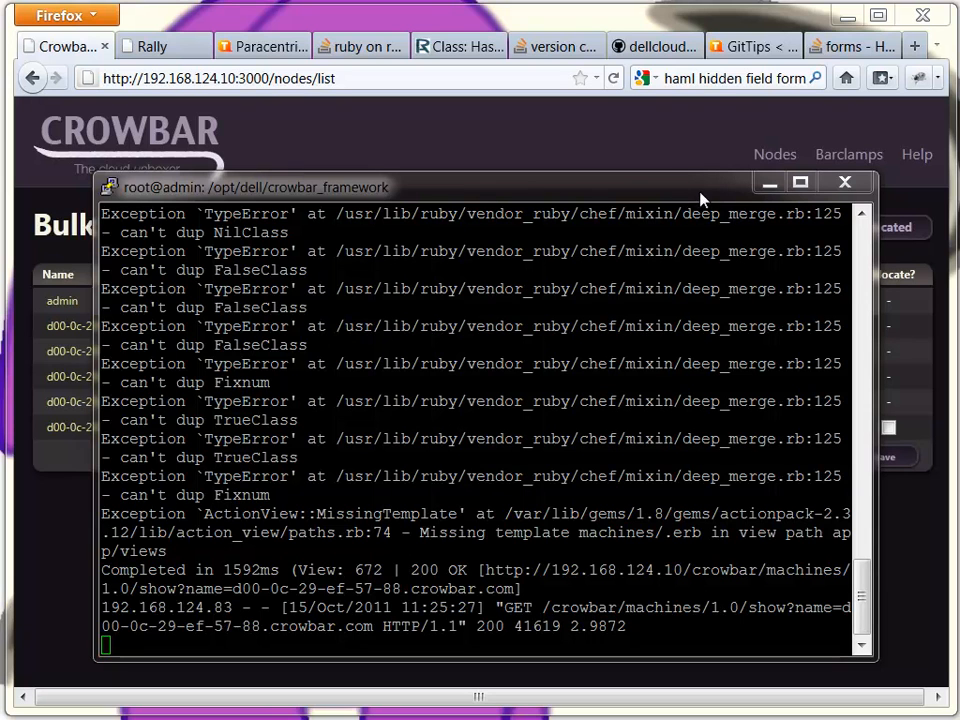
pyautogui.scroll(-3)
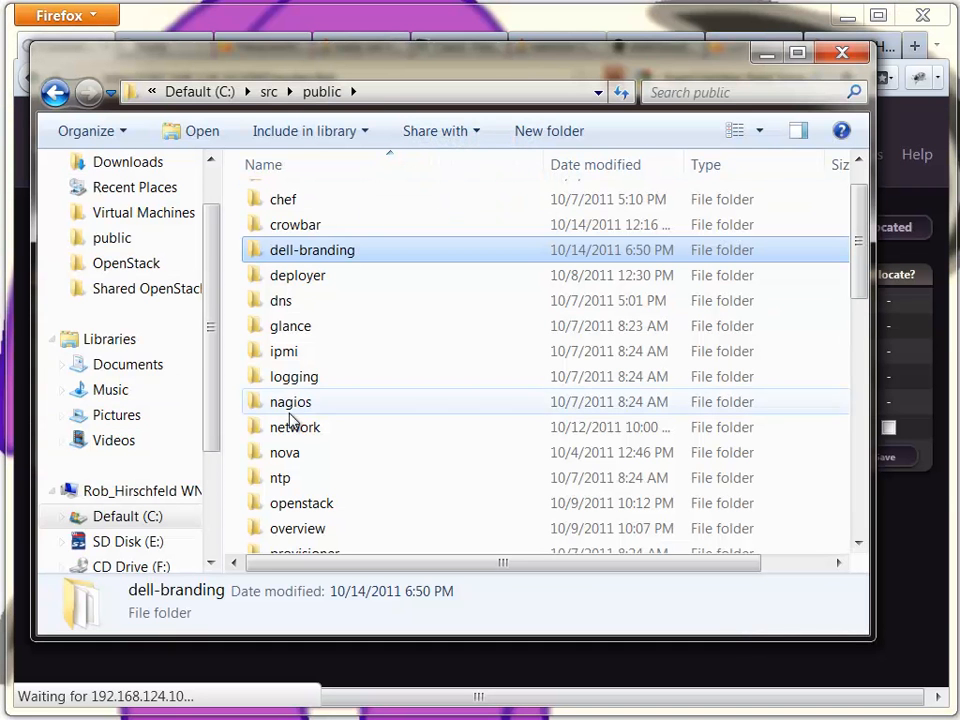
pyautogui.moveTo(280, 504)
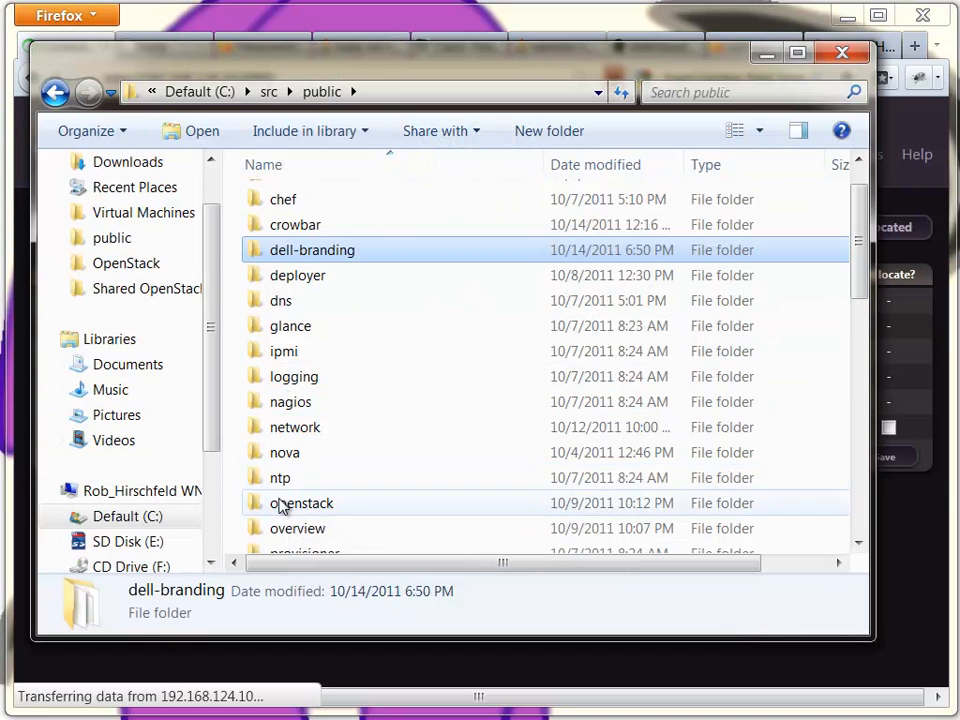
# Step: Save the dell-branding and overview folders as image C:\temp\crowbar\dell.iso and show Crowbar1014's console
pyautogui.click(296, 528)
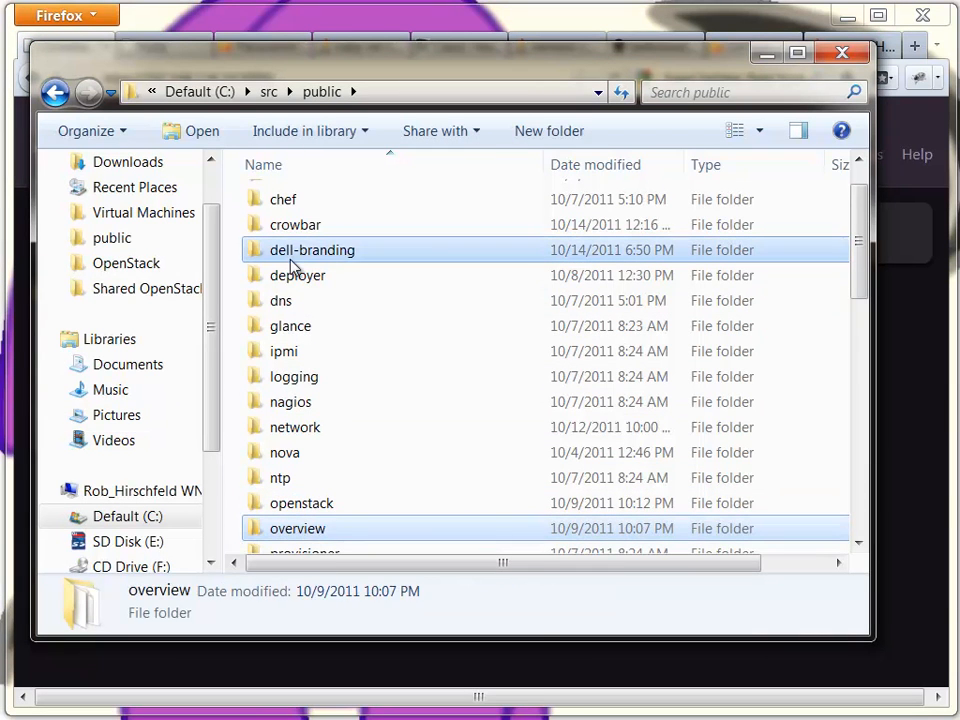
pyautogui.rightClick(312, 250)
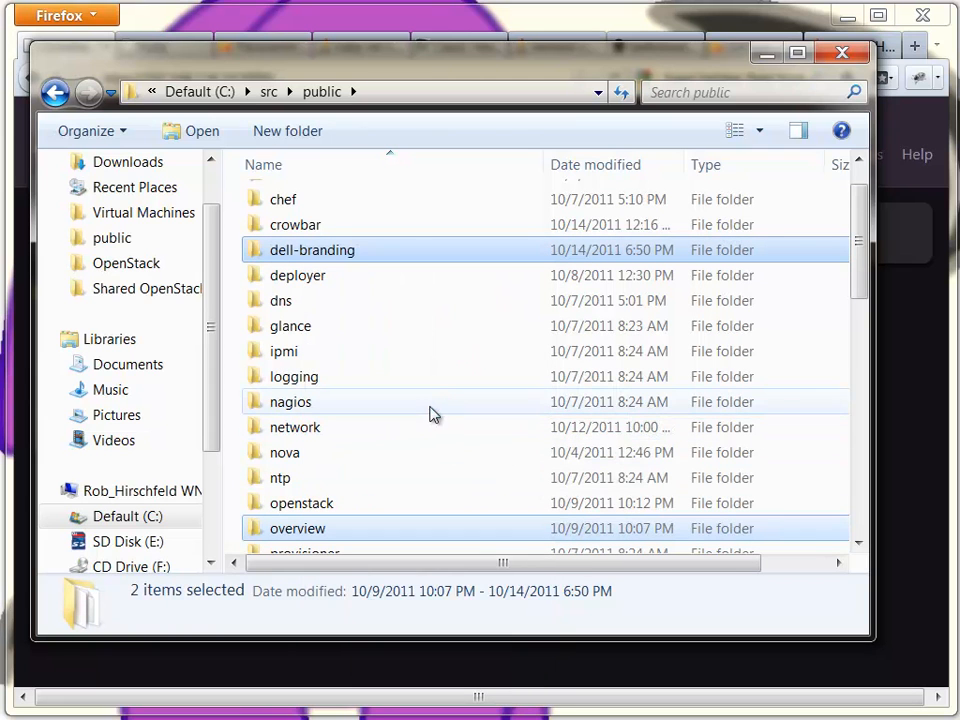
pyautogui.moveTo(420, 390)
pyautogui.write('C:\\temp\\corwbna')
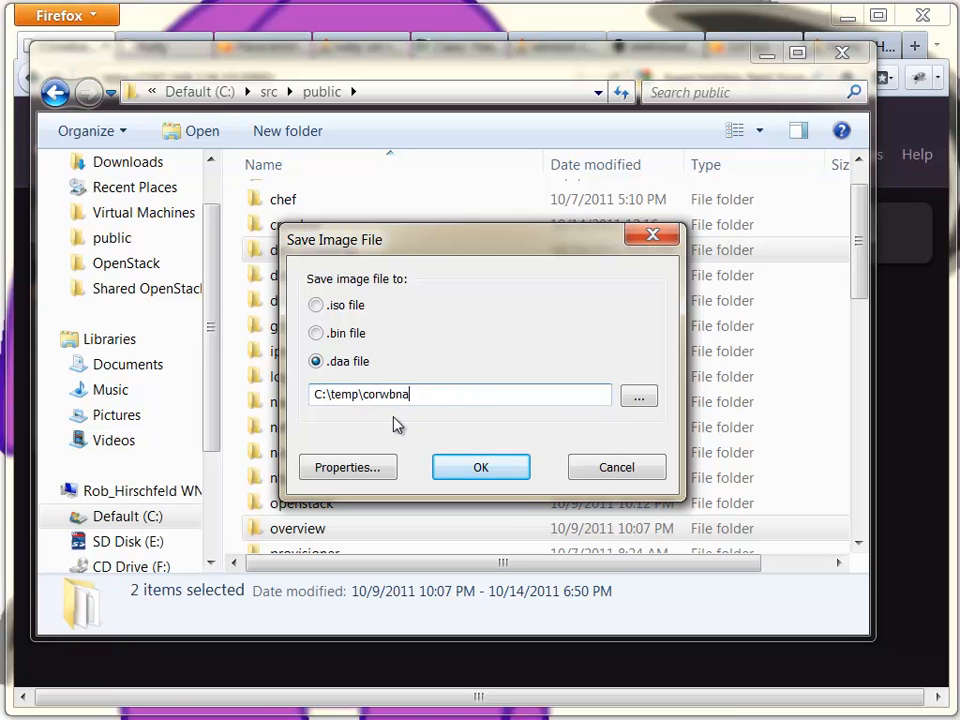
pyautogui.write('crowbar\\')
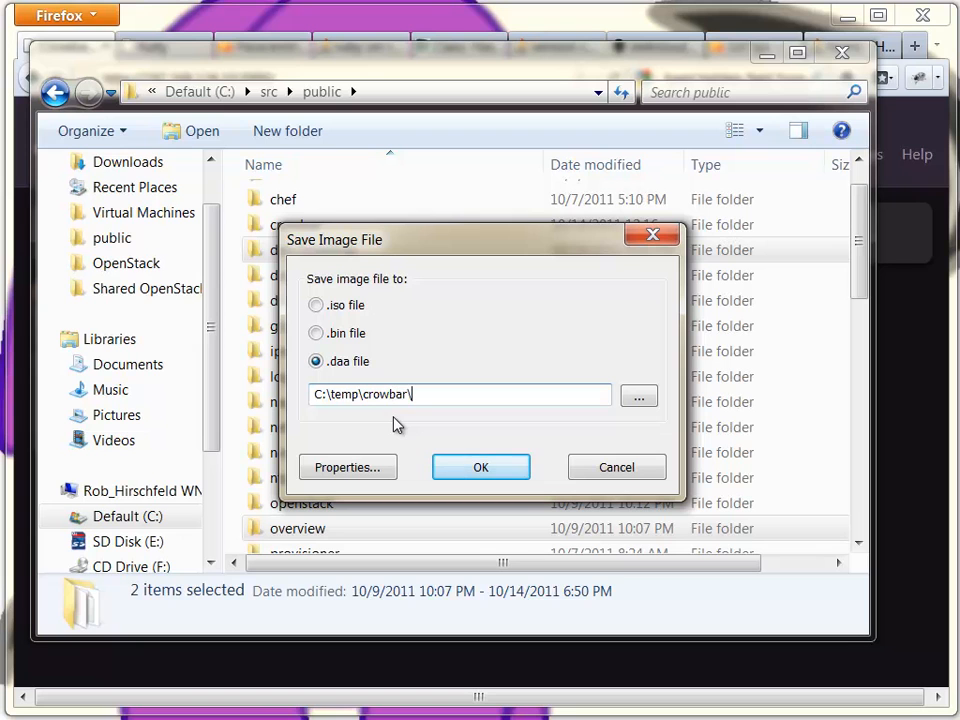
pyautogui.write('dell.i')
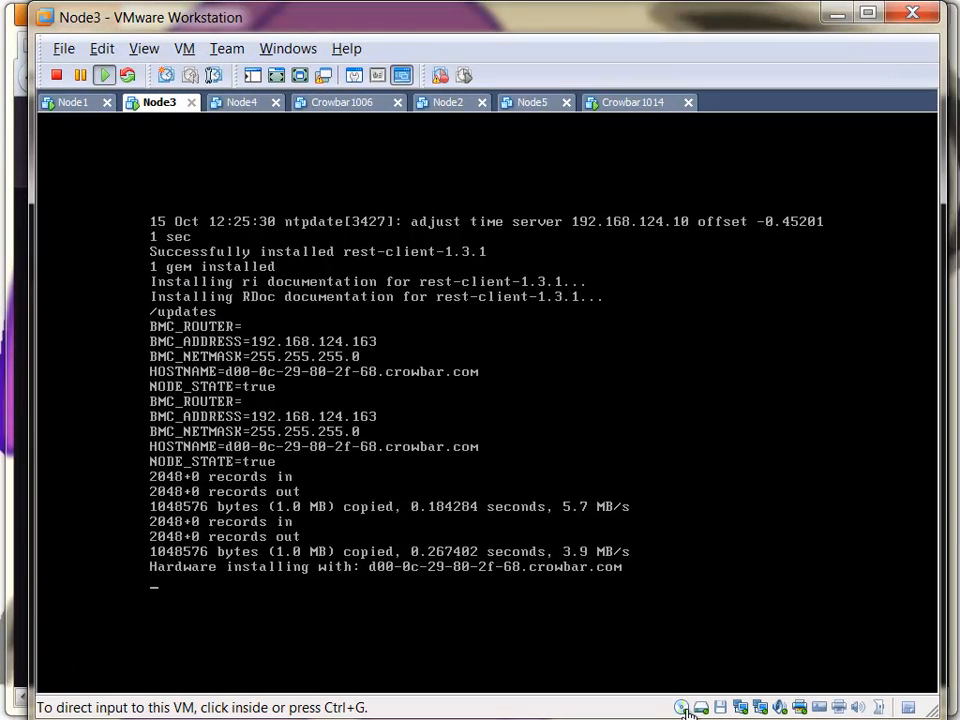
pyautogui.click(636, 102)
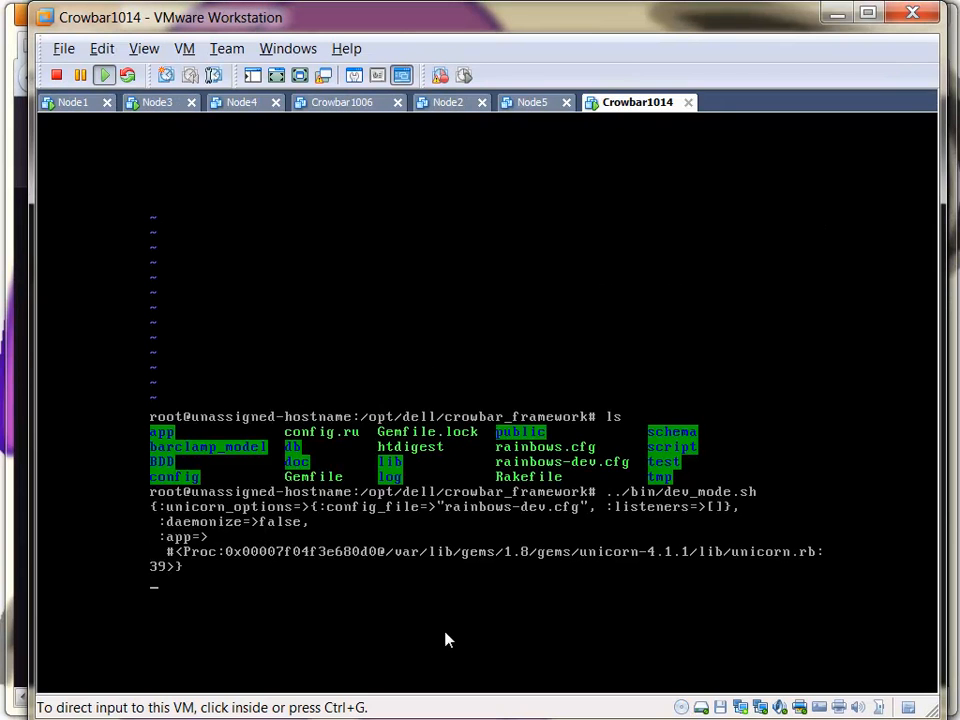
pyautogui.moveTo(678, 710)
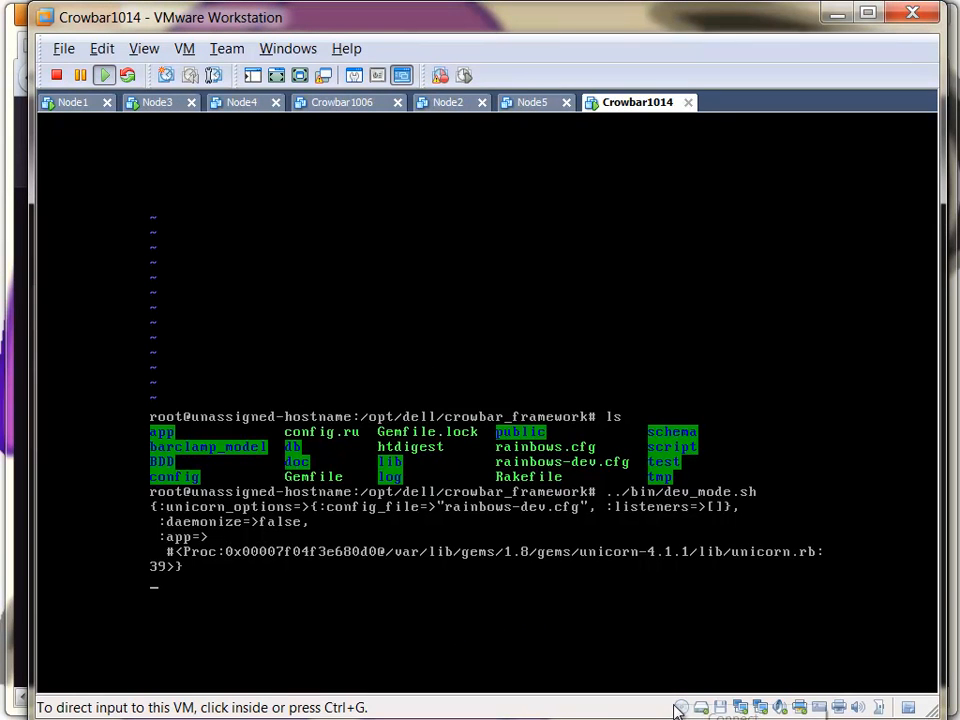
pyautogui.moveTo(428, 400)
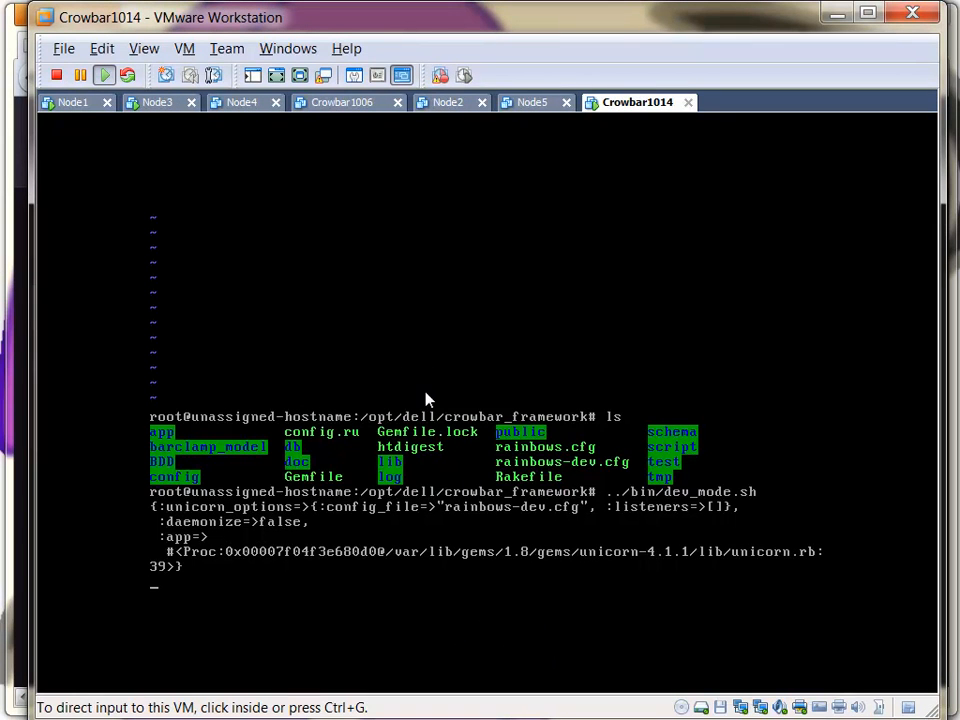
pyautogui.moveTo(464, 452)
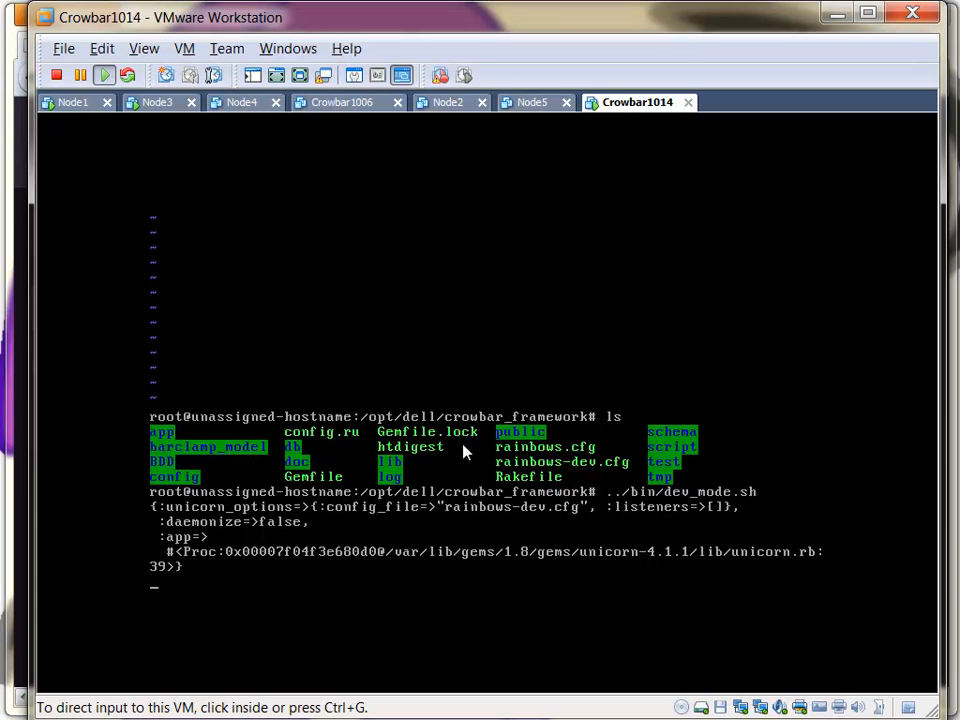
pyautogui.moveTo(684, 716)
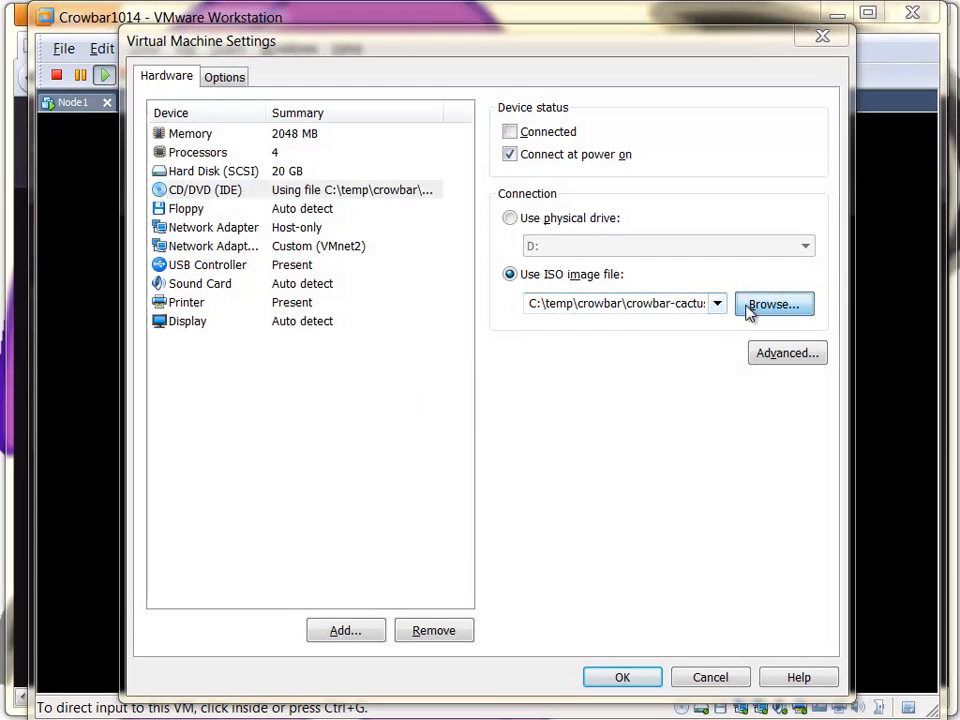
# Step: Point the Crowbar1014 CD/DVD drive at dell.iso in C:\temp\crowbar and confirm the settings
pyautogui.click(774, 304)
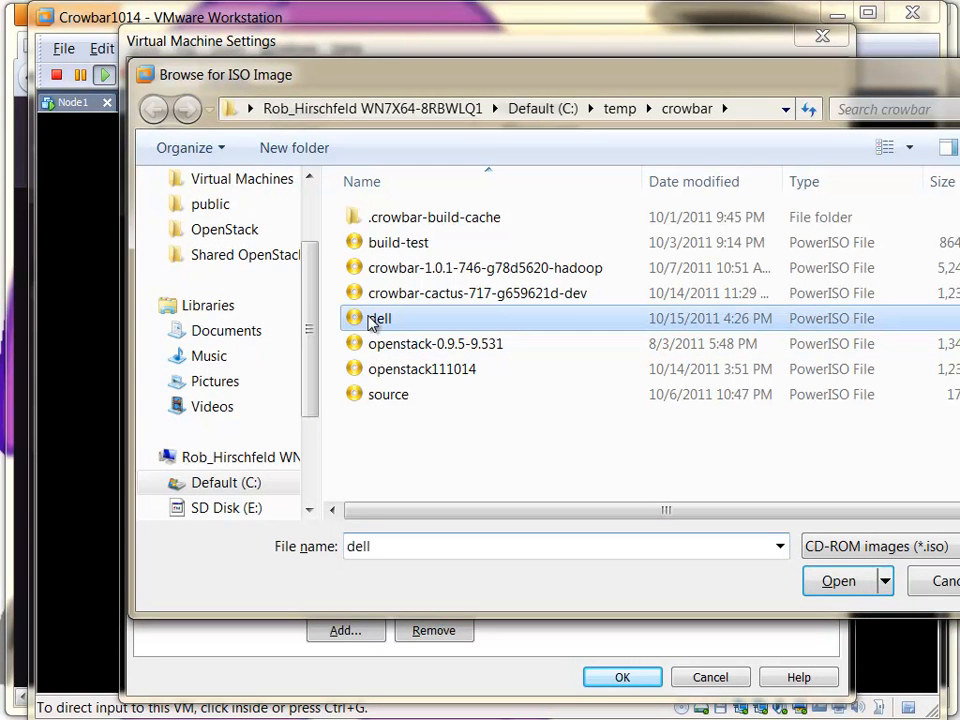
pyautogui.click(838, 580)
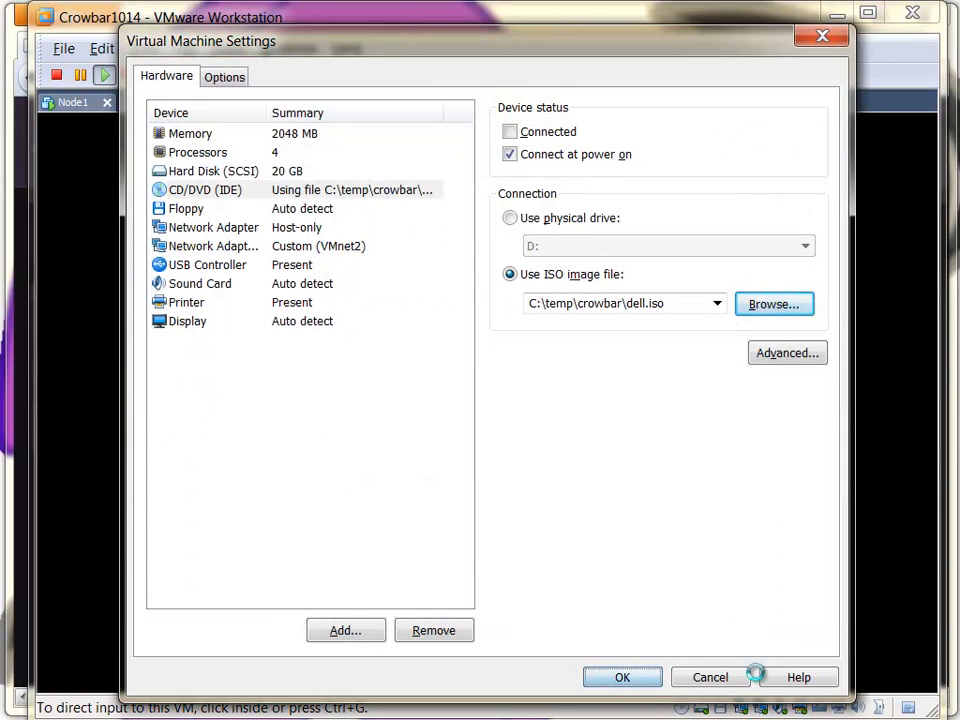
pyautogui.moveTo(612, 348)
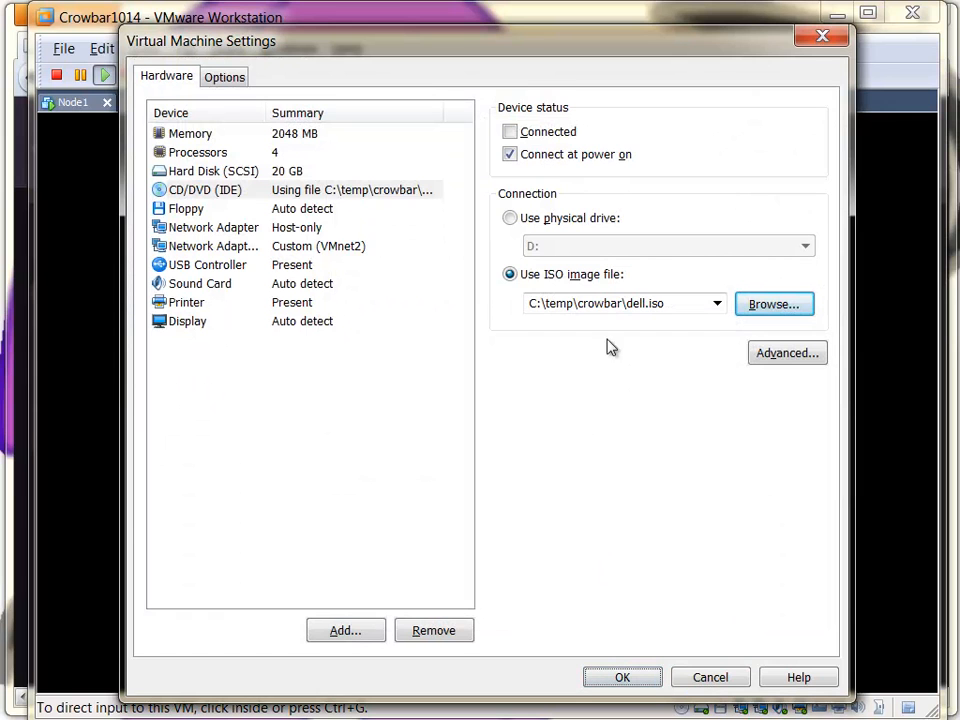
pyautogui.click(622, 676)
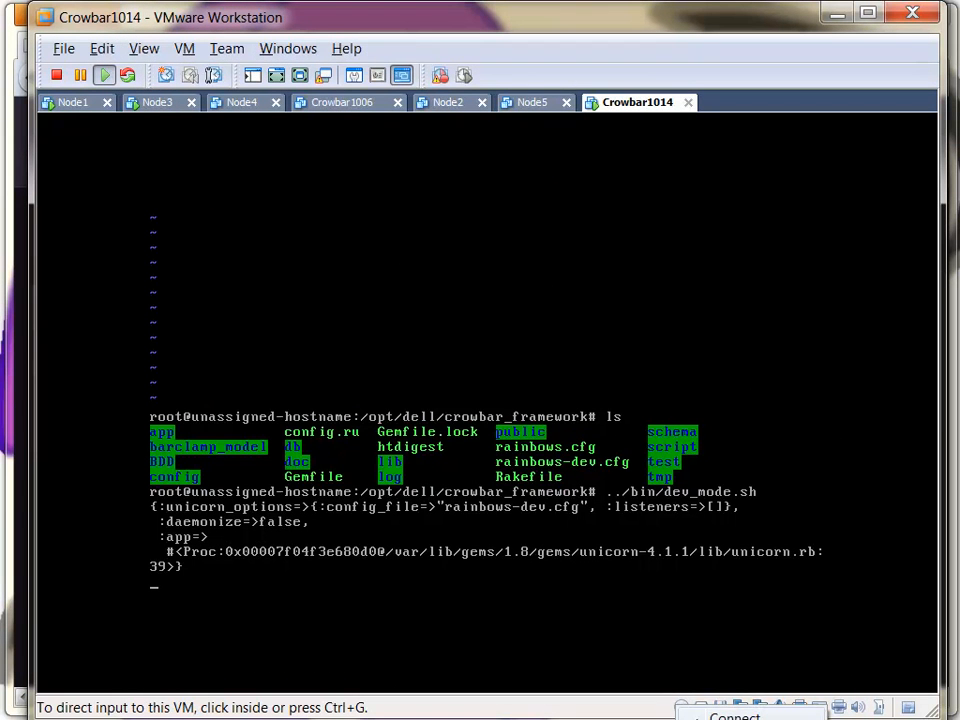
pyautogui.moveTo(538, 624)
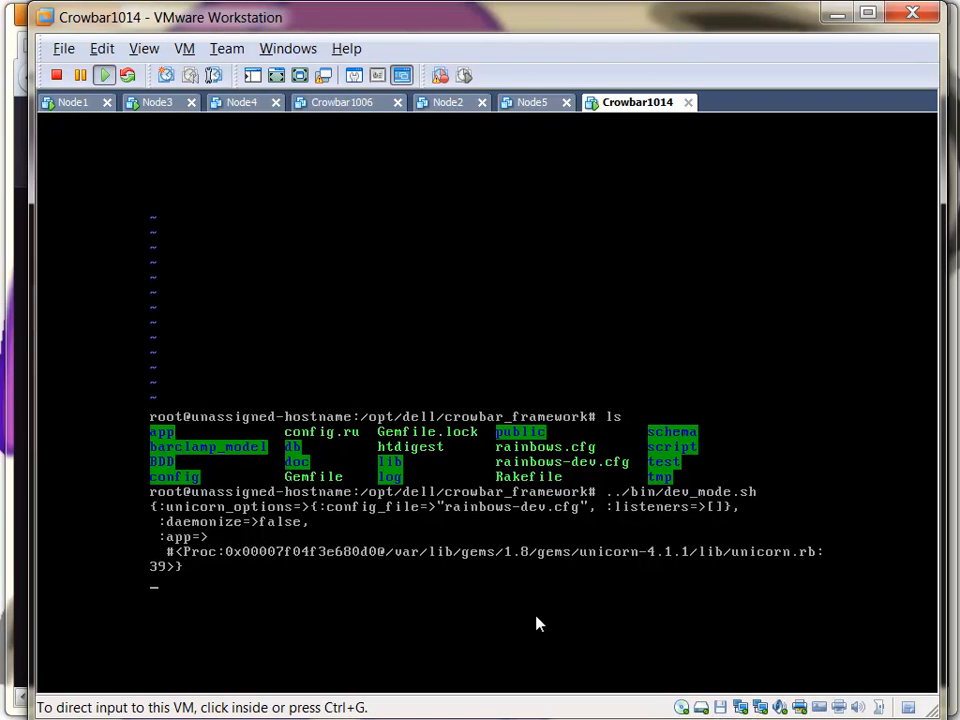
pyautogui.moveTo(532, 600)
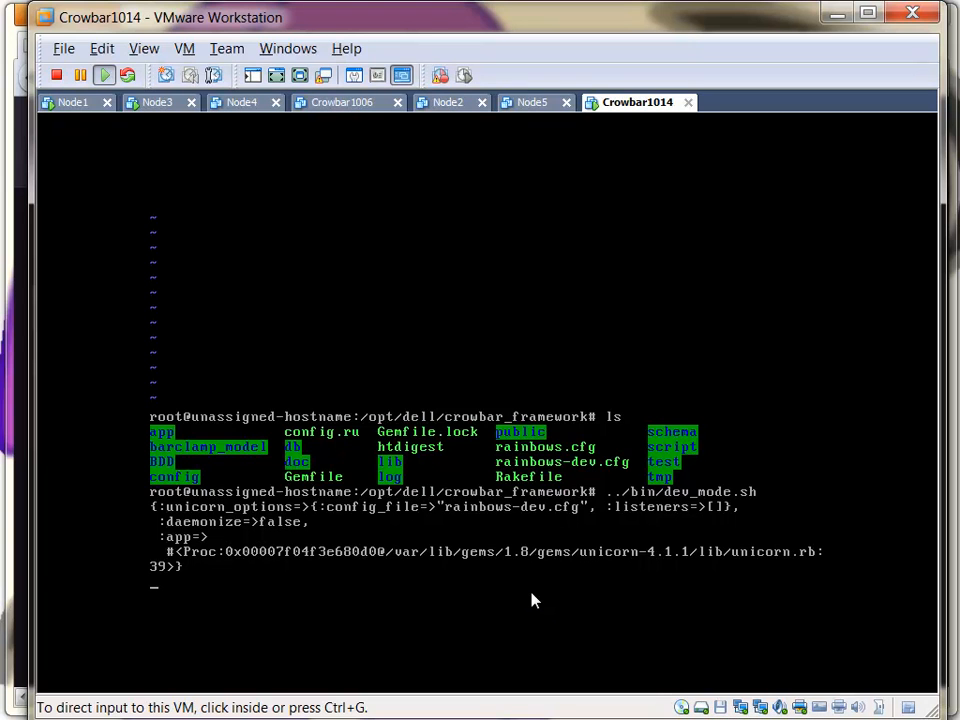
pyautogui.moveTo(562, 560)
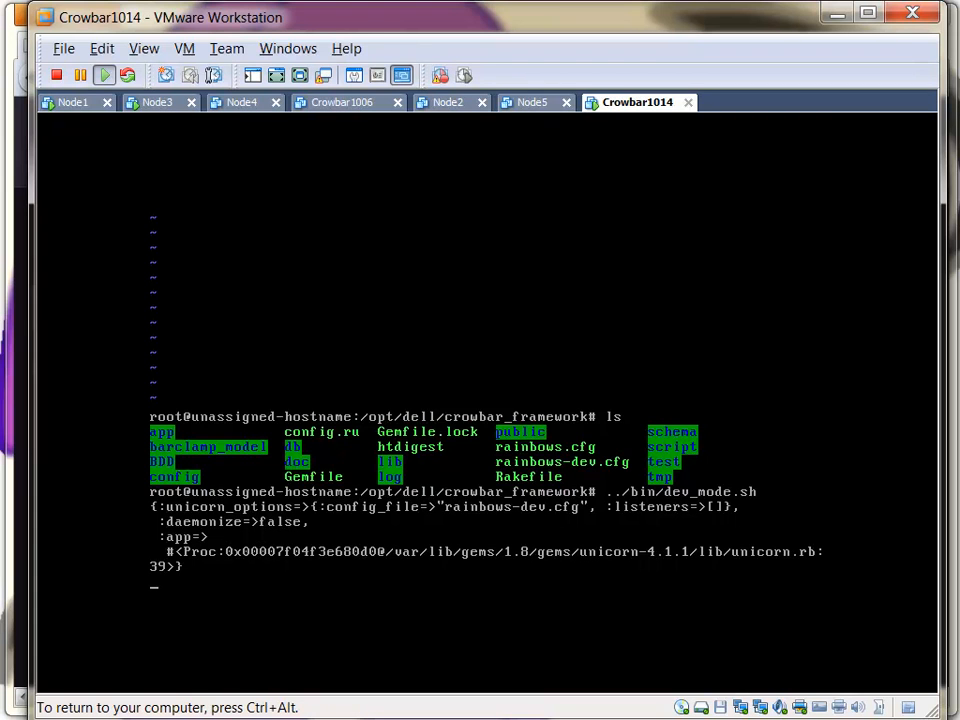
# Step: Stop the dev-mode server and run service crowbar start
pyautogui.press('ctrl+c')
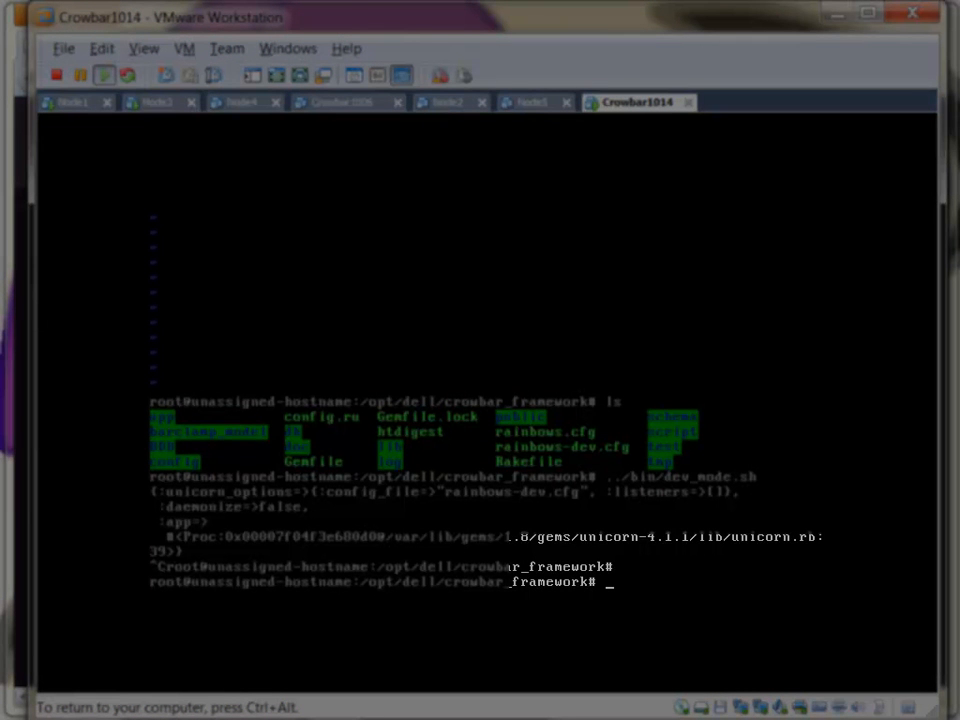
pyautogui.write('service crowbar')
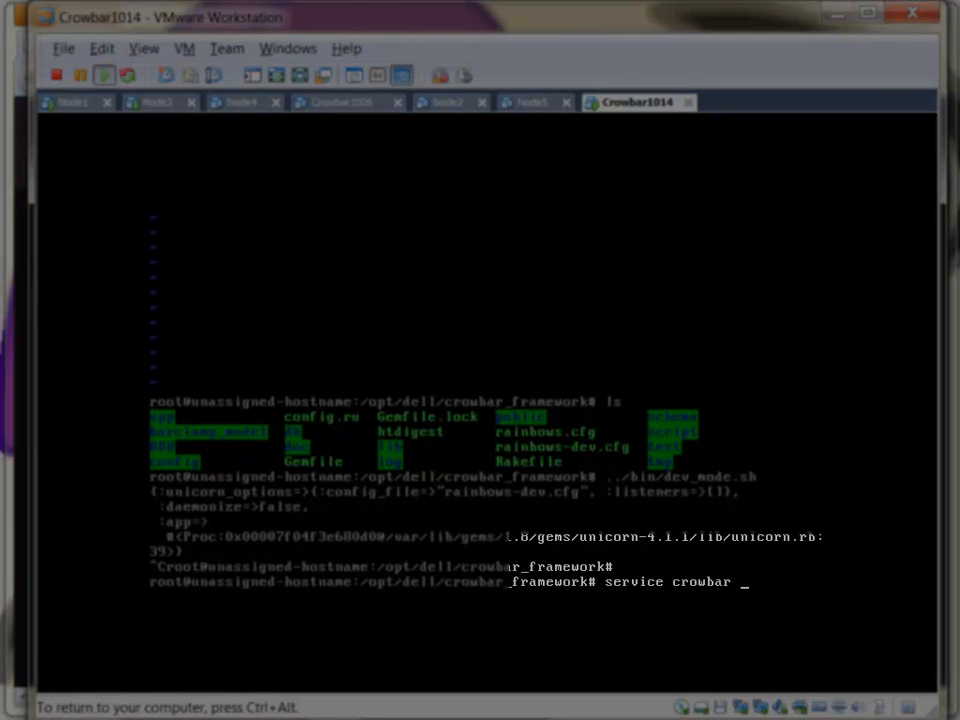
pyautogui.write('start')
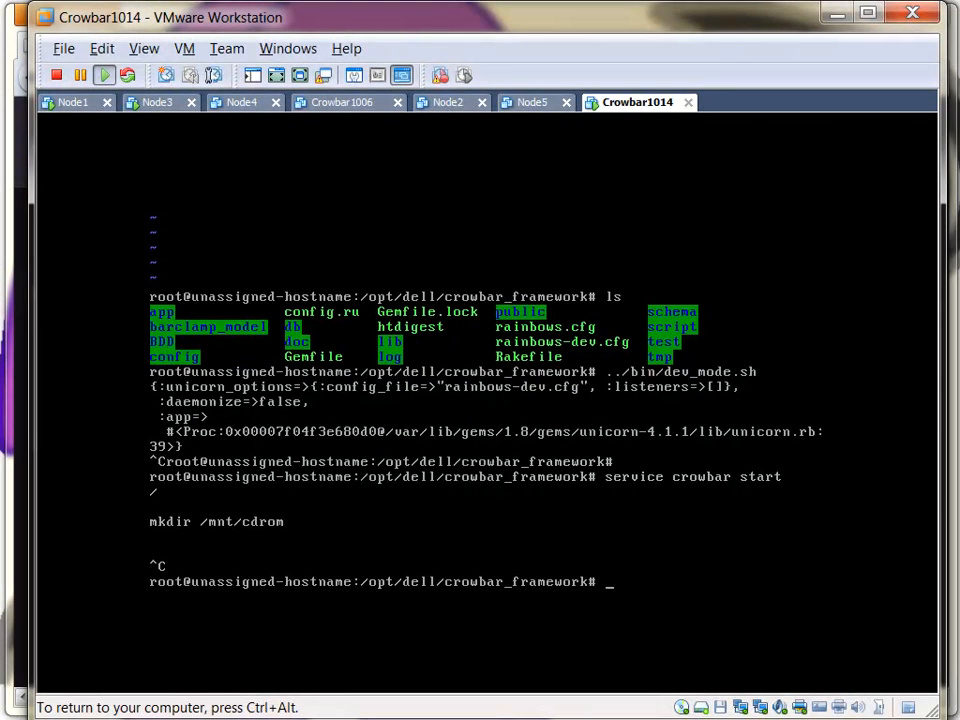
# Step: Create /mnt/cdrom, mount /dev/cdrom there and list its dell-branding and overview folders
pyautogui.write('mkdir /mnt/cdro')
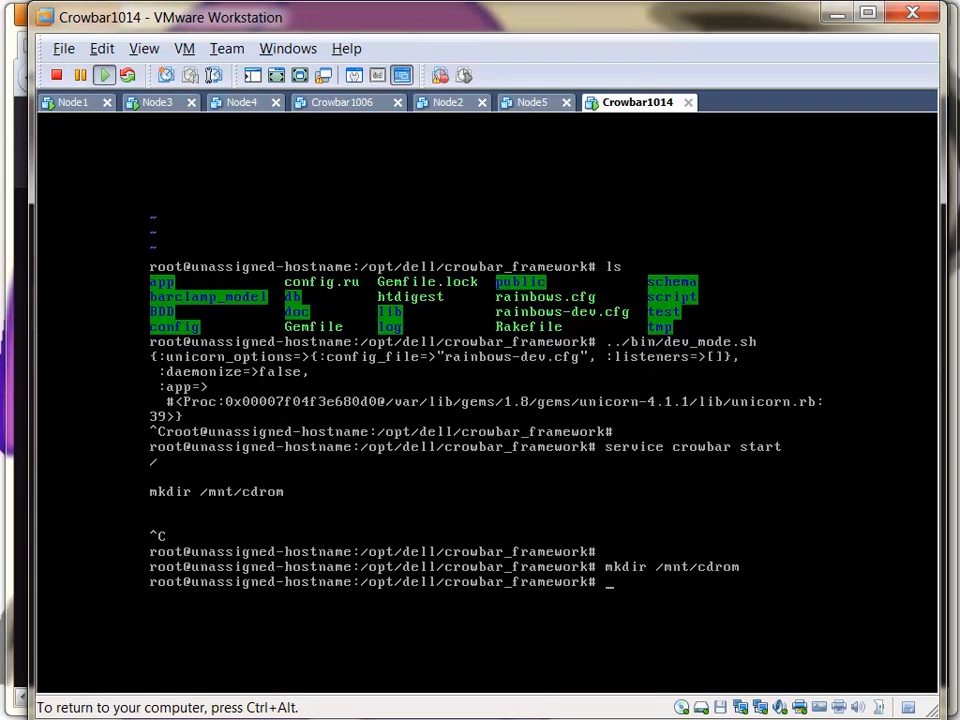
pyautogui.write('mount /dev/cdrom /mnt/cdrom')
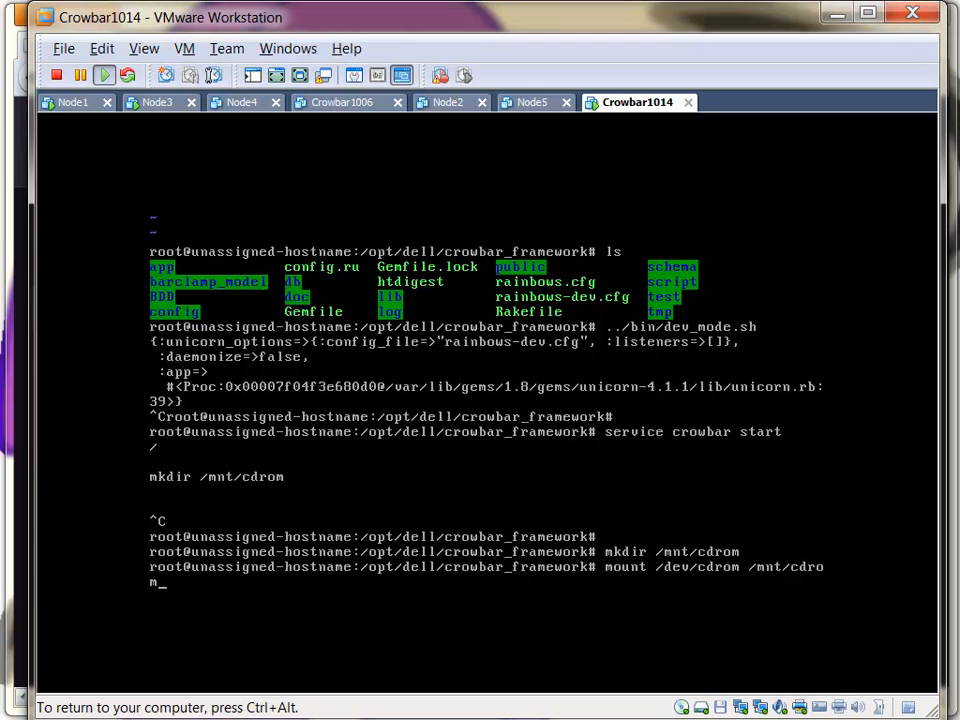
pyautogui.press('Return')
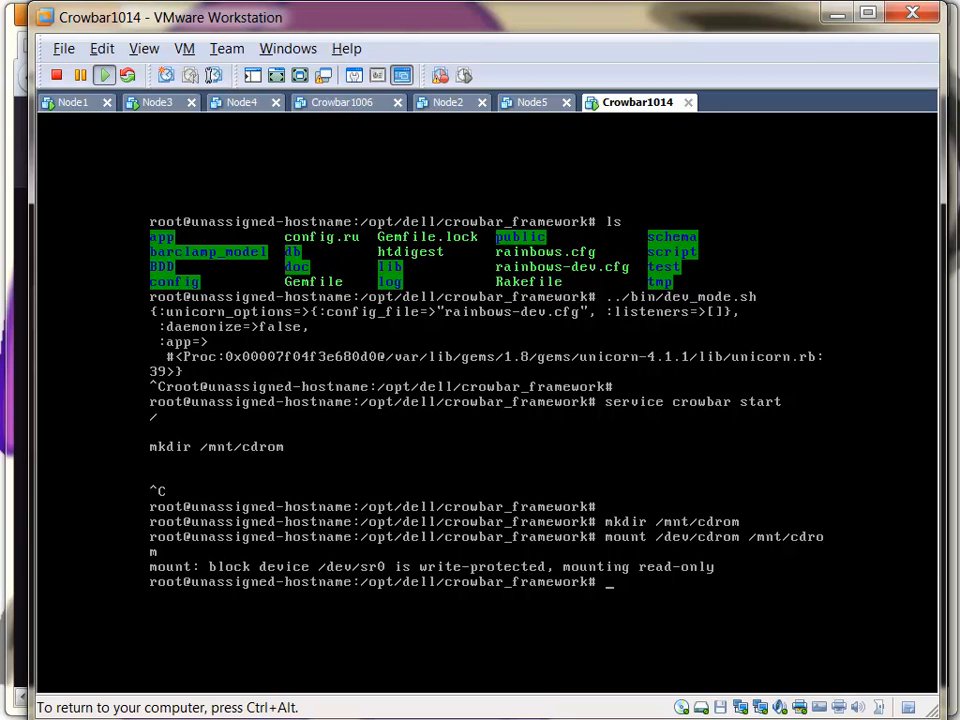
pyautogui.write('ls /')
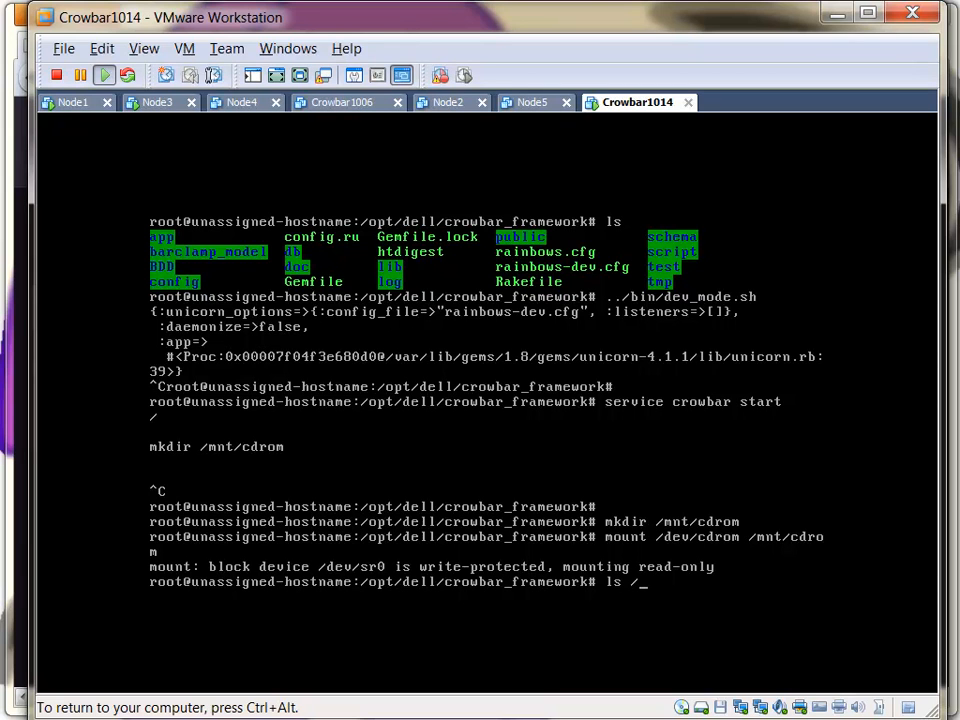
pyautogui.write('mnt/cdrom/')
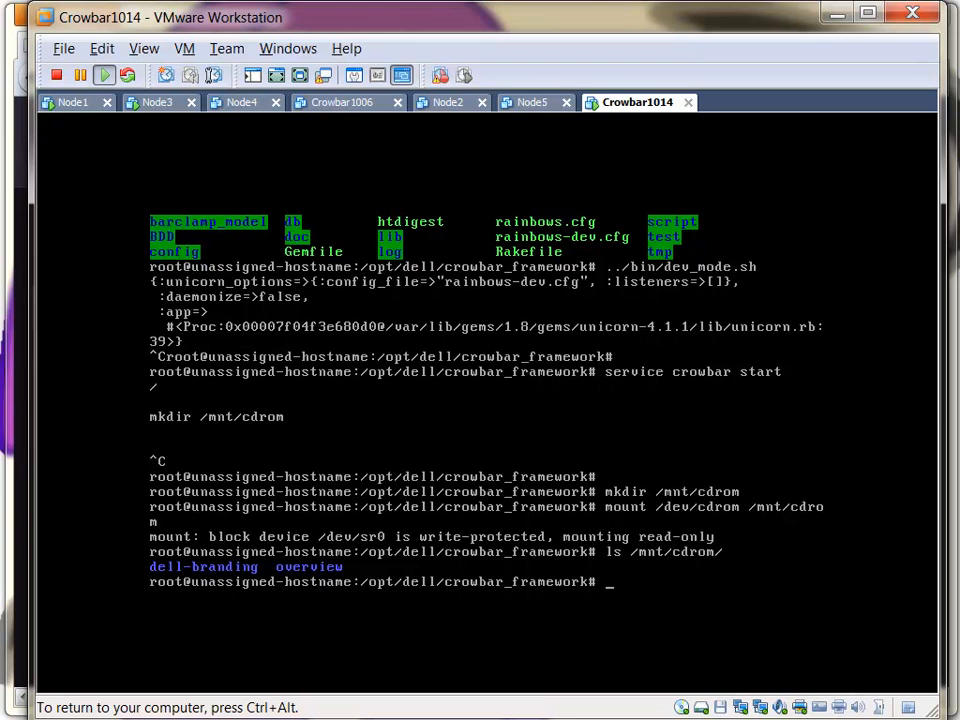
# Step: Move into the crowbar bin directory and list its contents
pyautogui.write('cd ../bin')
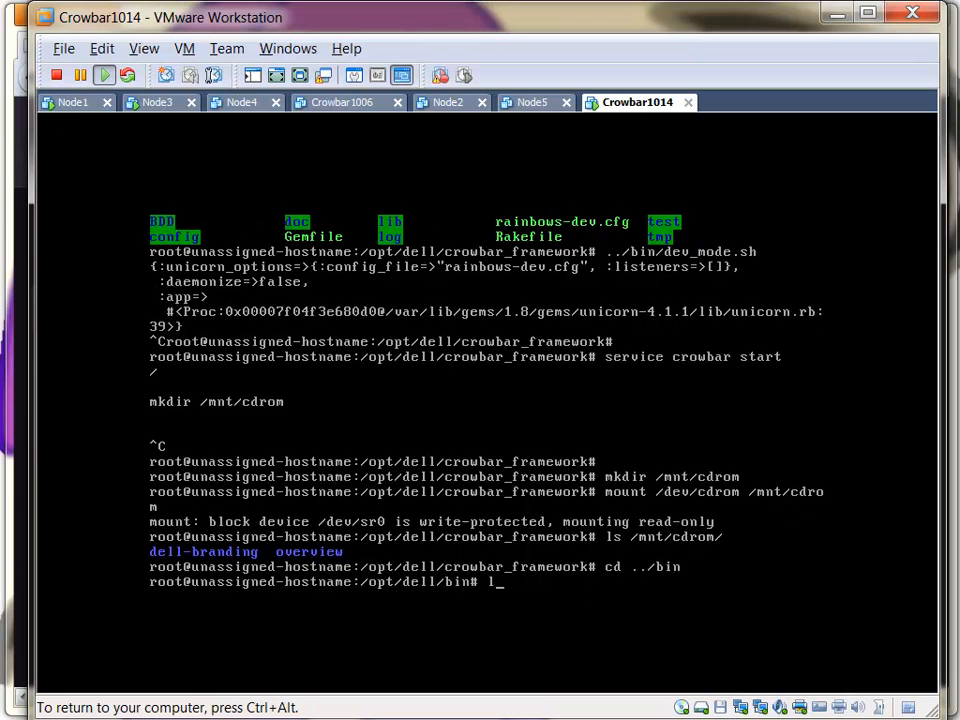
pyautogui.write('ls')
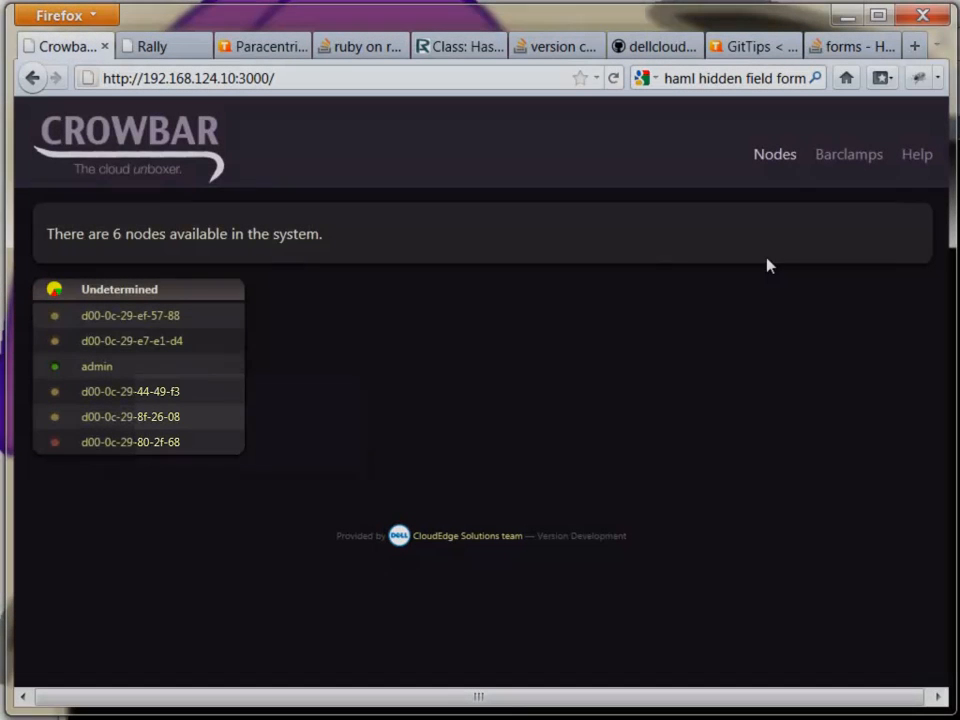
# Step: Reload the Crowbar node list, still showing six undetermined nodes
pyautogui.click(776, 154)
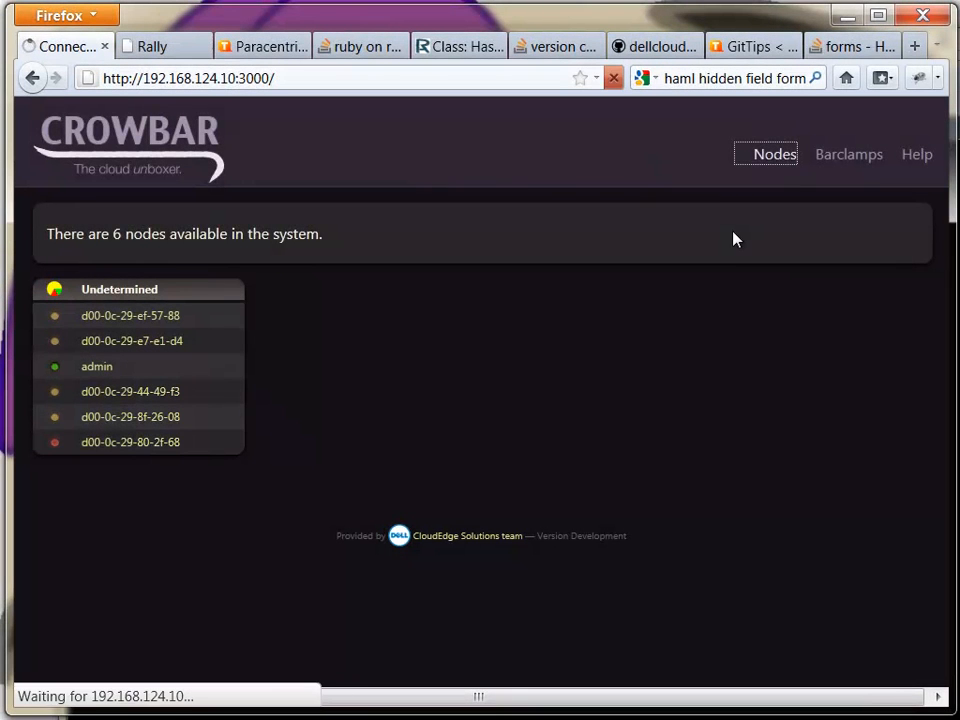
pyautogui.moveTo(590, 216)
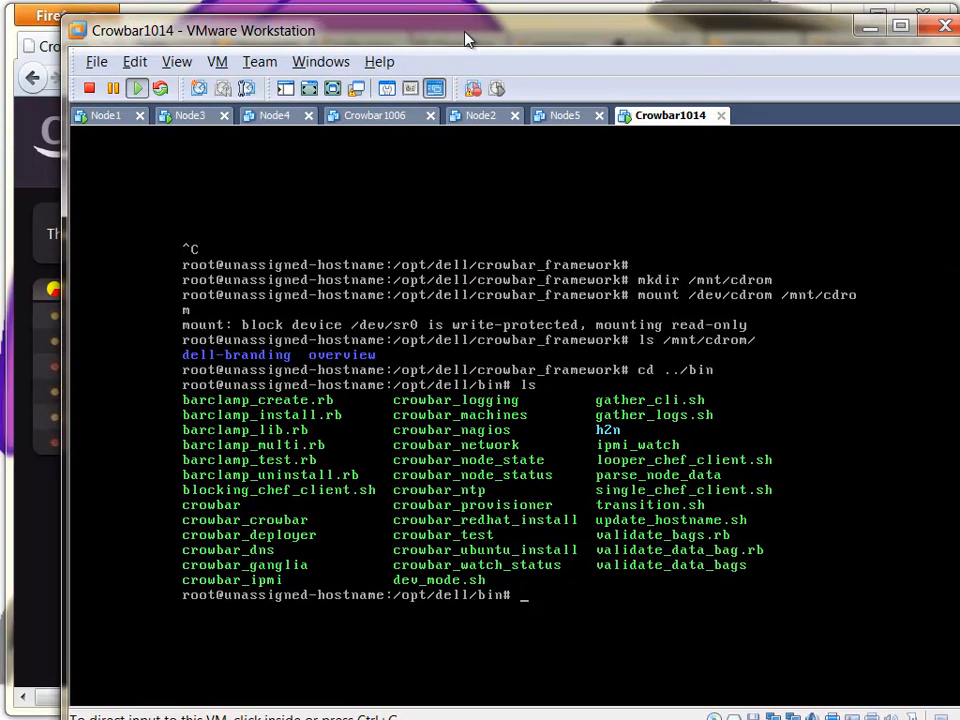
pyautogui.moveTo(584, 576)
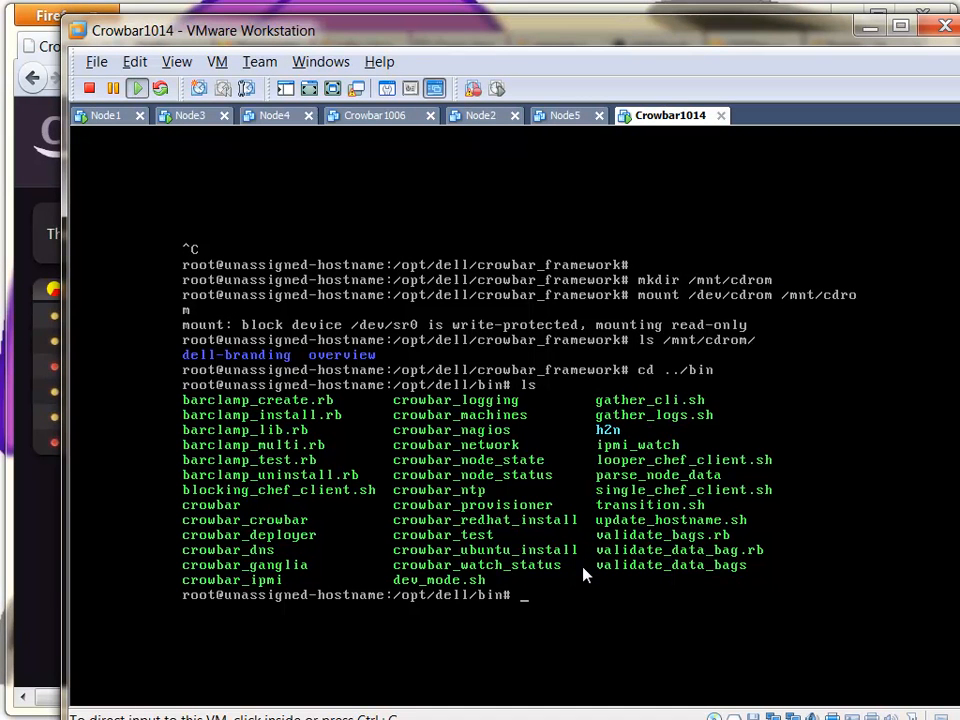
pyautogui.moveTo(600, 600)
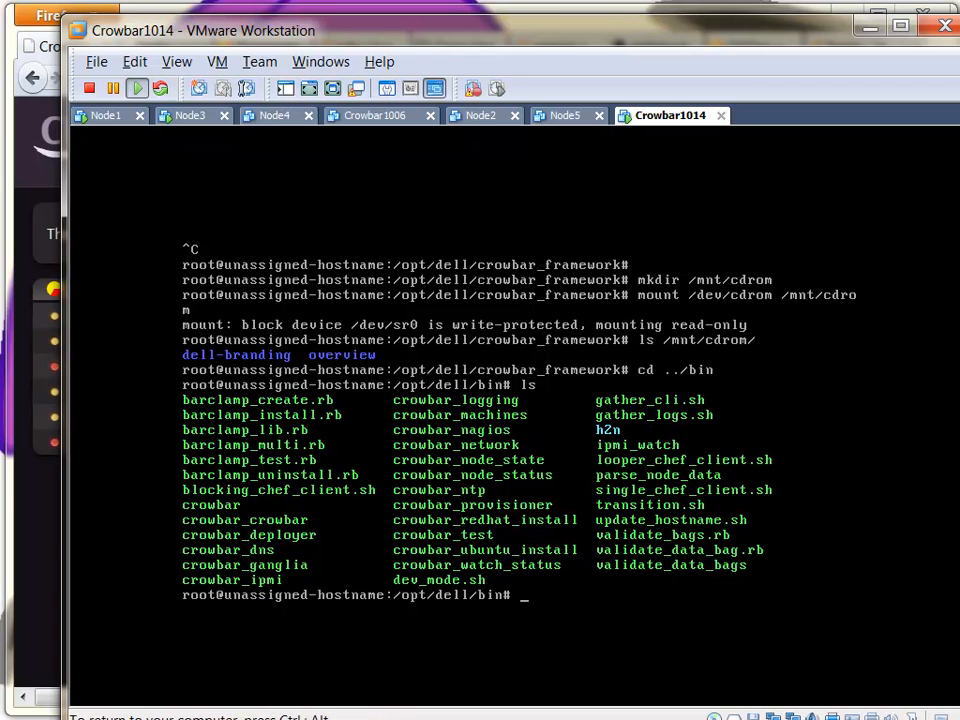
# Step: Run ./barclamp_install.rb /mnt/cdrom/dell-branding, then service crowbar restart
pyautogui.write('bar')
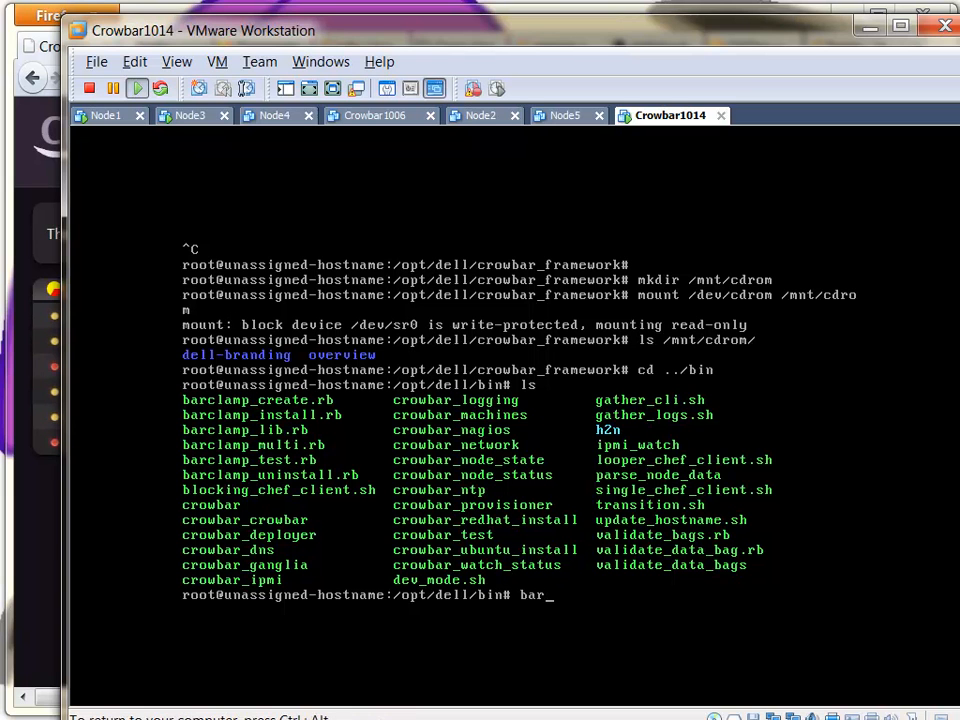
pyautogui.write('./barclamp_install.rb')
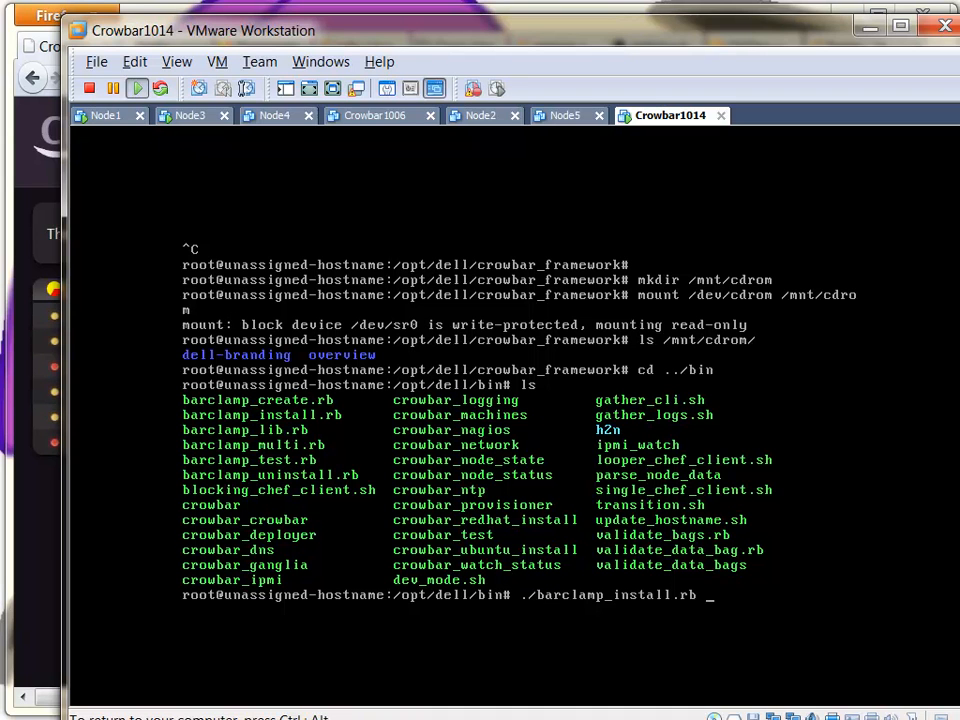
pyautogui.write('/mnt/')
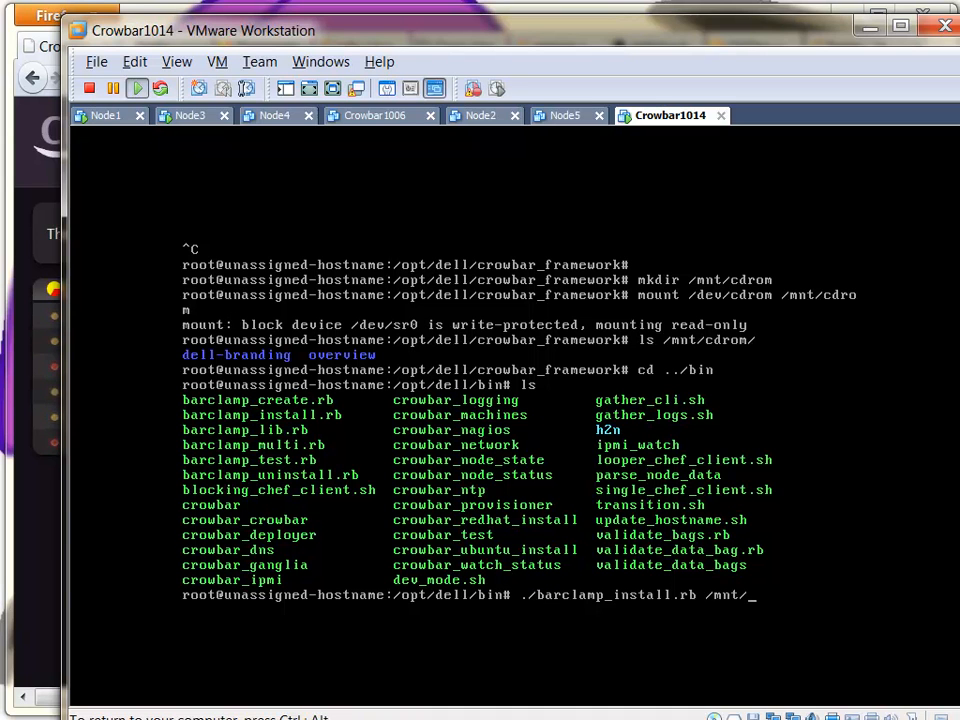
pyautogui.write('cdrom/dell-branding/')
pyautogui.write('service')
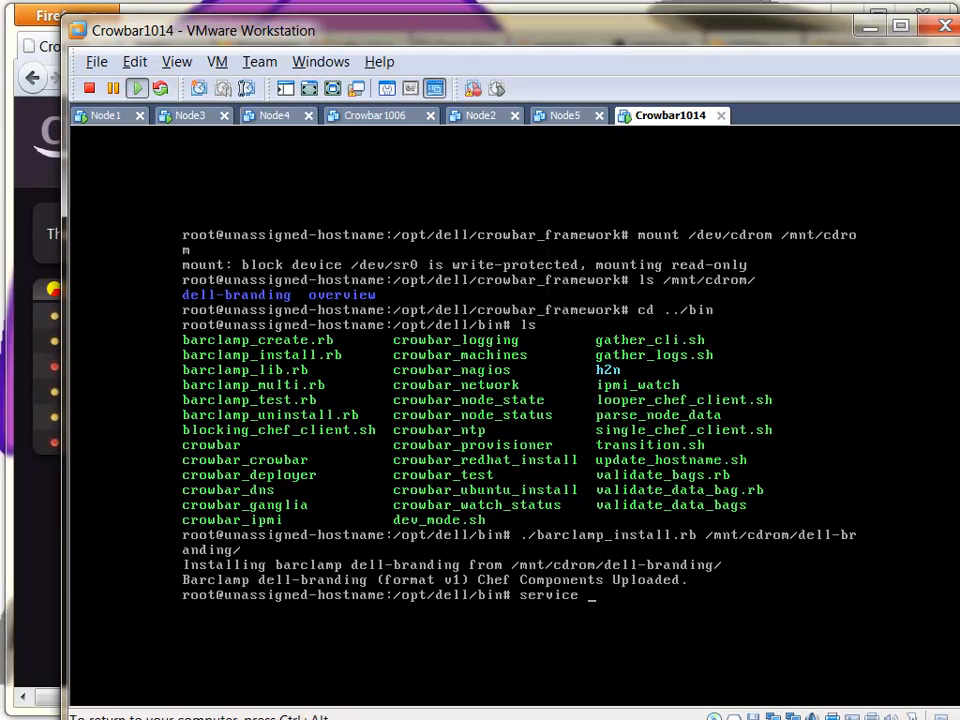
pyautogui.write('crowbar restart')
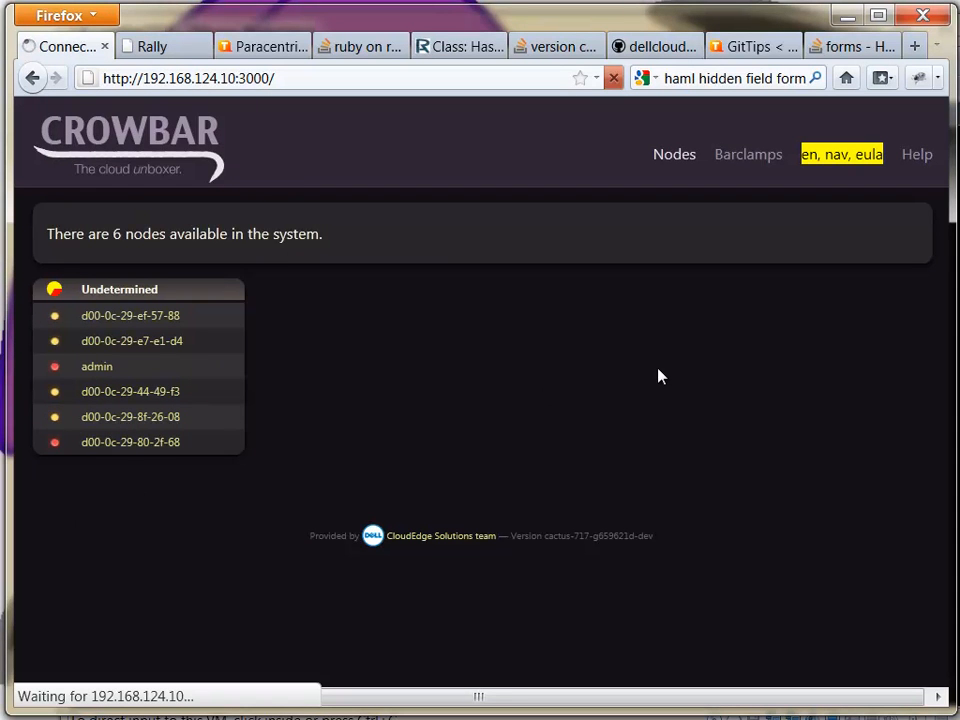
pyautogui.moveTo(632, 376)
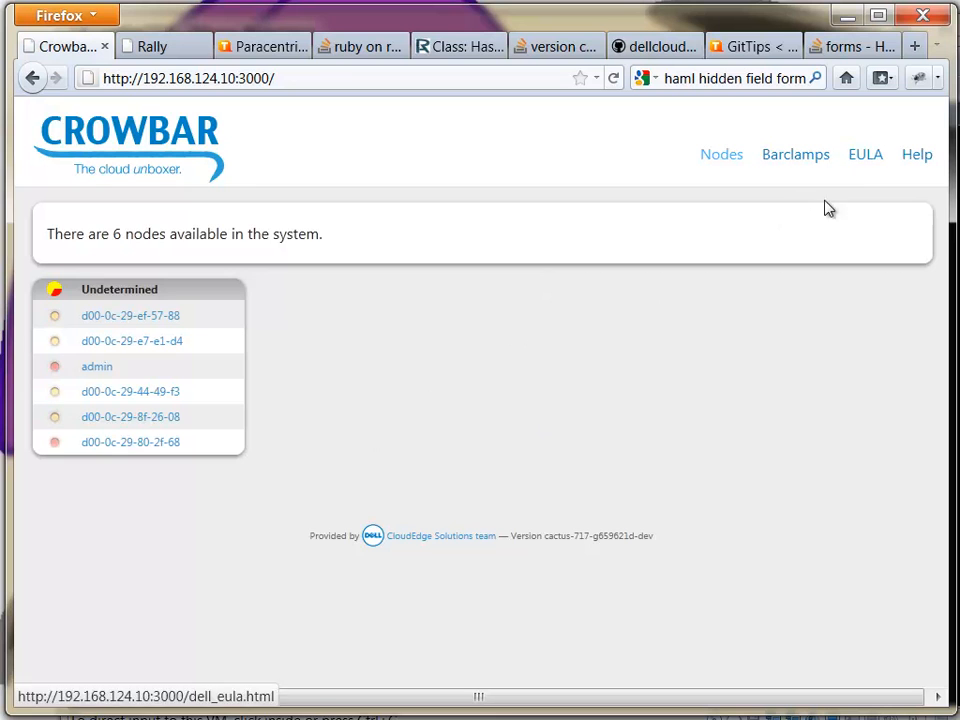
pyautogui.moveTo(576, 410)
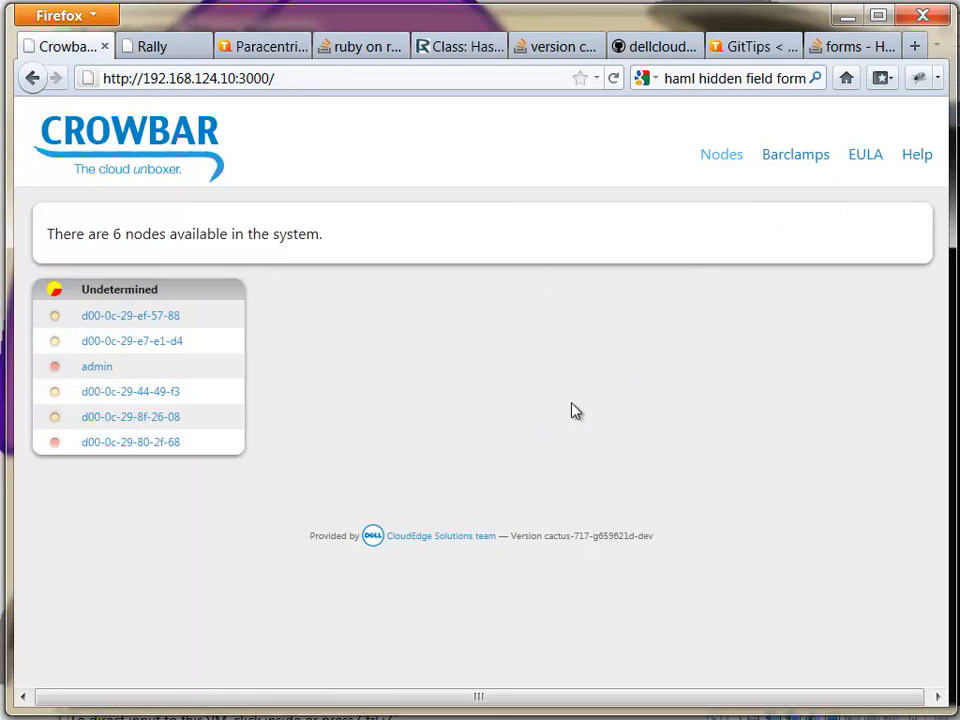
pyautogui.moveTo(556, 416)
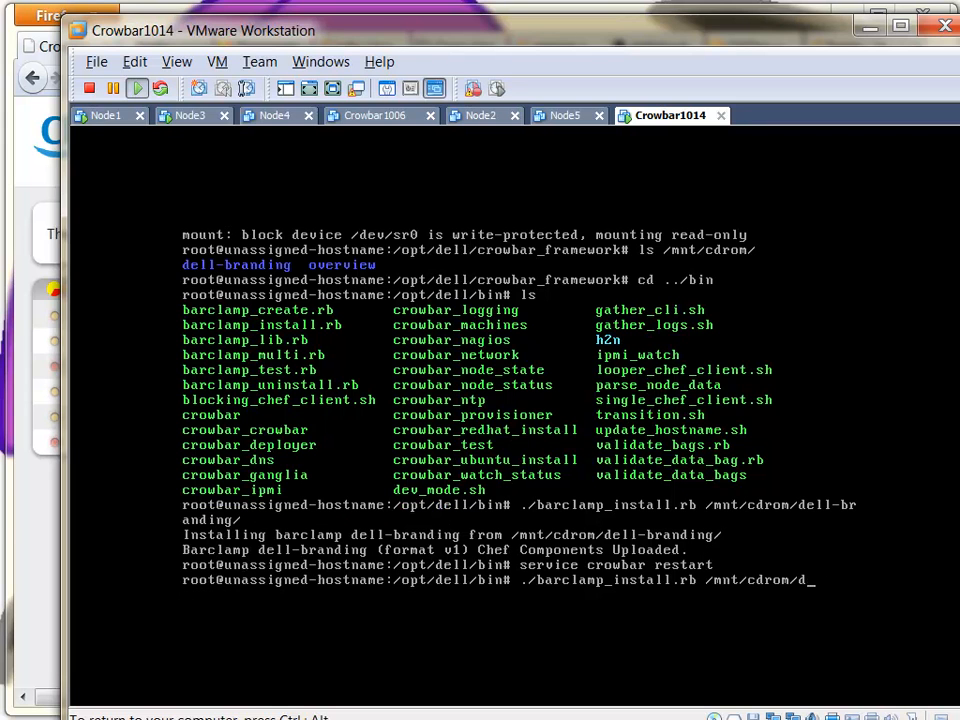
# Step: Run ./barclamp_install.rb /mnt/cdrom/overview/ to install the overview barclamp
pyautogui.write('overview/')
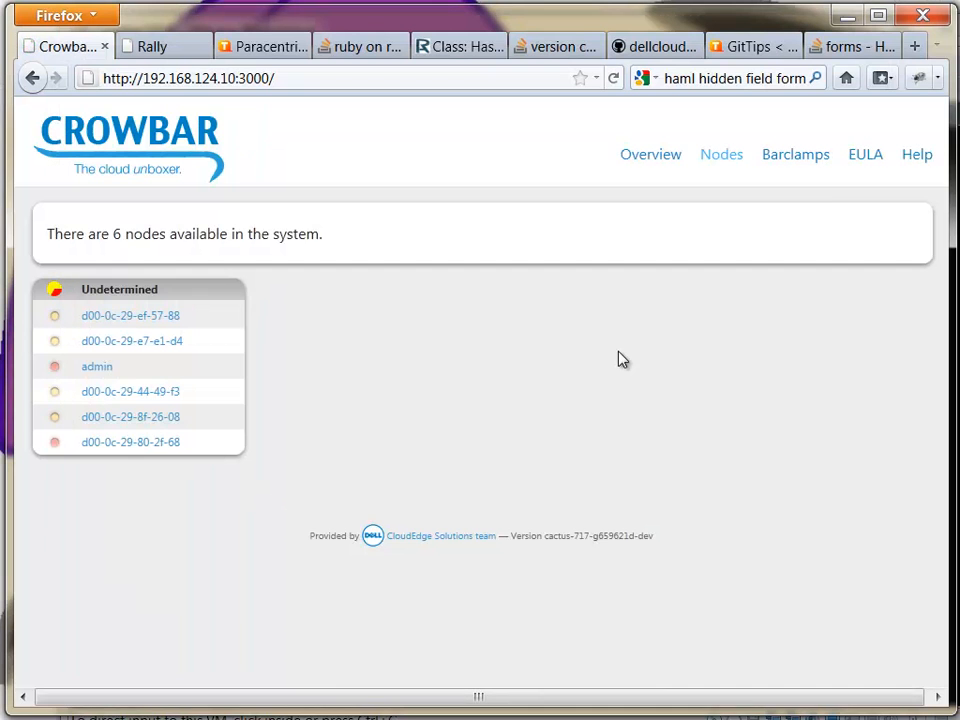
pyautogui.moveTo(460, 384)
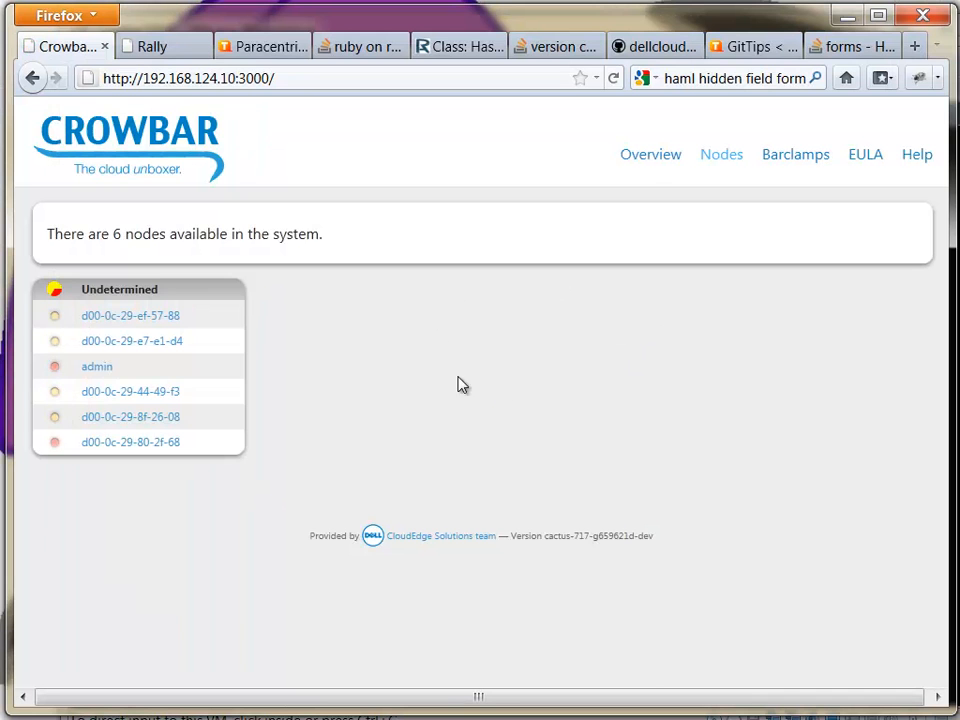
# Step: Show the new Overview page with API Clients and Ops Infrastructure tiles, then the Nodes page
pyautogui.click(650, 154)
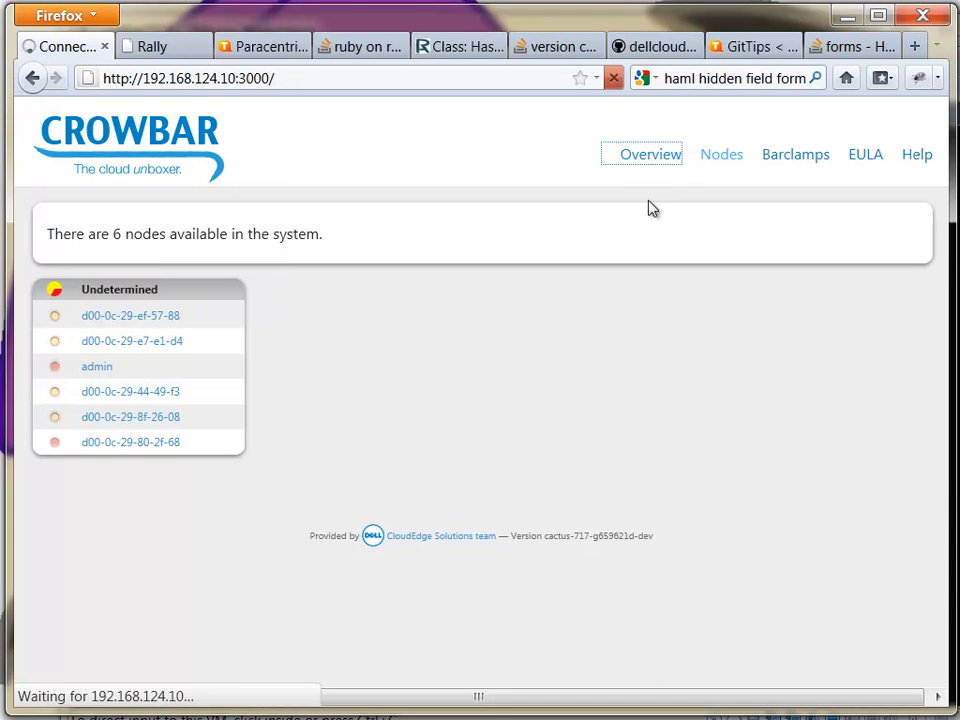
pyautogui.moveTo(616, 232)
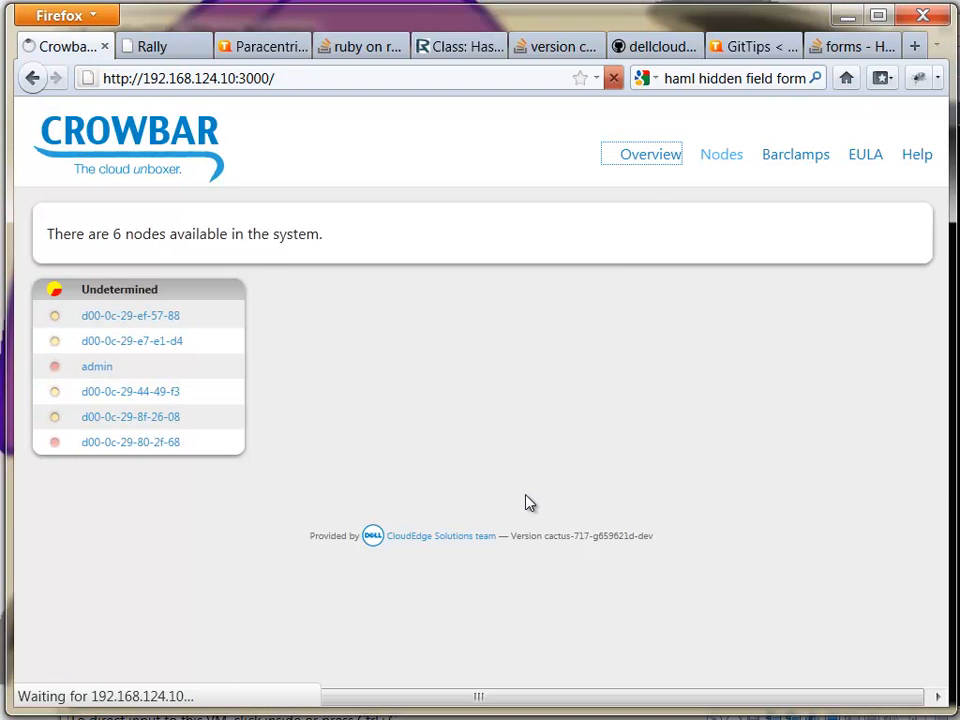
pyautogui.click(650, 154)
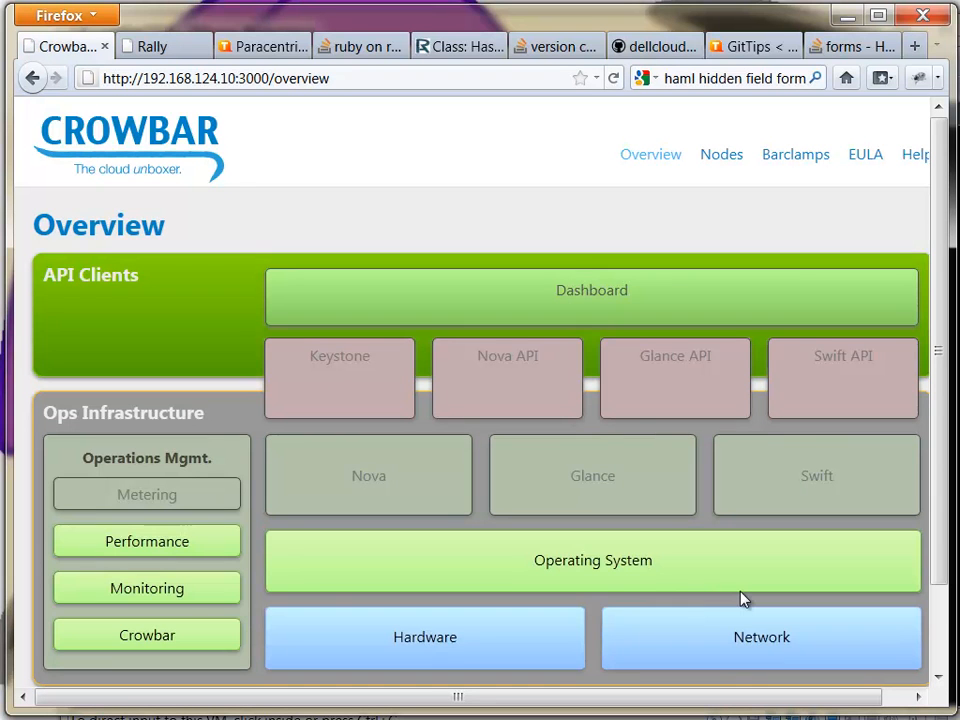
pyautogui.moveTo(864, 452)
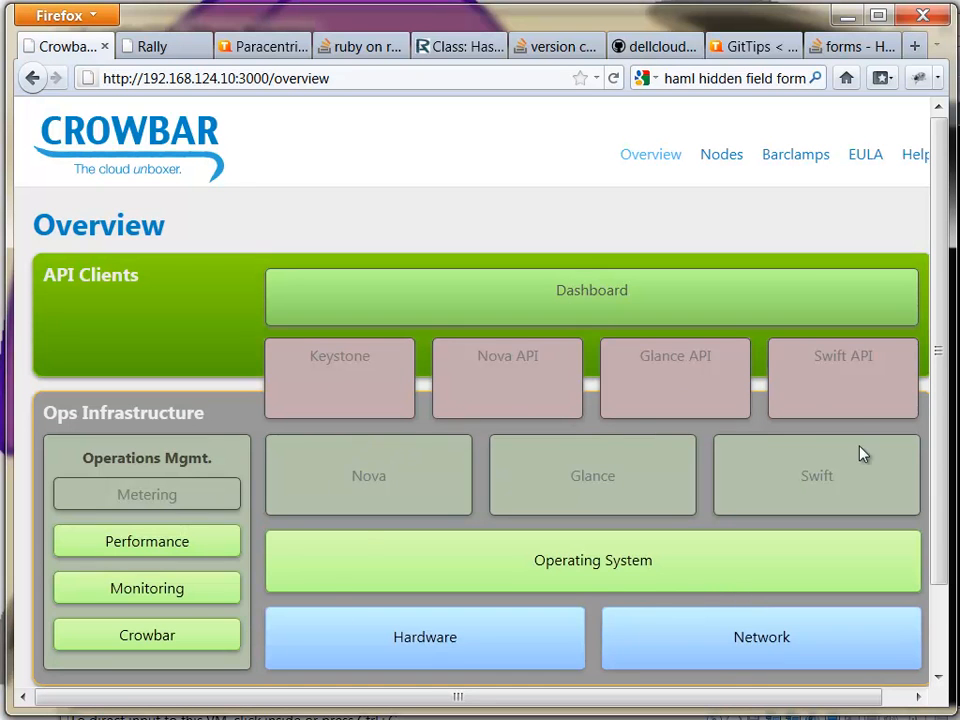
pyautogui.click(796, 154)
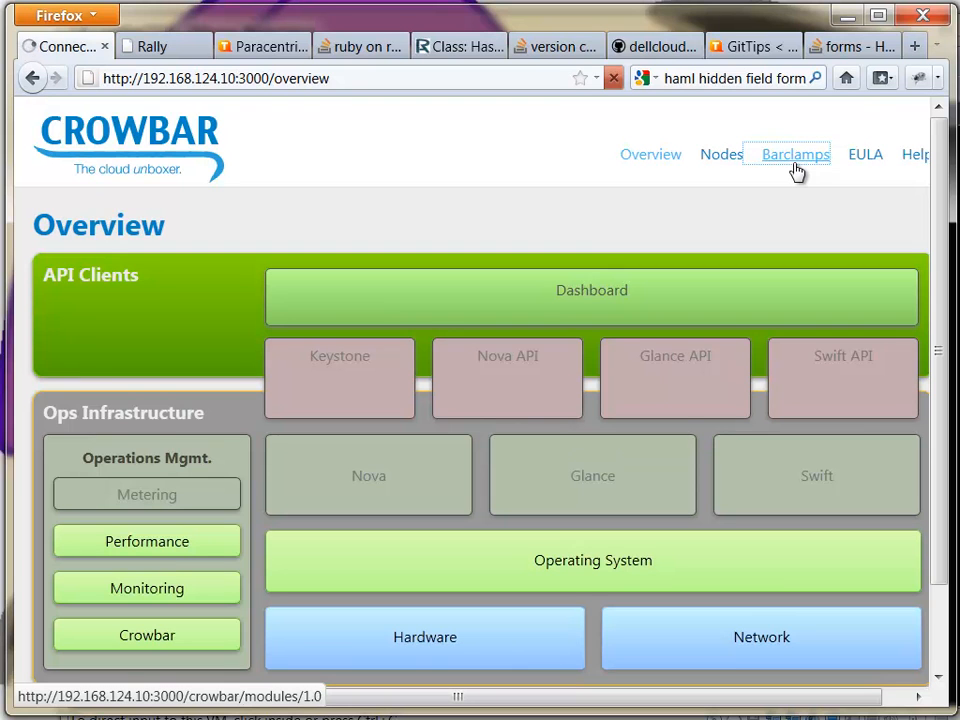
# Step: Show the Barclamps page listing Crowbar, Deployer, Dns, Ganglia and Ubuntu Install with descriptions
pyautogui.click(796, 154)
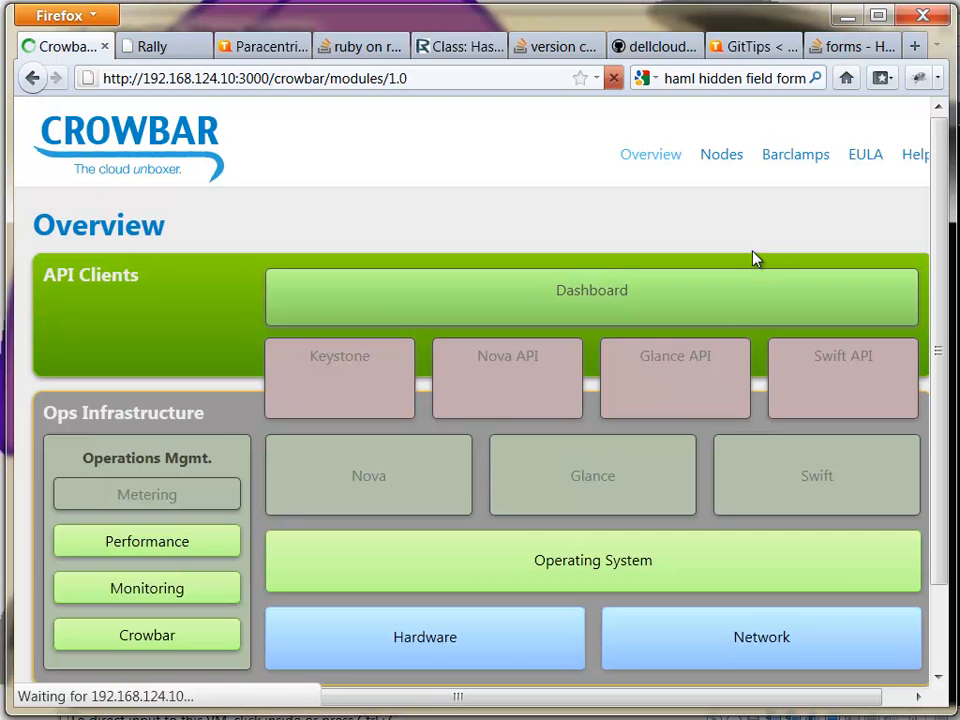
pyautogui.click(796, 154)
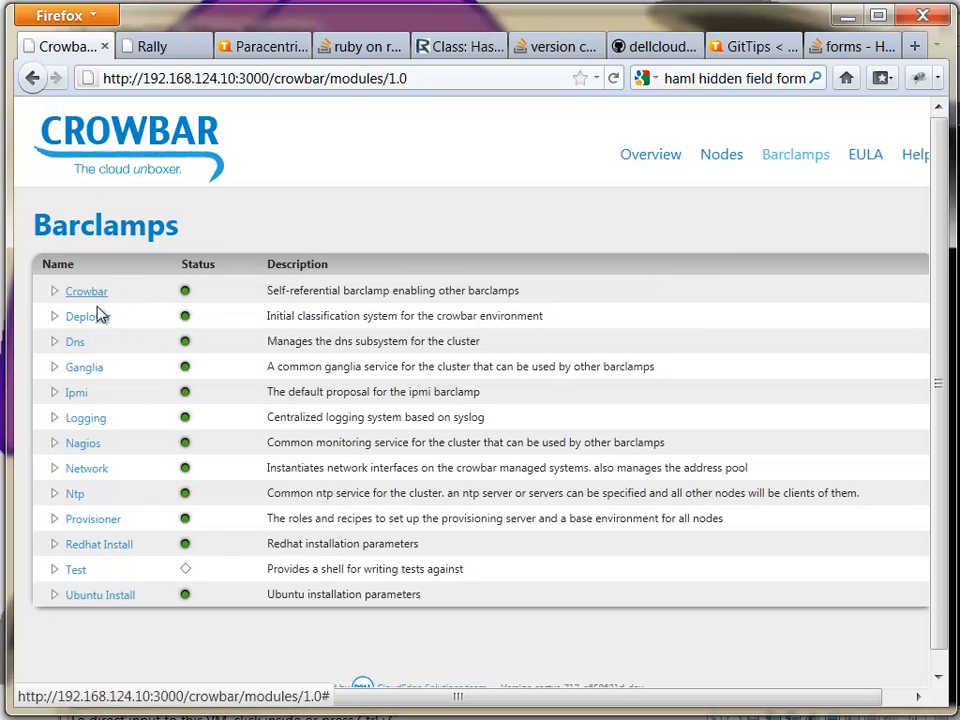
pyautogui.moveTo(130, 628)
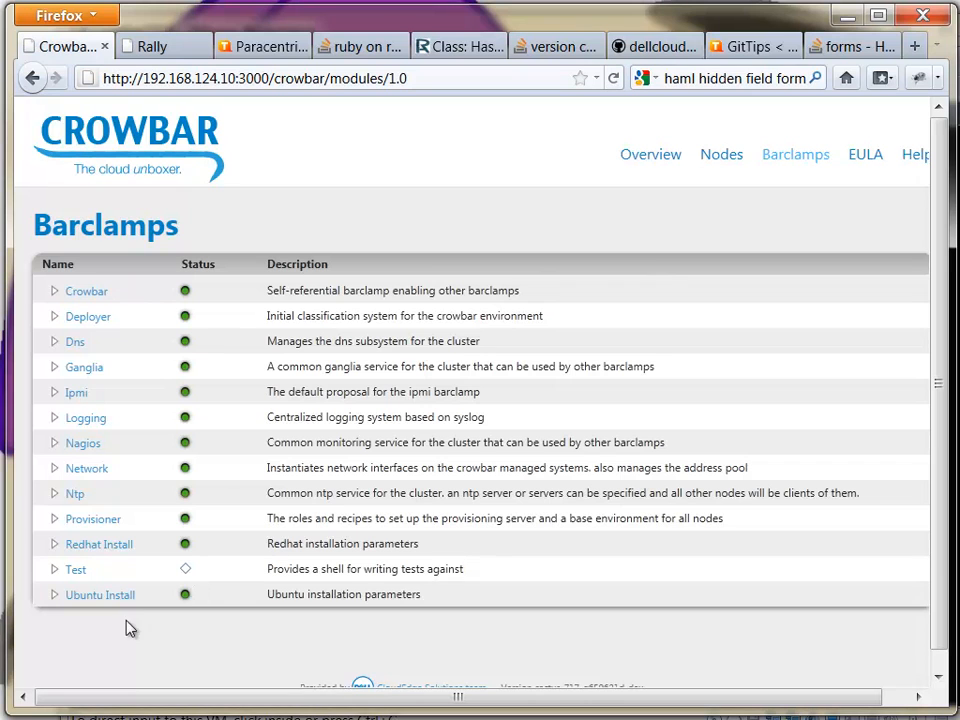
pyautogui.moveTo(76, 342)
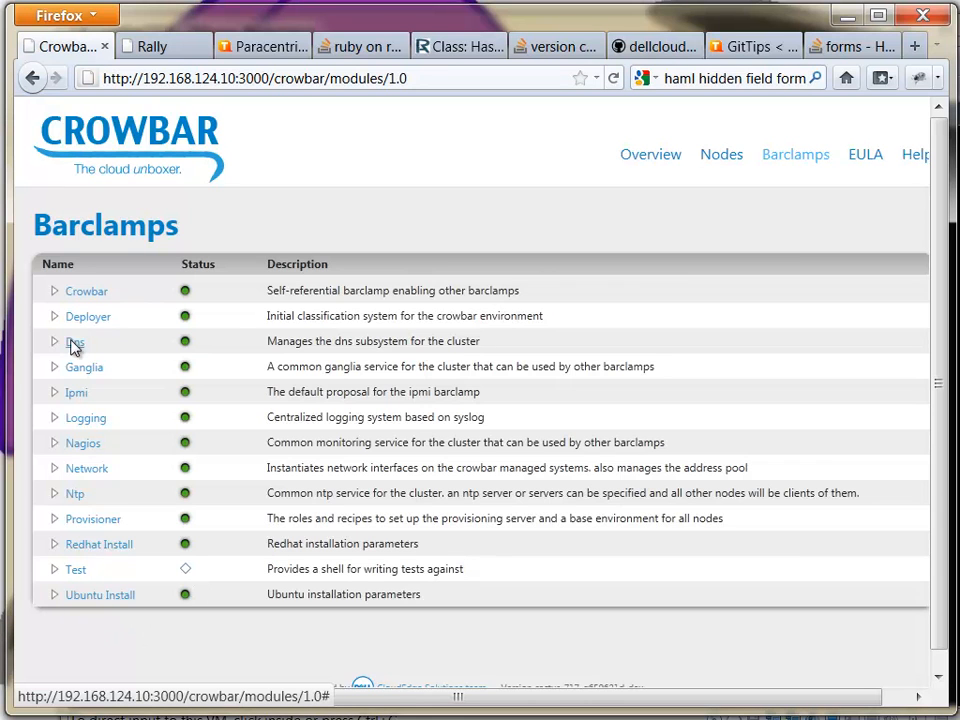
pyautogui.moveTo(90, 316)
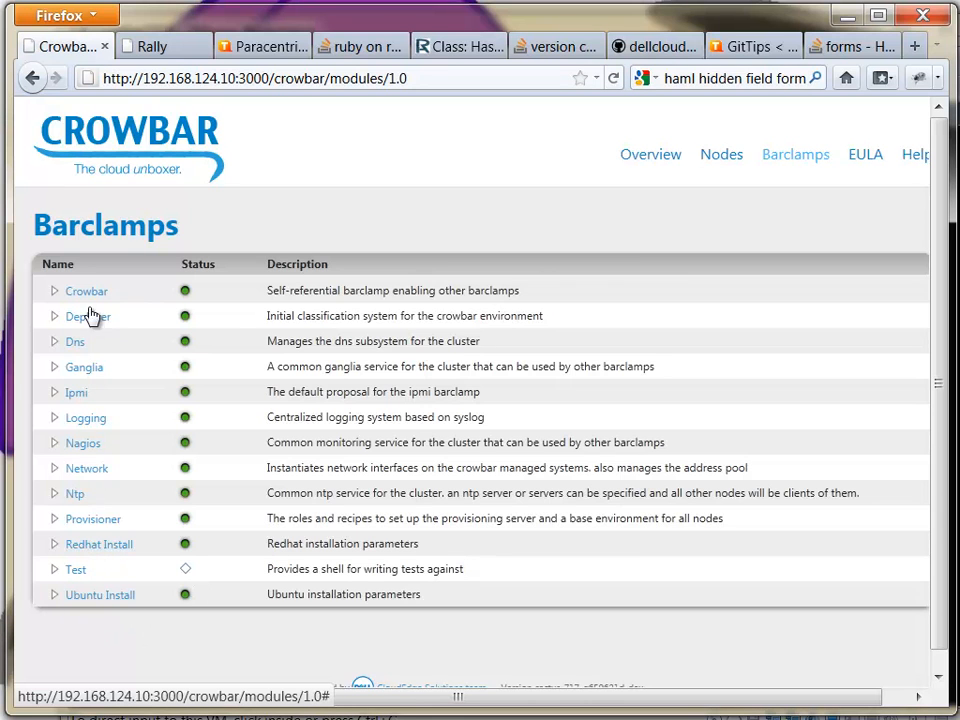
pyautogui.moveTo(88, 468)
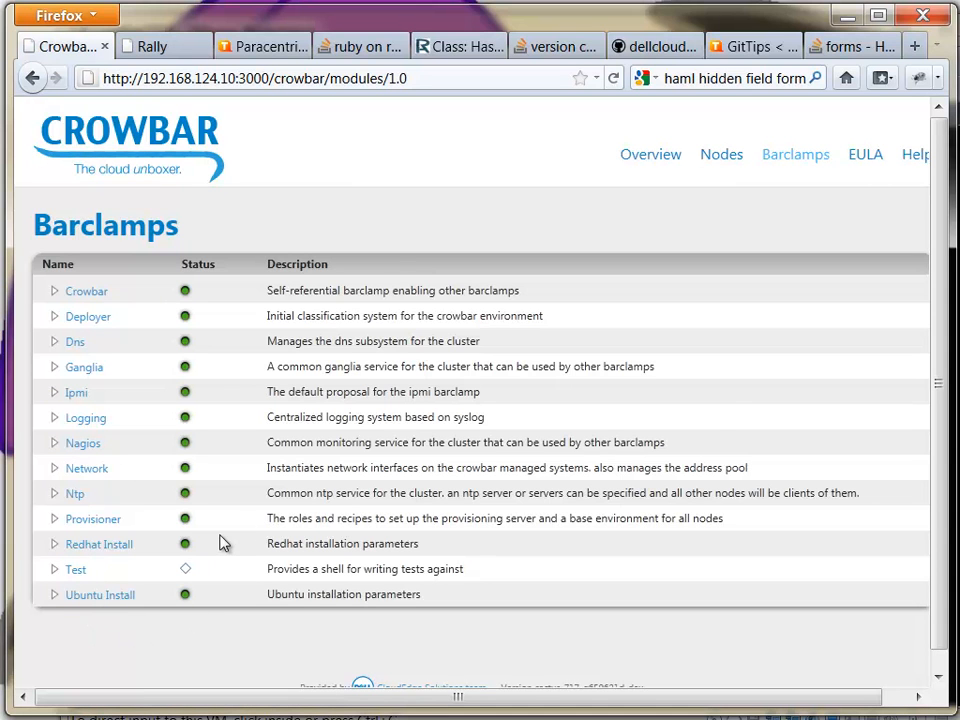
pyautogui.moveTo(790, 272)
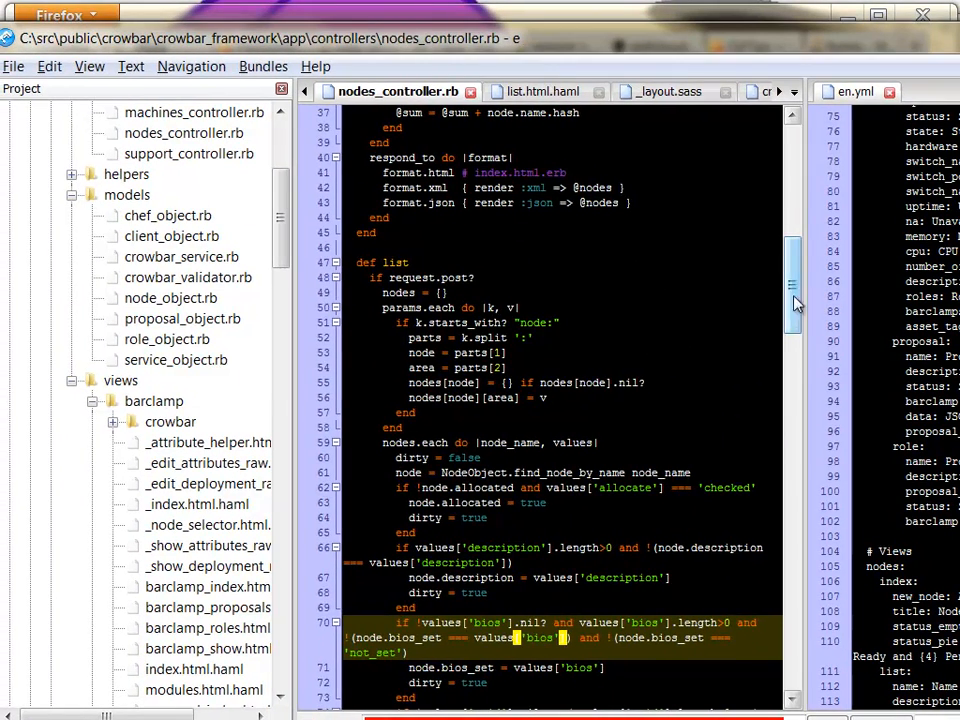
# Step: Bring up WinSCP showing the local and remote crowbar_framework folders side by side
pyautogui.click(540, 92)
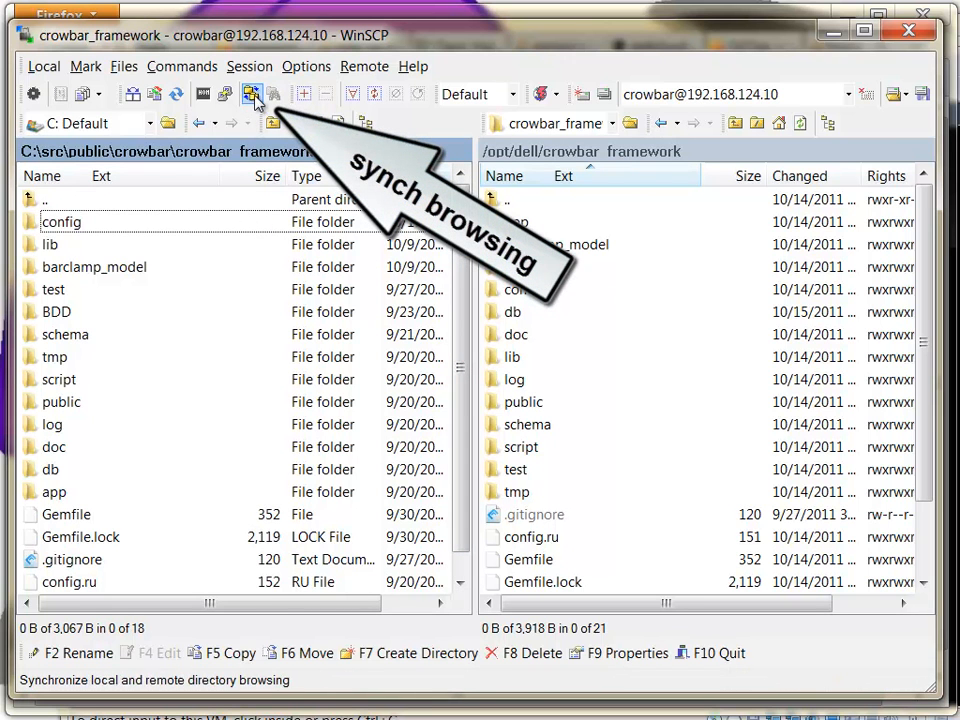
# Step: Enable synchronized browsing and confirm local and remote crowbar_framework folders track together
pyautogui.click(252, 94)
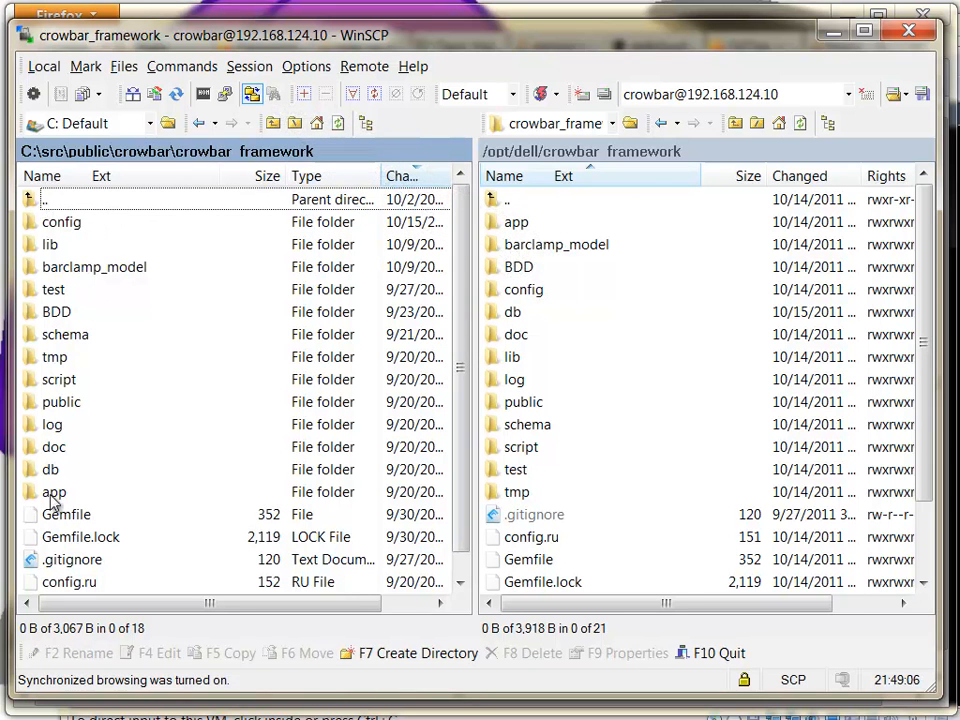
pyautogui.doubleClick(54, 492)
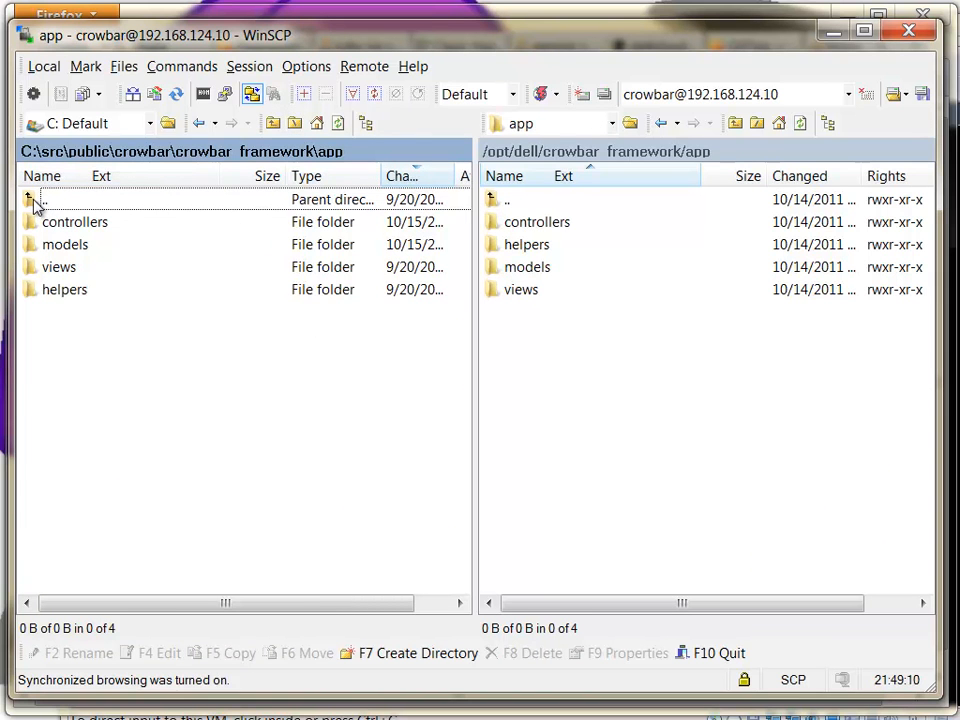
pyautogui.doubleClick(44, 200)
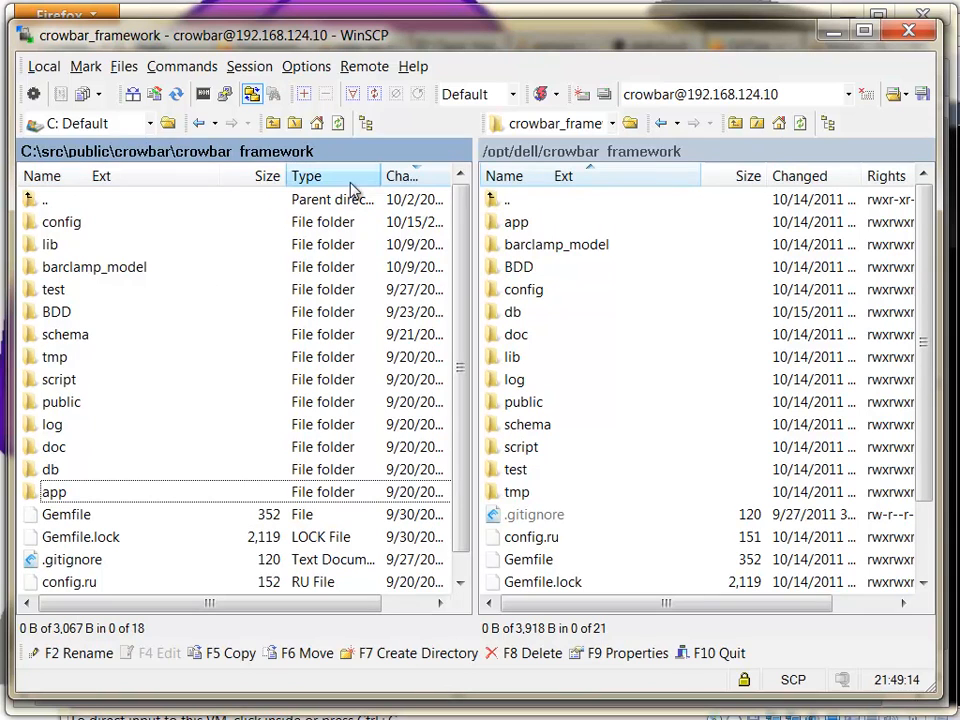
pyautogui.moveTo(268, 296)
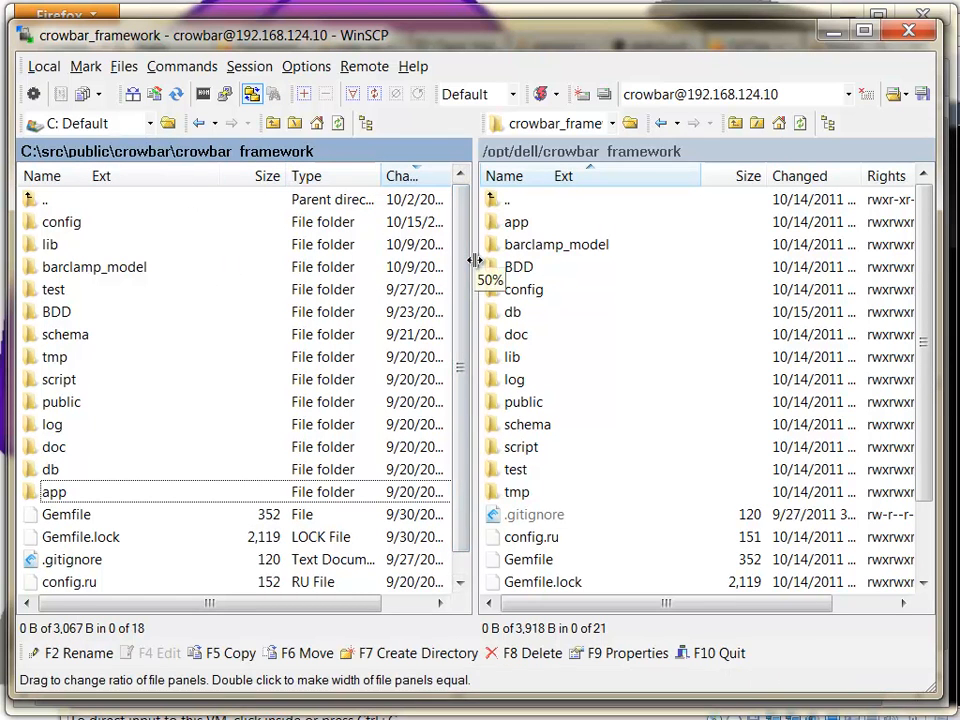
pyautogui.moveTo(478, 318)
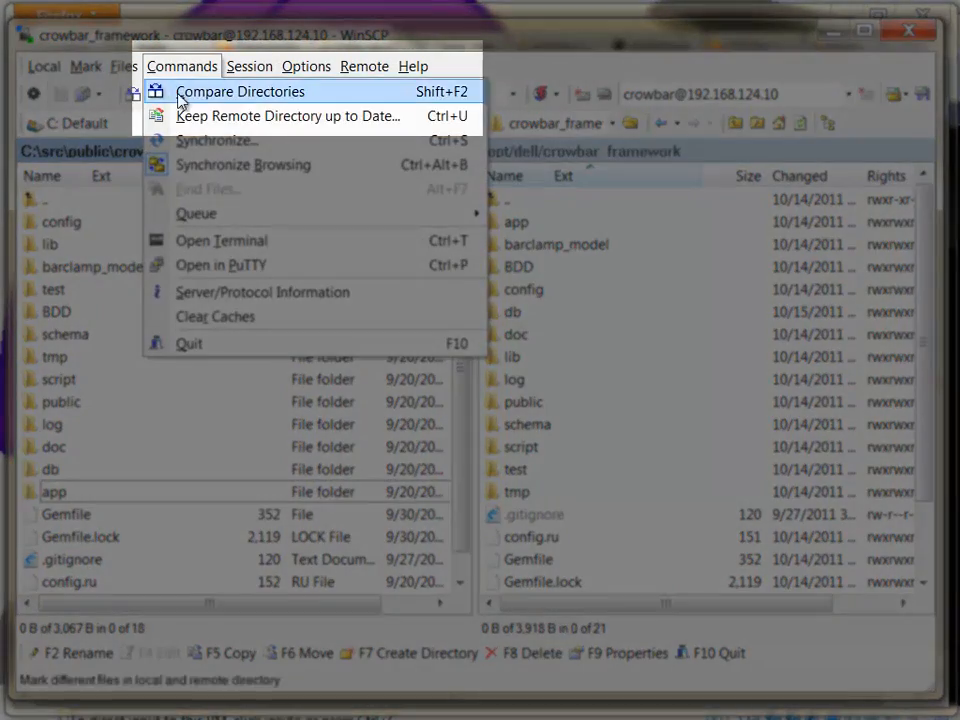
# Step: Start Keep Remote Directory up to Date so remote crowbar_framework mirrors local changes
pyautogui.click(288, 116)
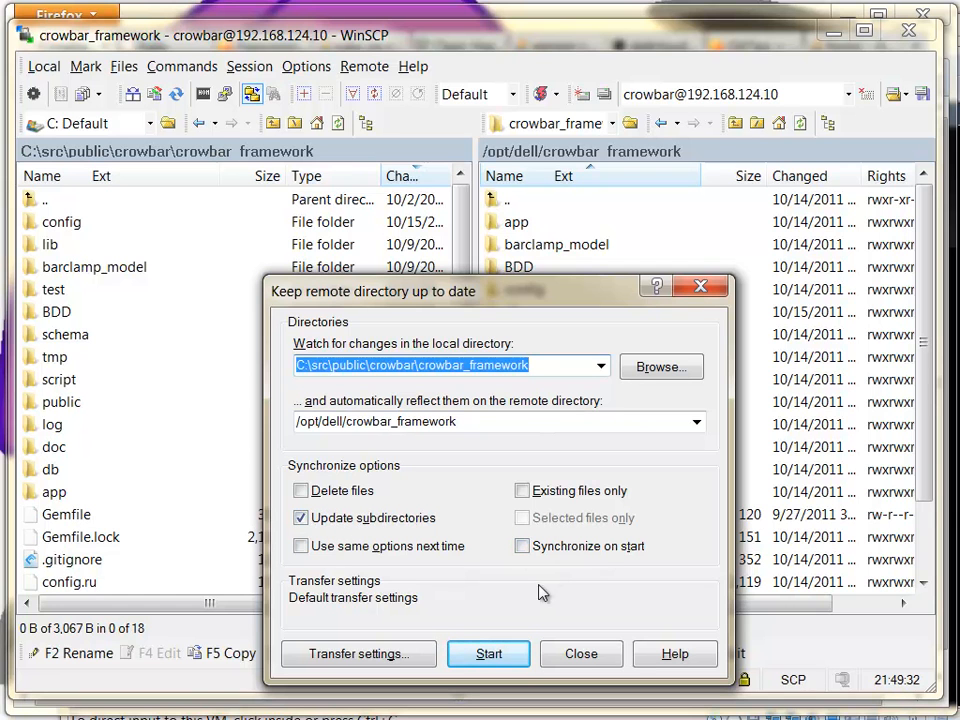
pyautogui.click(488, 652)
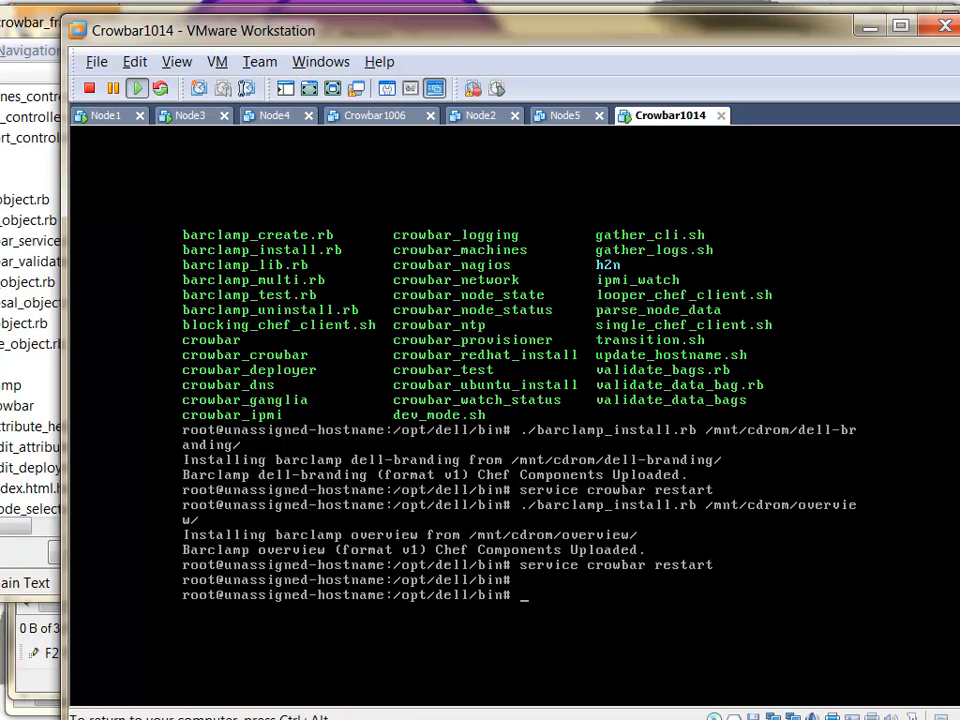
# Step: Cat the dev mode script, cd into crowbar_framework and run ../bin/dev_mode.sh to start the dev server
pyautogui.write('cat')
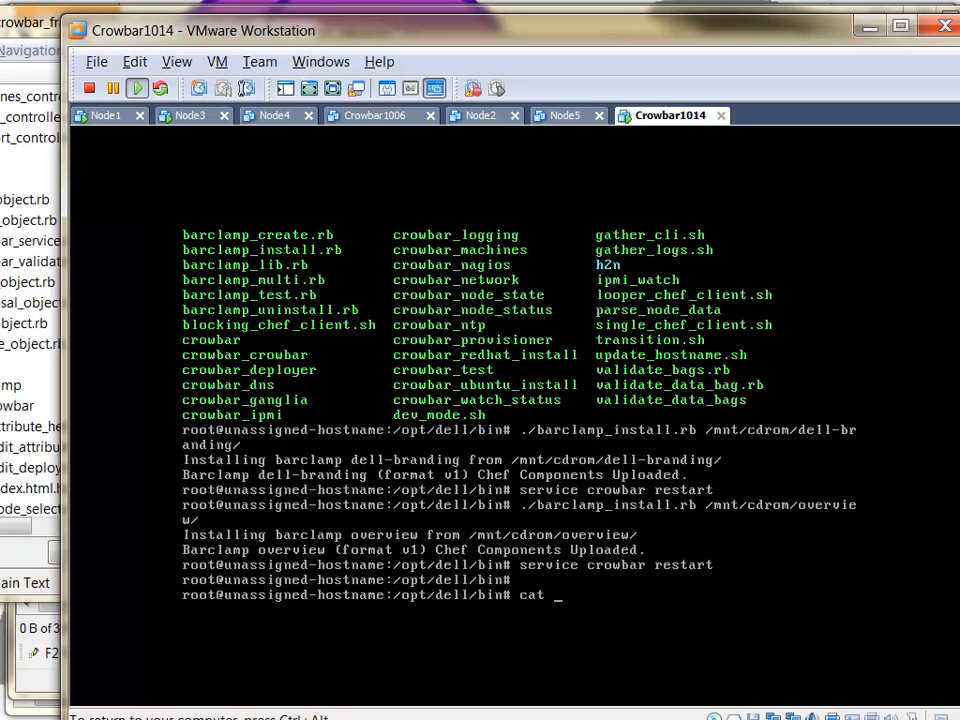
pyautogui.press('Return')
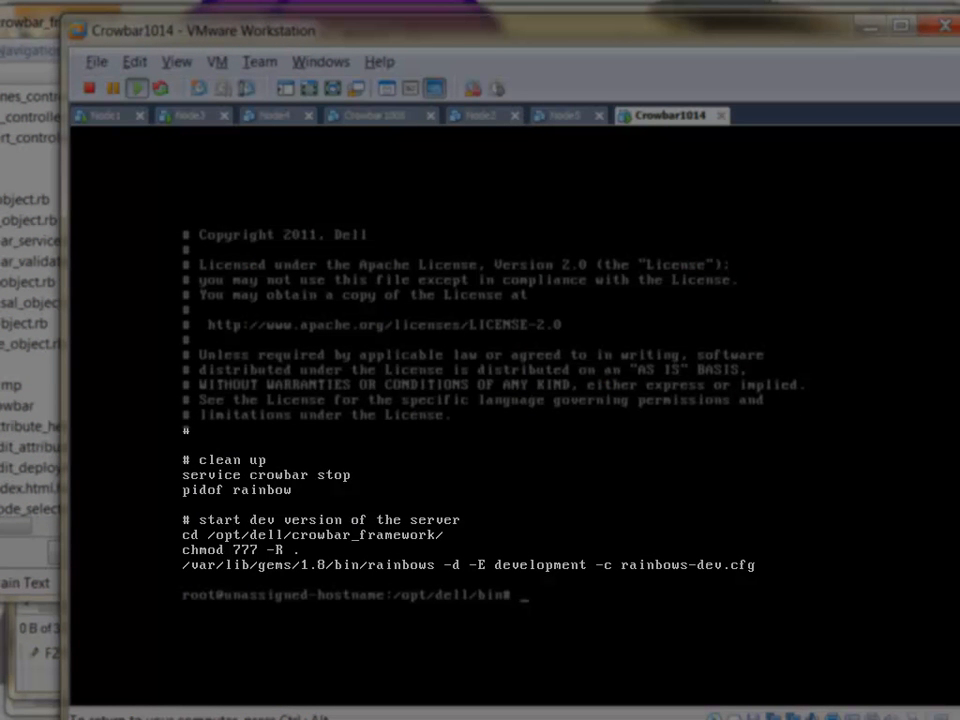
pyautogui.write('cd')
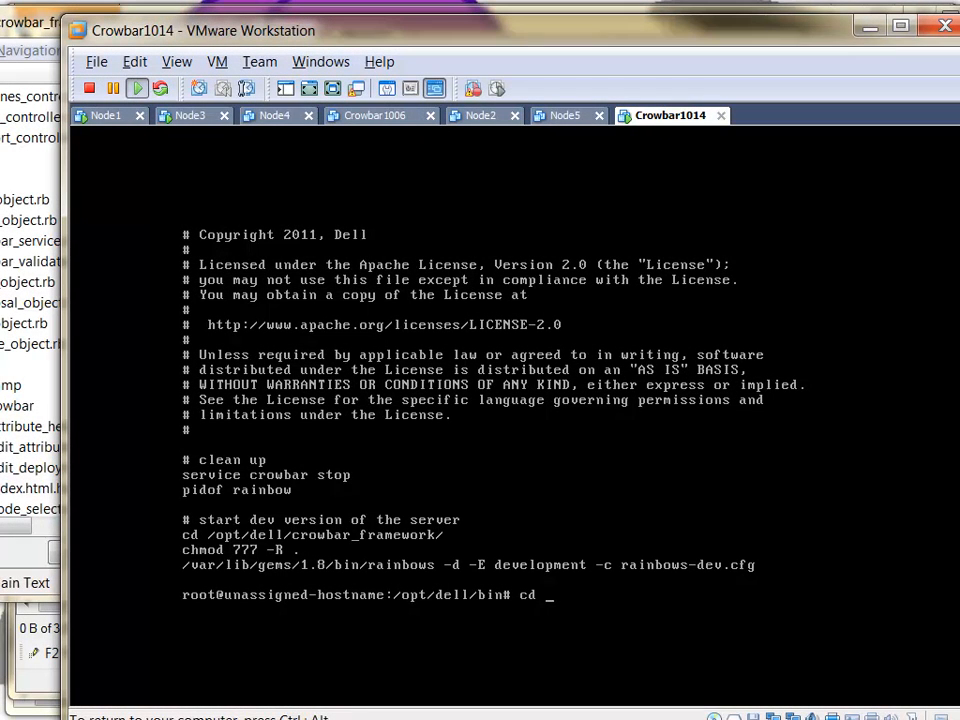
pyautogui.press('Return')
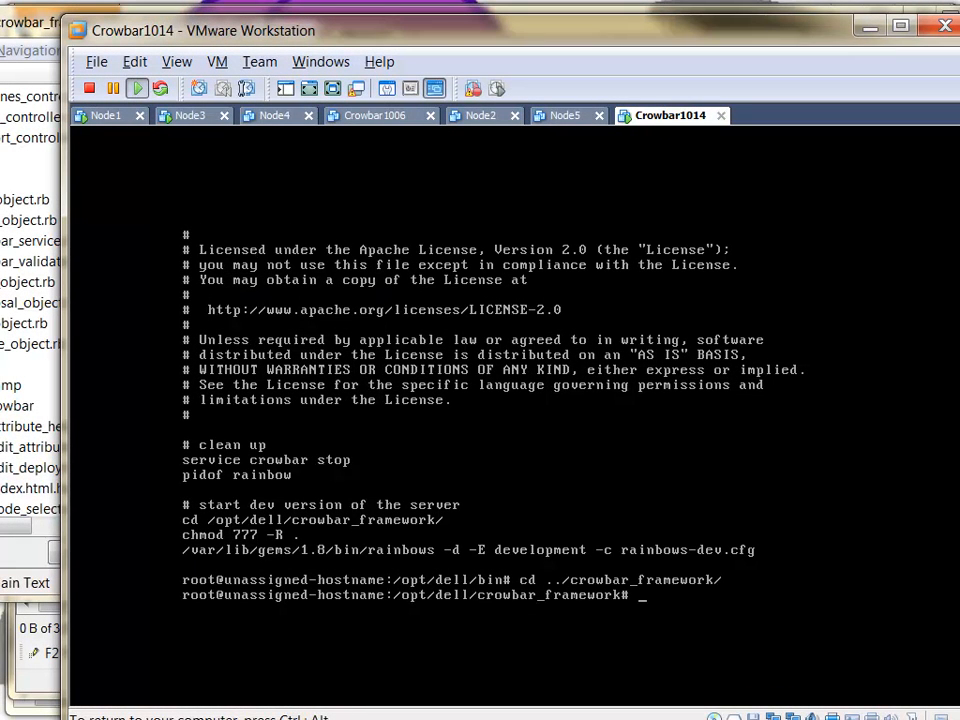
pyautogui.write('../bin/dev_mode.sh')
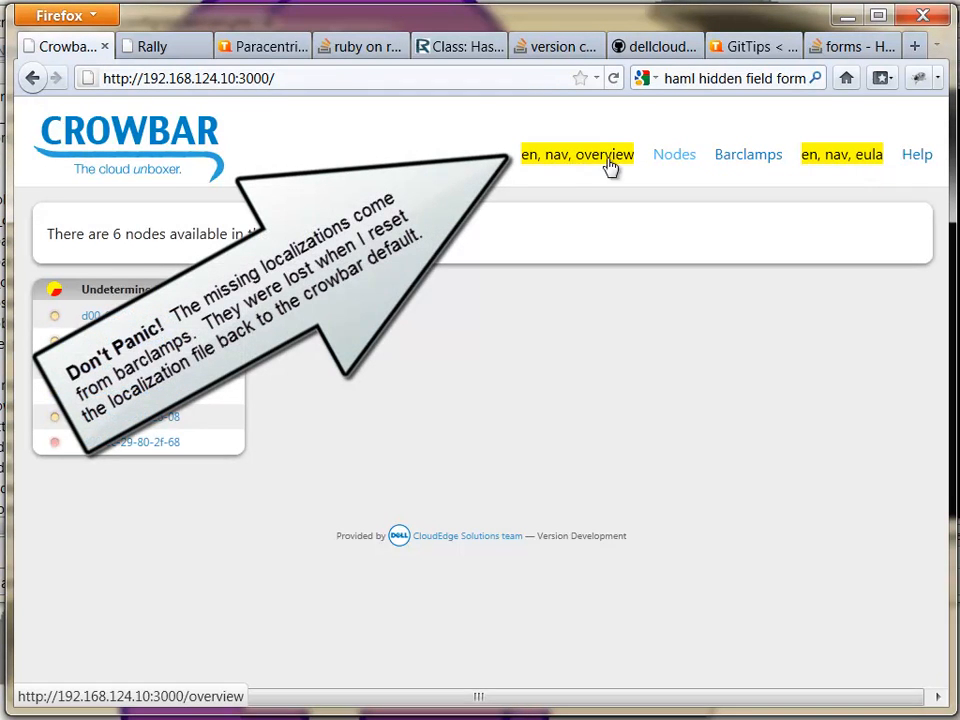
# Step: Show Bulk Edit for all six nodes, where bar's BIOS and RAID read translation missing
pyautogui.click(674, 154)
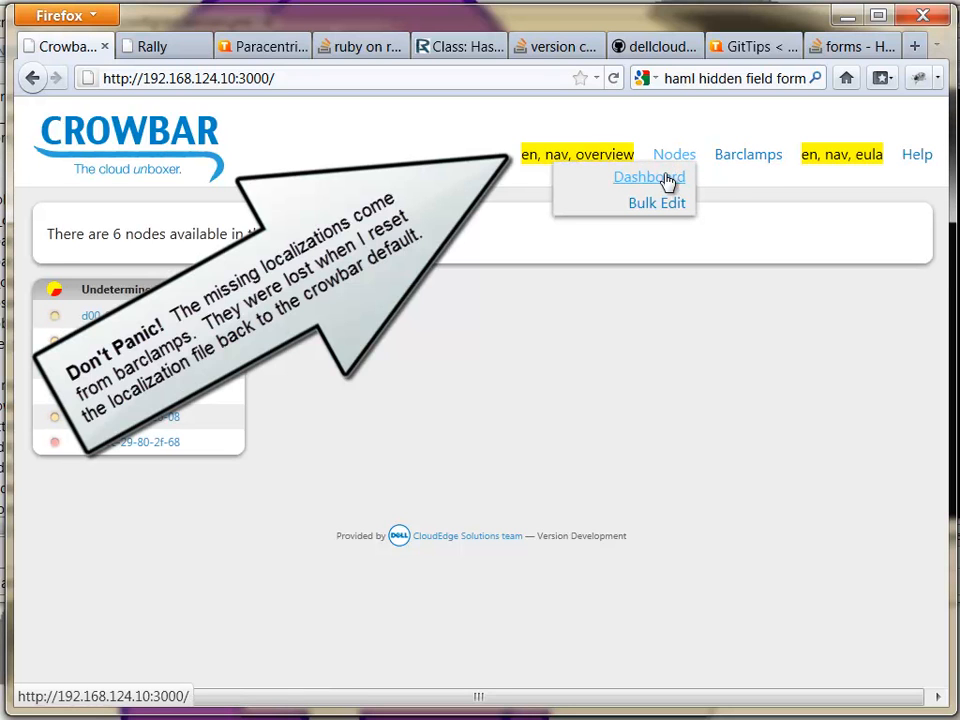
pyautogui.moveTo(656, 204)
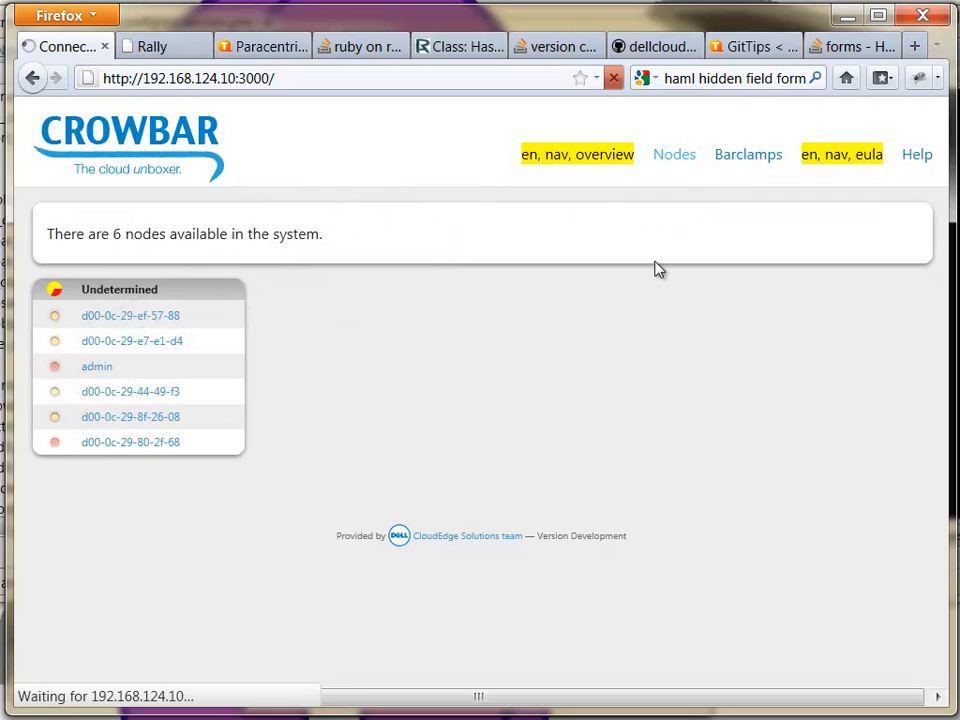
pyautogui.click(674, 154)
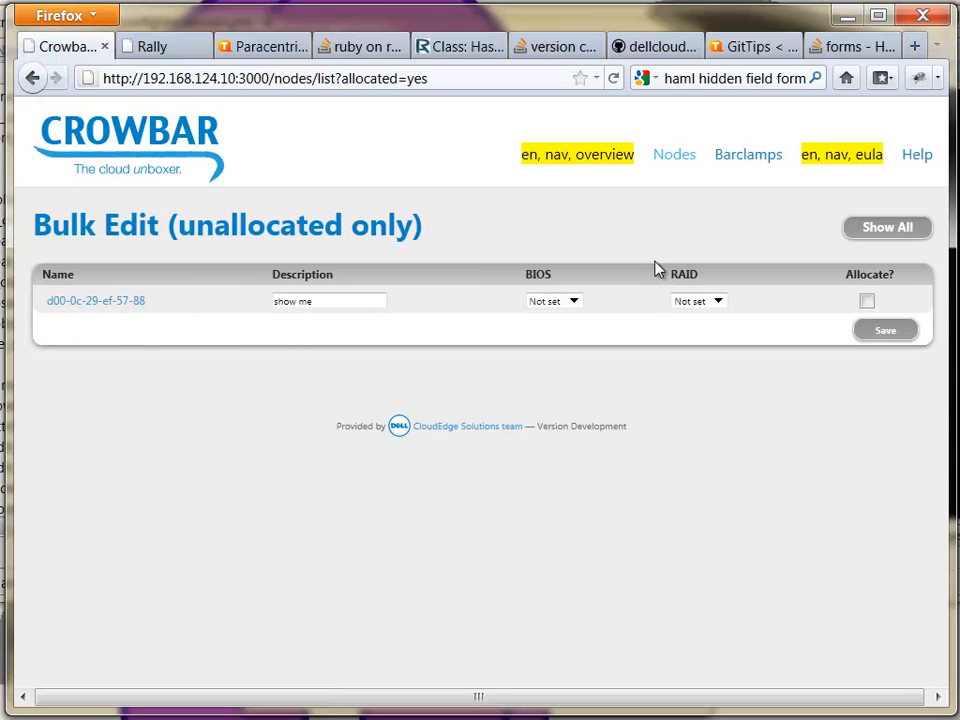
pyautogui.moveTo(552, 300)
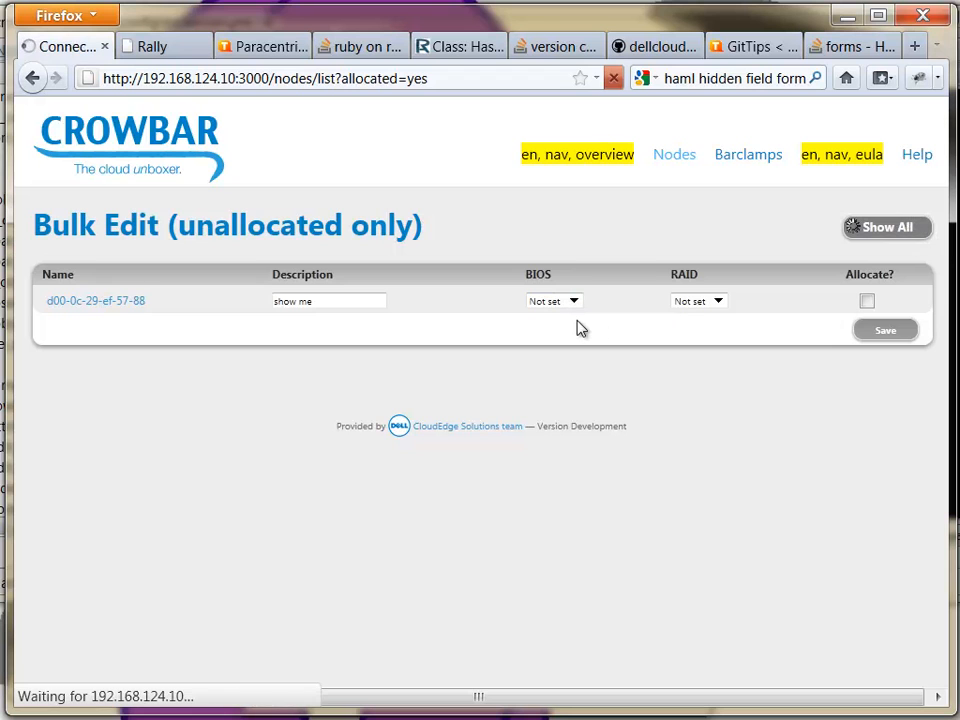
pyautogui.moveTo(390, 390)
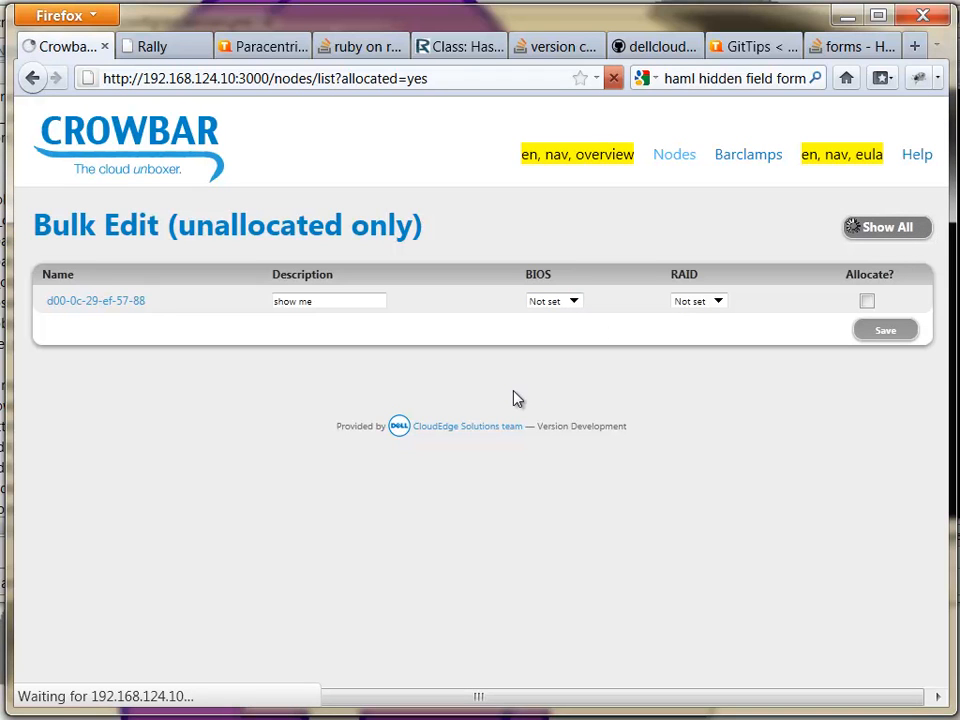
pyautogui.click(884, 228)
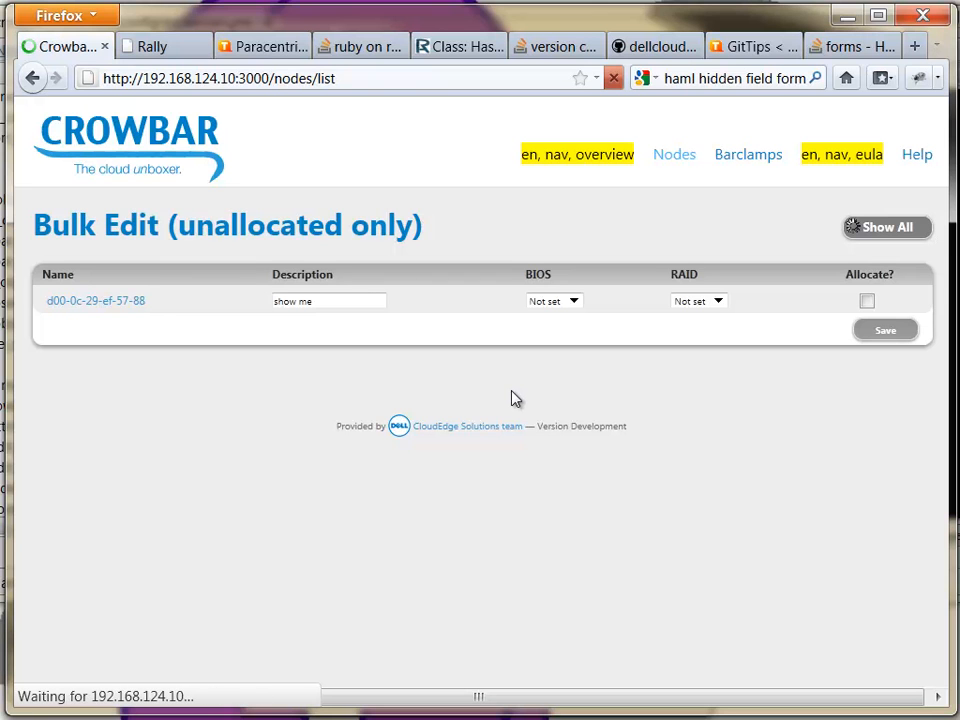
pyautogui.click(884, 228)
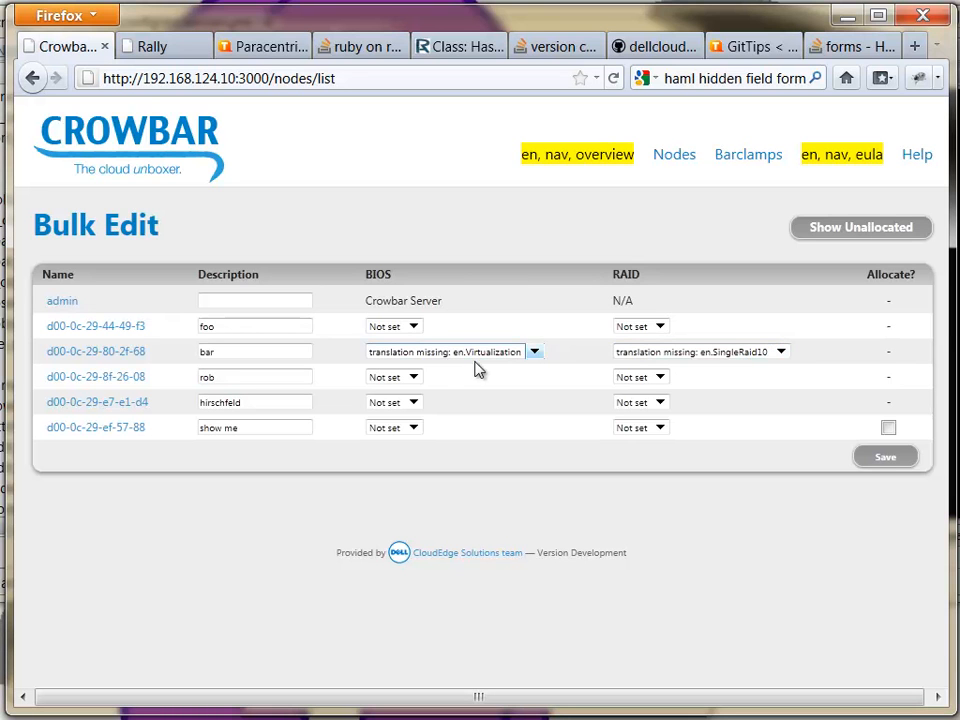
pyautogui.moveTo(700, 360)
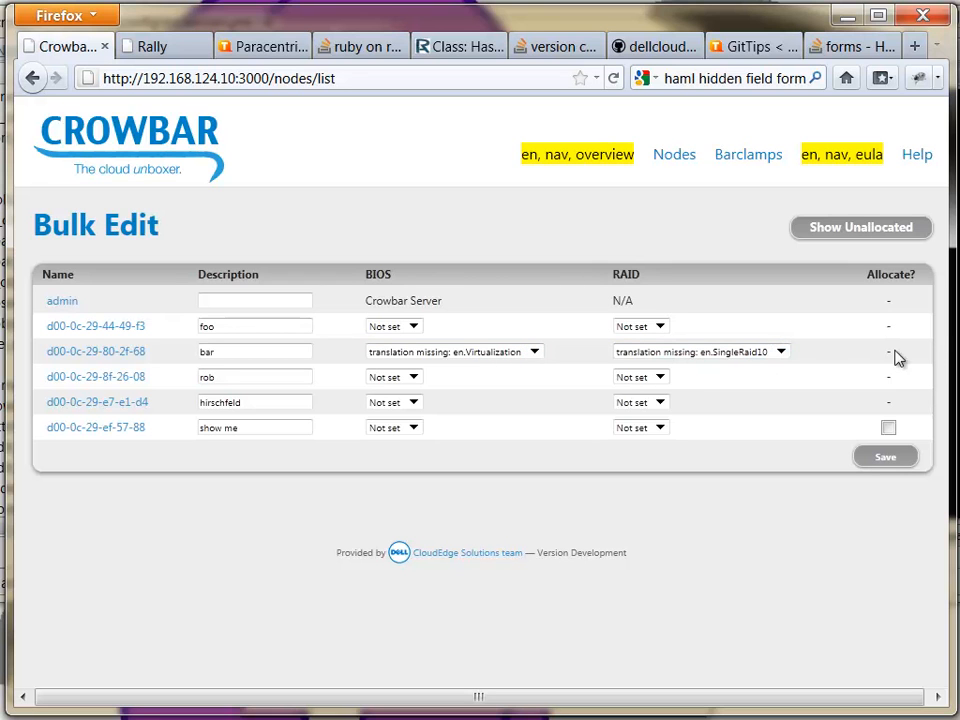
pyautogui.moveTo(714, 376)
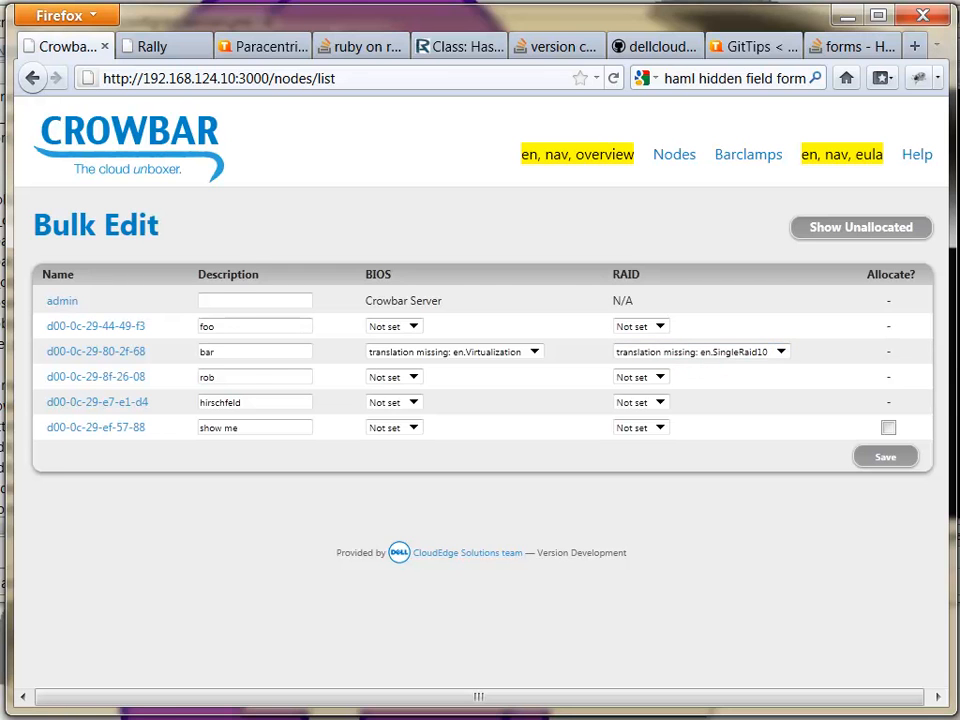
# Step: Under # Global in en.yml, add Virtualization: Foo! and SingleRaid10: Bar! entries
pyautogui.press('alt+tab')
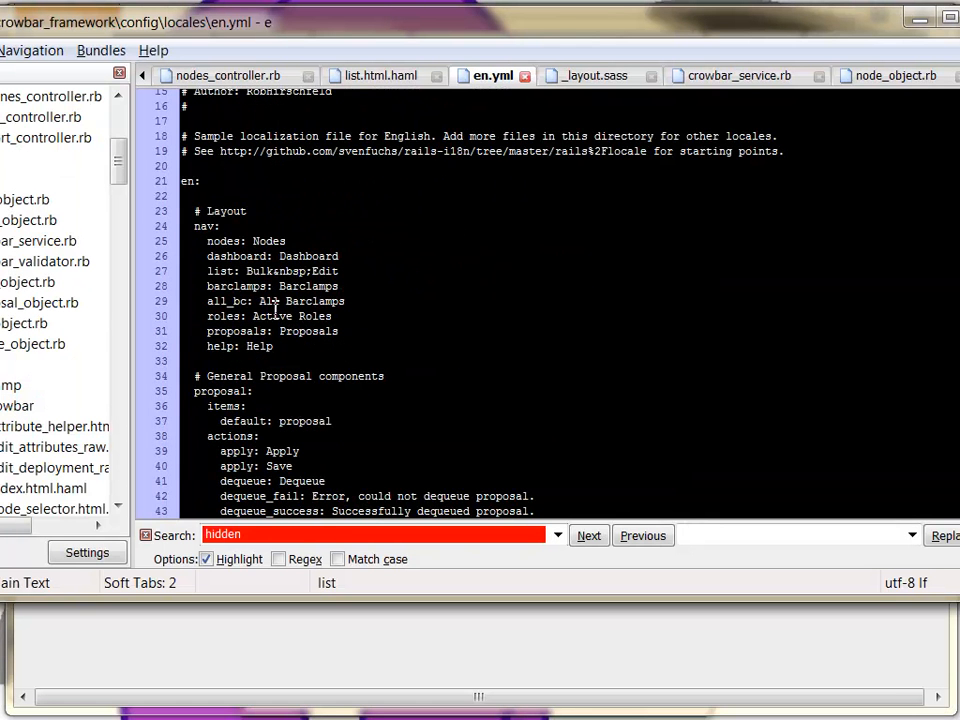
pyautogui.scroll(-3)
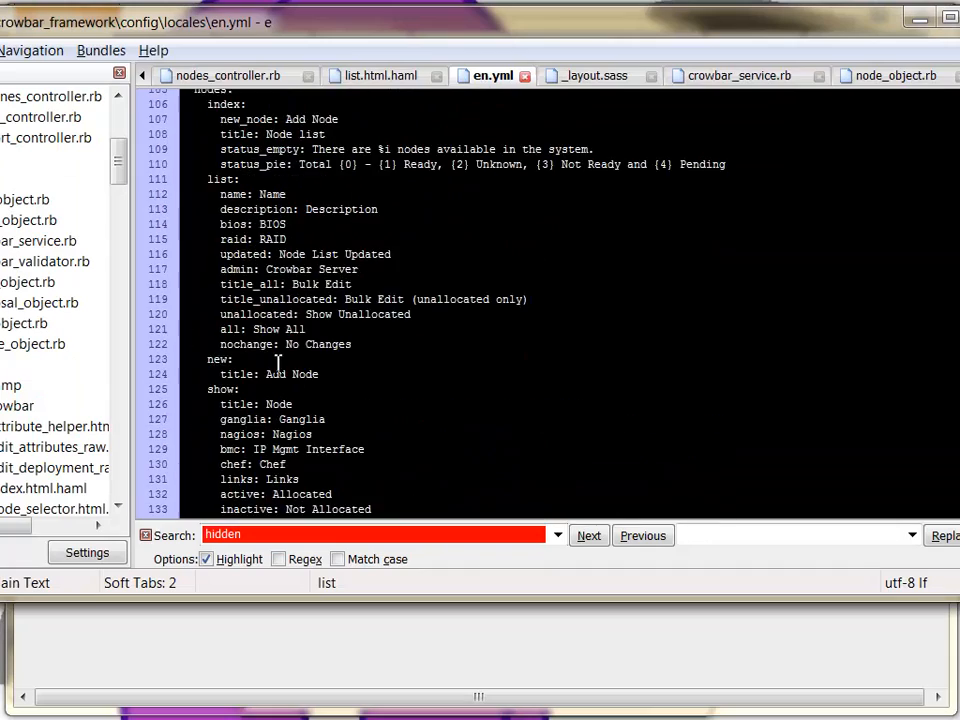
pyautogui.scroll(-3)
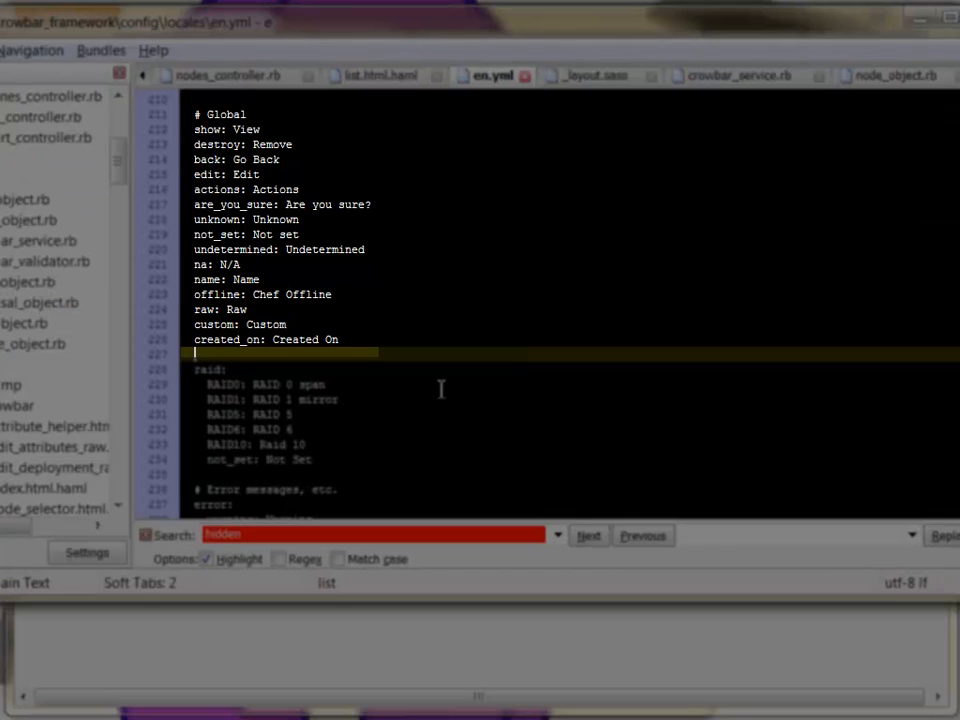
pyautogui.write('Virtualization: Foo!')
pyautogui.write('SingleRaid')
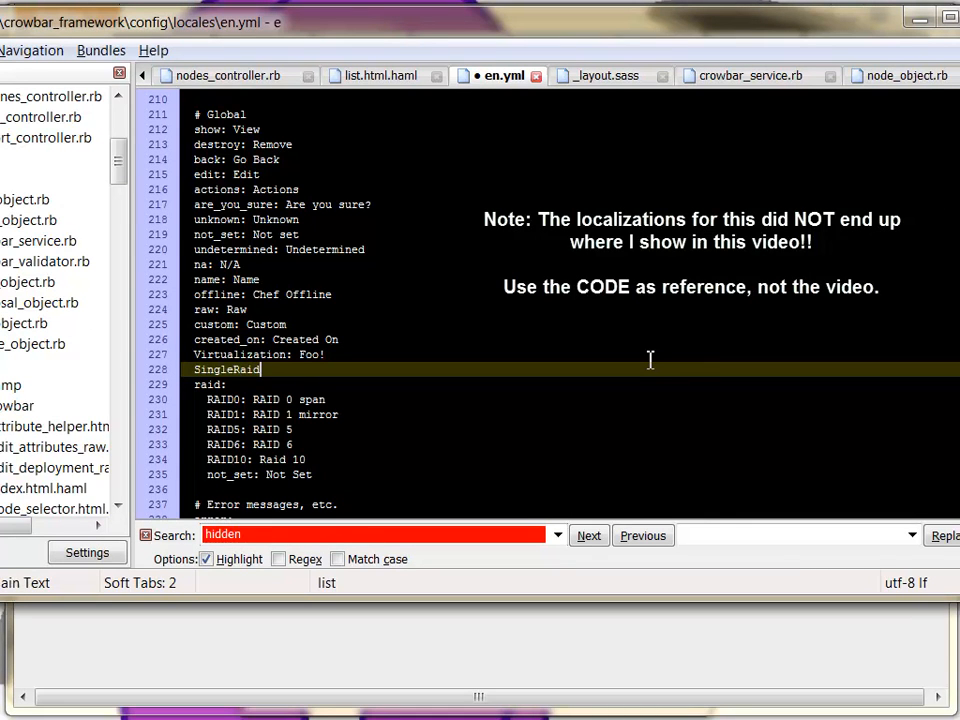
pyautogui.write('10')
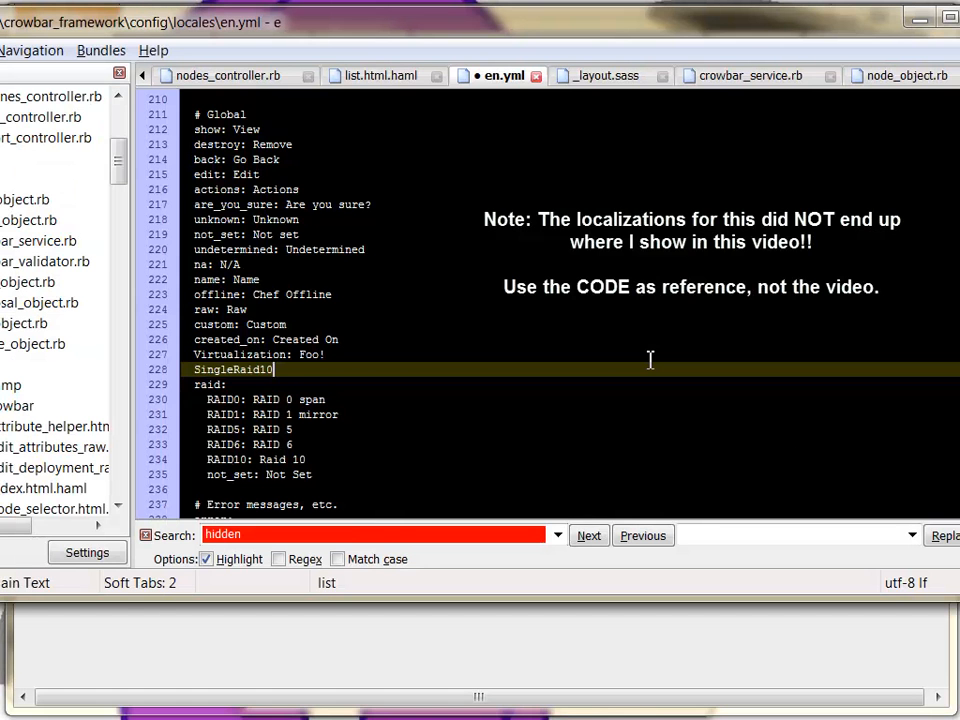
pyautogui.write(': Bar')
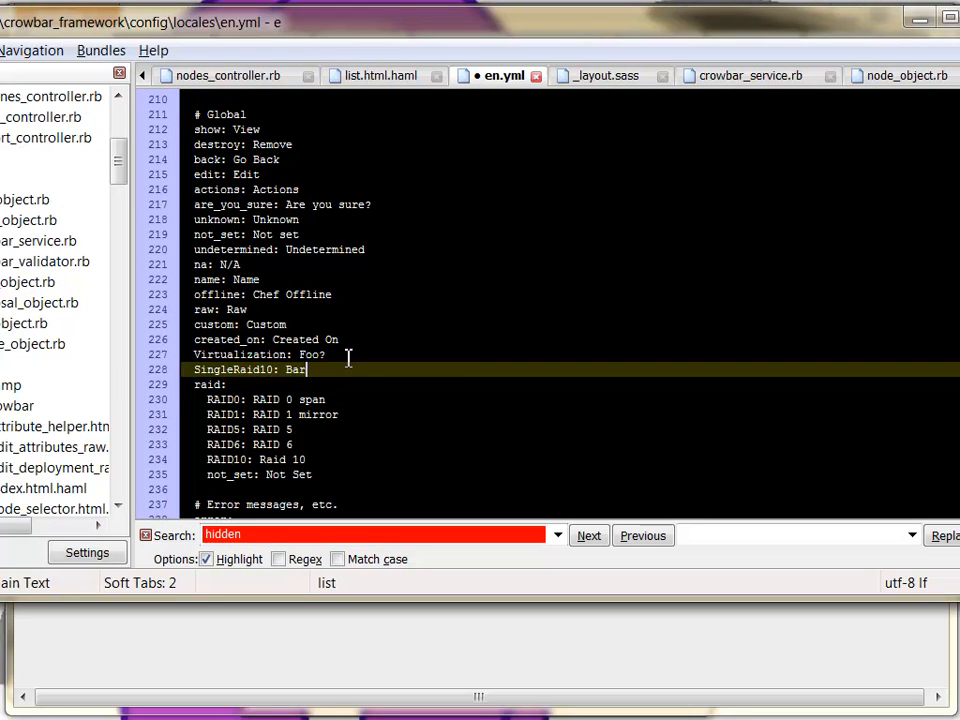
pyautogui.write('!')
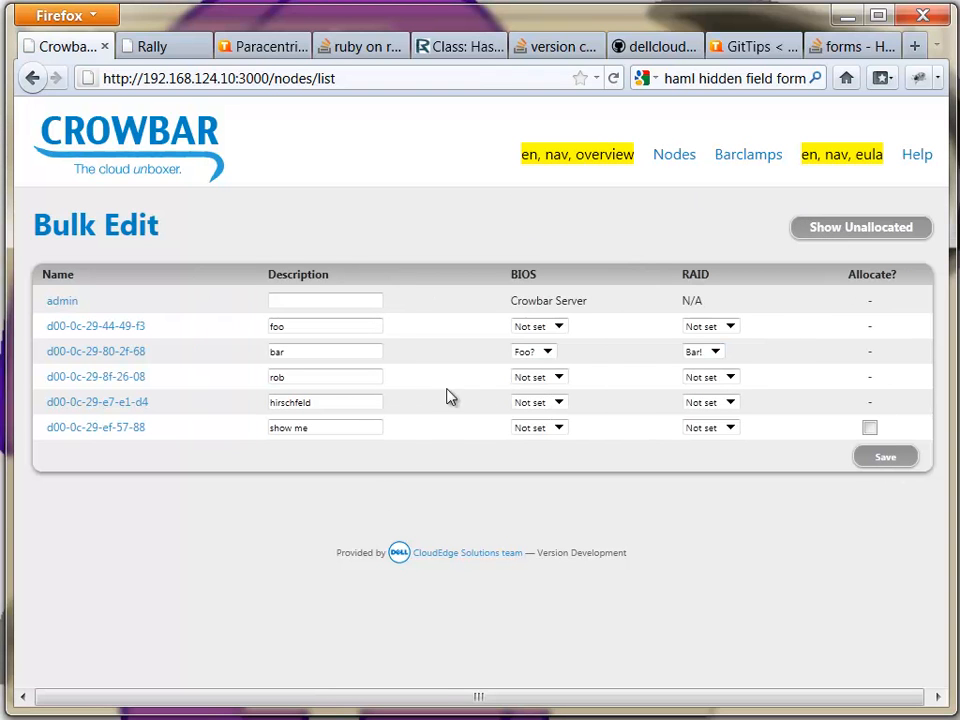
pyautogui.click(710, 352)
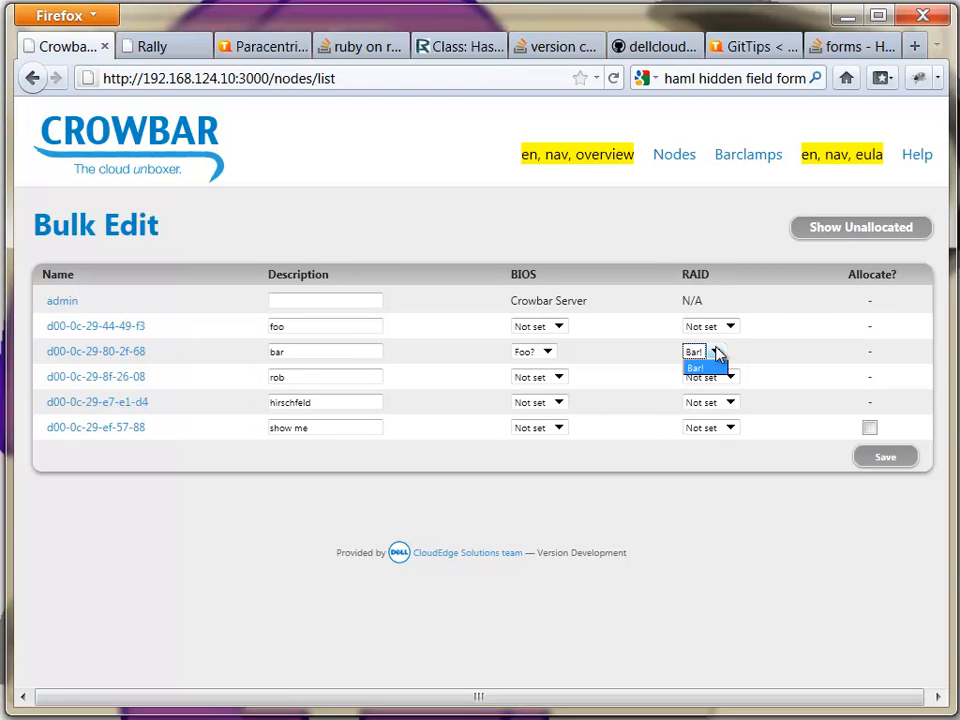
pyautogui.click(696, 368)
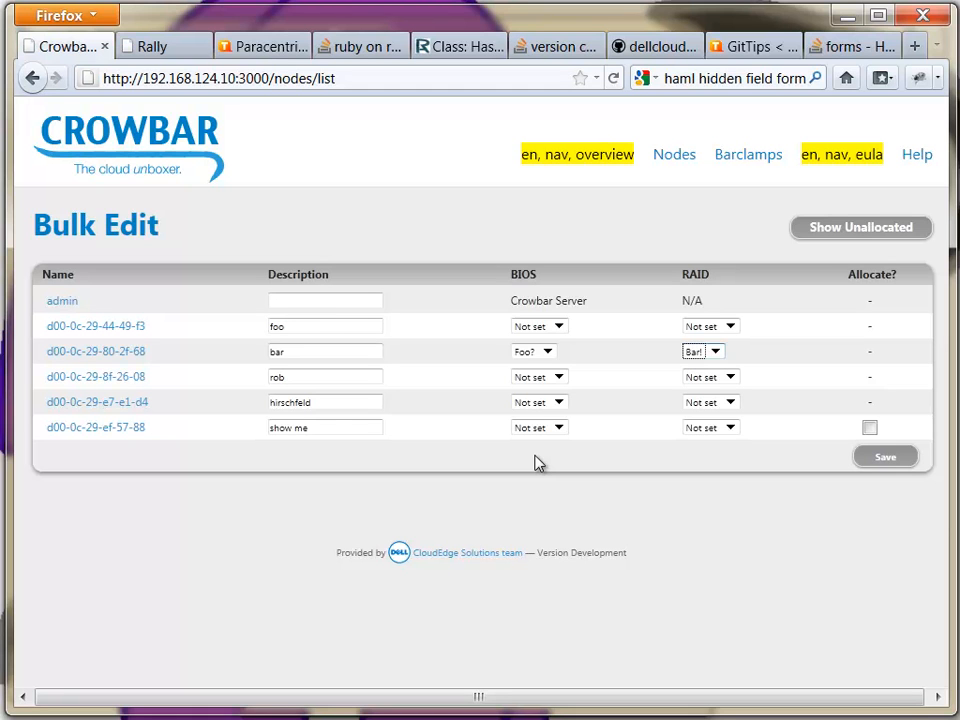
pyautogui.moveTo(460, 272)
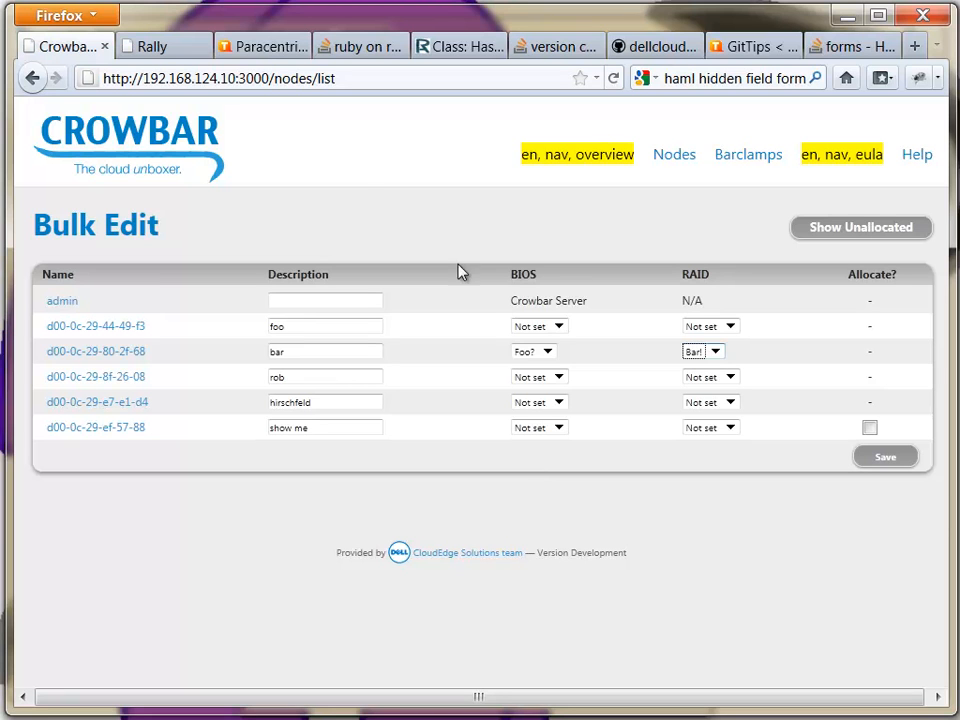